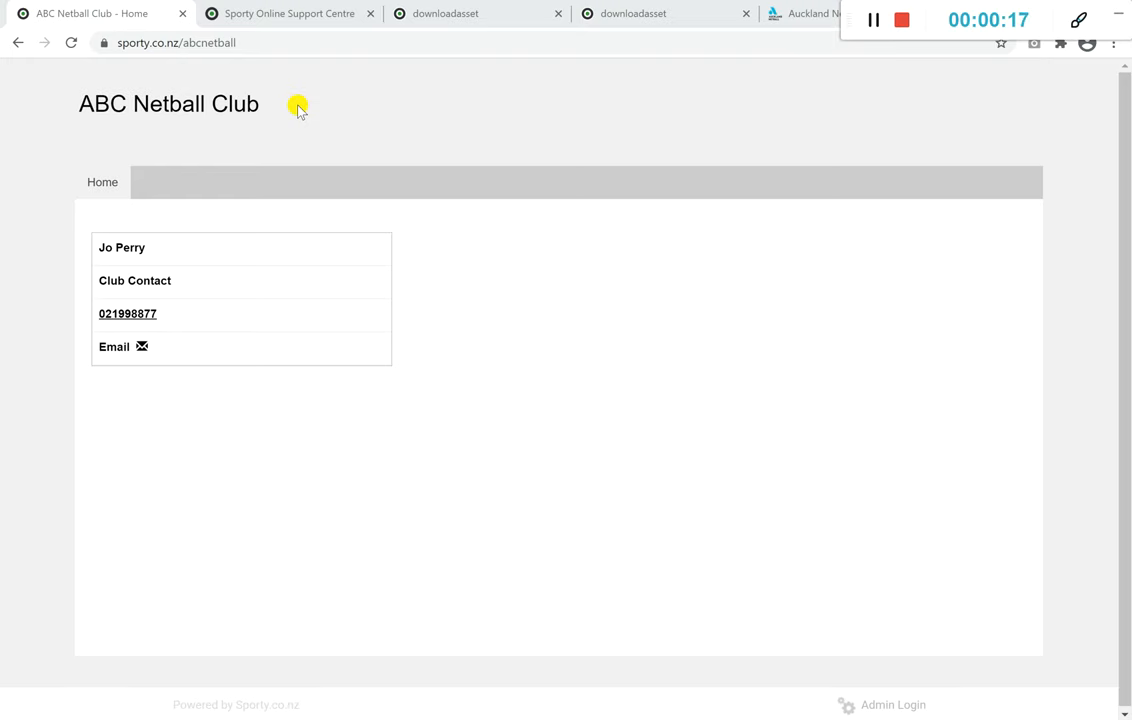
{"action": "mouse_move", "coordinate": [156, 78]}
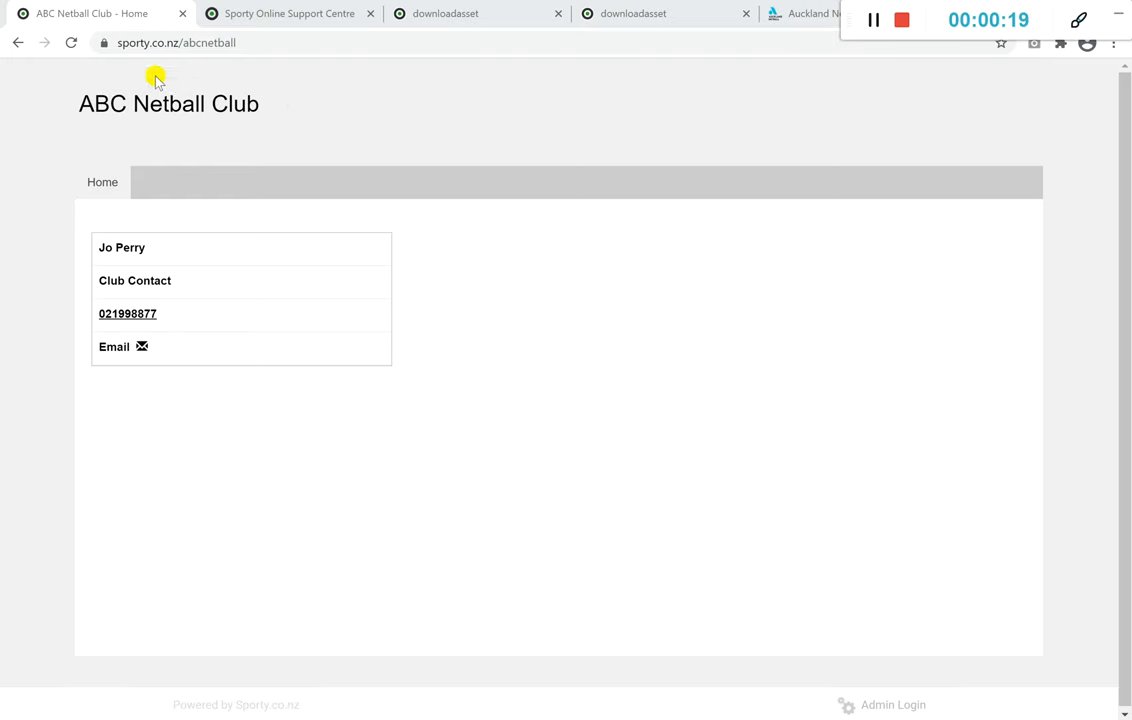
{"action": "mouse_move", "coordinate": [250, 68]}
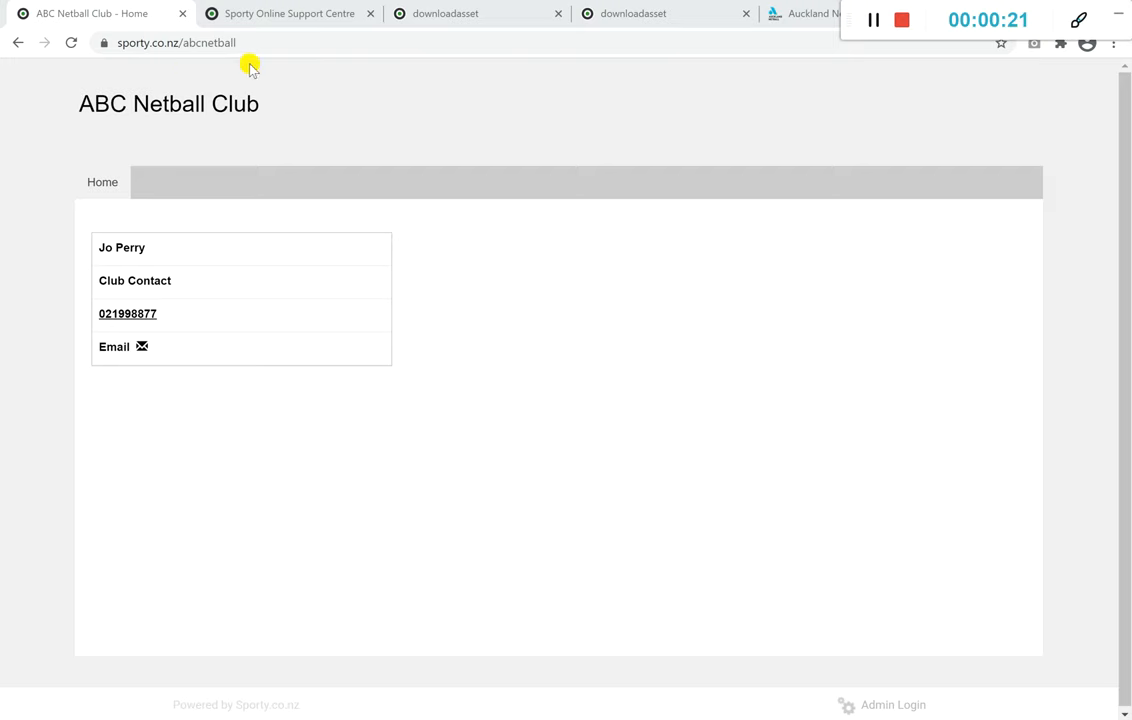
{"action": "mouse_move", "coordinate": [276, 68]}
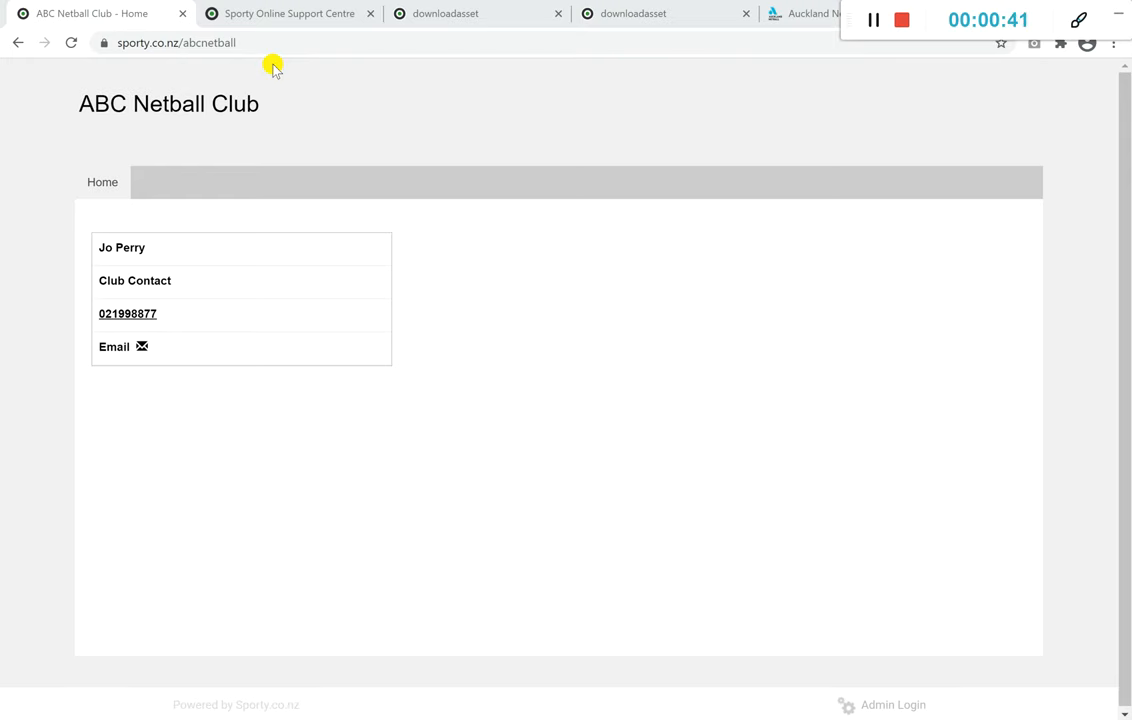
{"action": "mouse_move", "coordinate": [900, 648]}
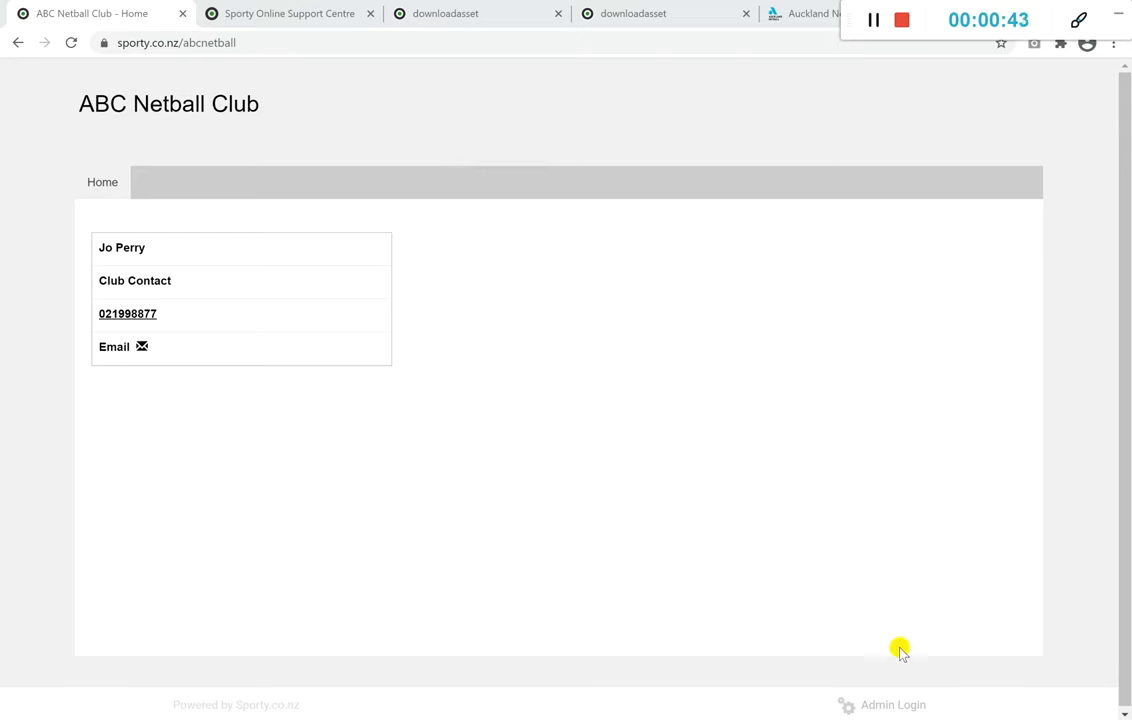
{"action": "mouse_move", "coordinate": [894, 704]}
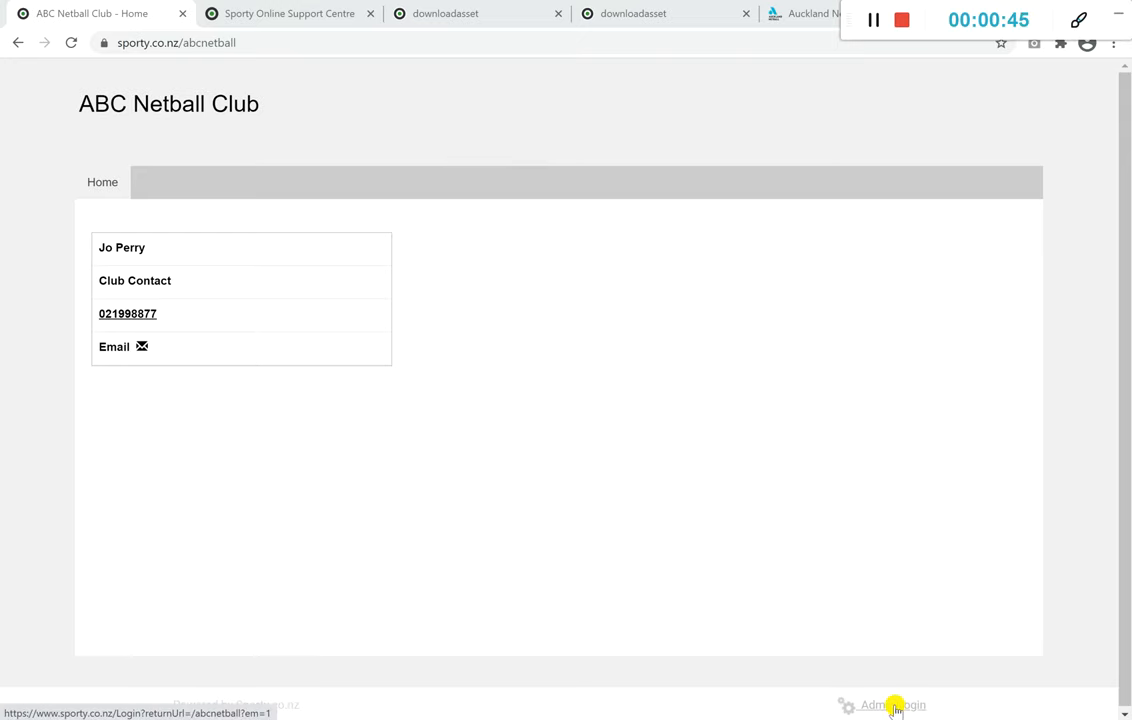
Log in through Admin Login with the saved credentials and land on the ABC Netball Club dashboard.
{"action": "left_click", "coordinate": [894, 704]}
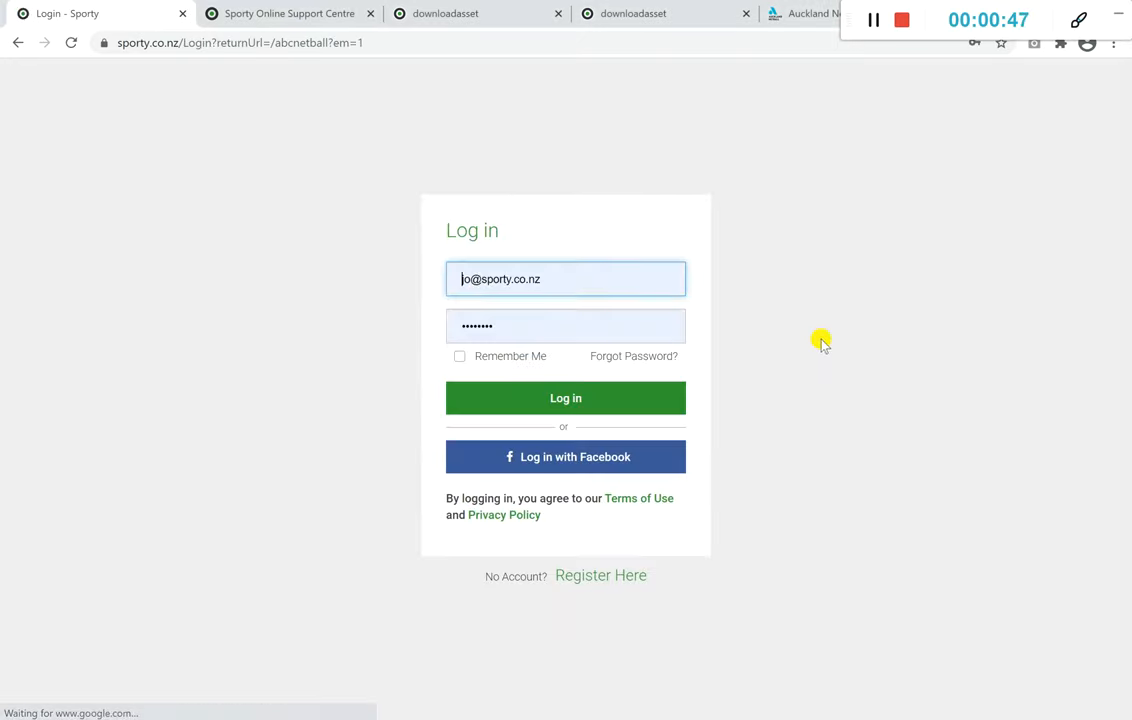
{"action": "mouse_move", "coordinate": [636, 404]}
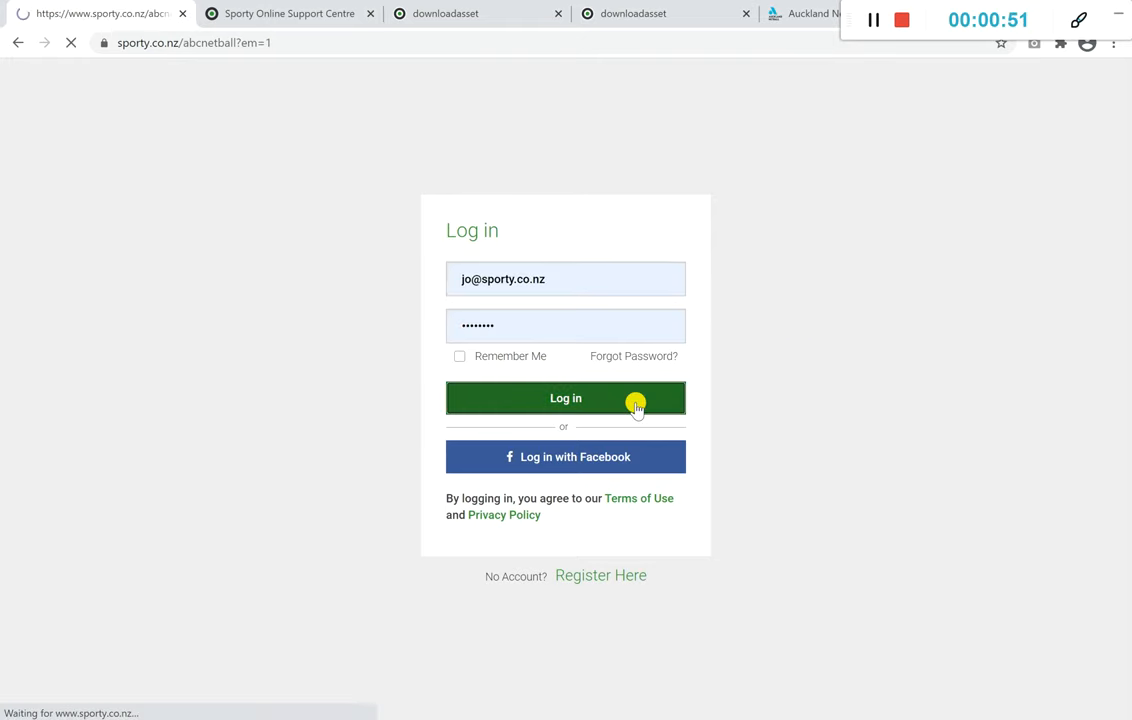
{"action": "left_click", "coordinate": [564, 398]}
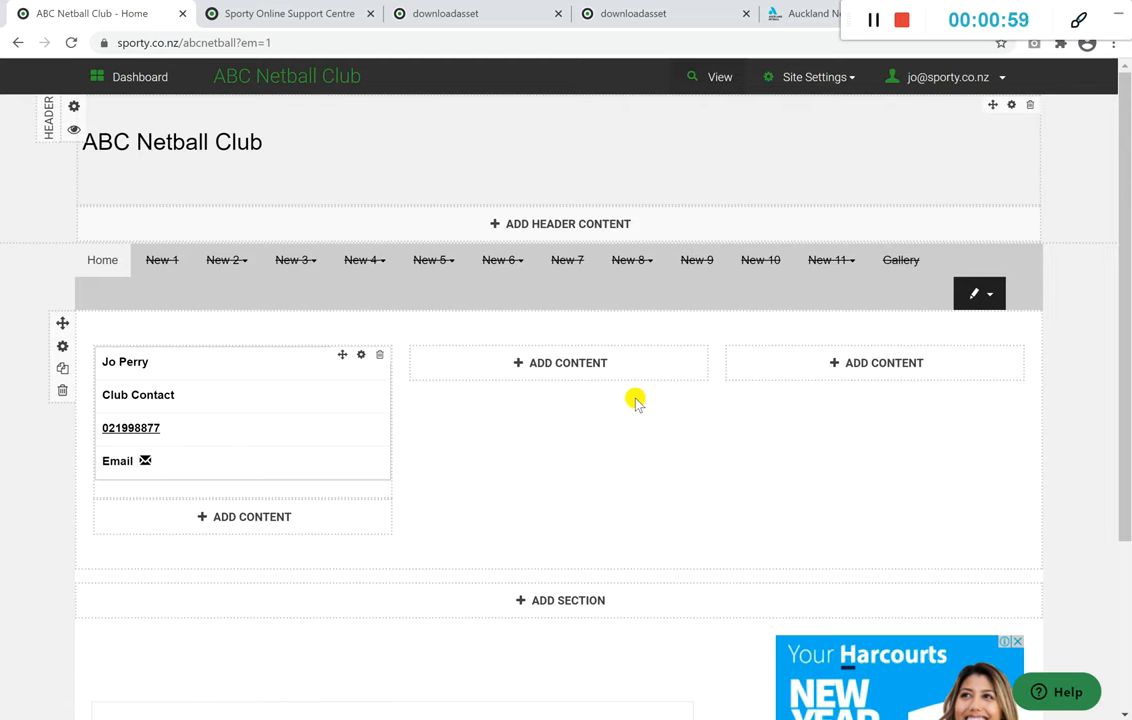
{"action": "mouse_move", "coordinate": [140, 76]}
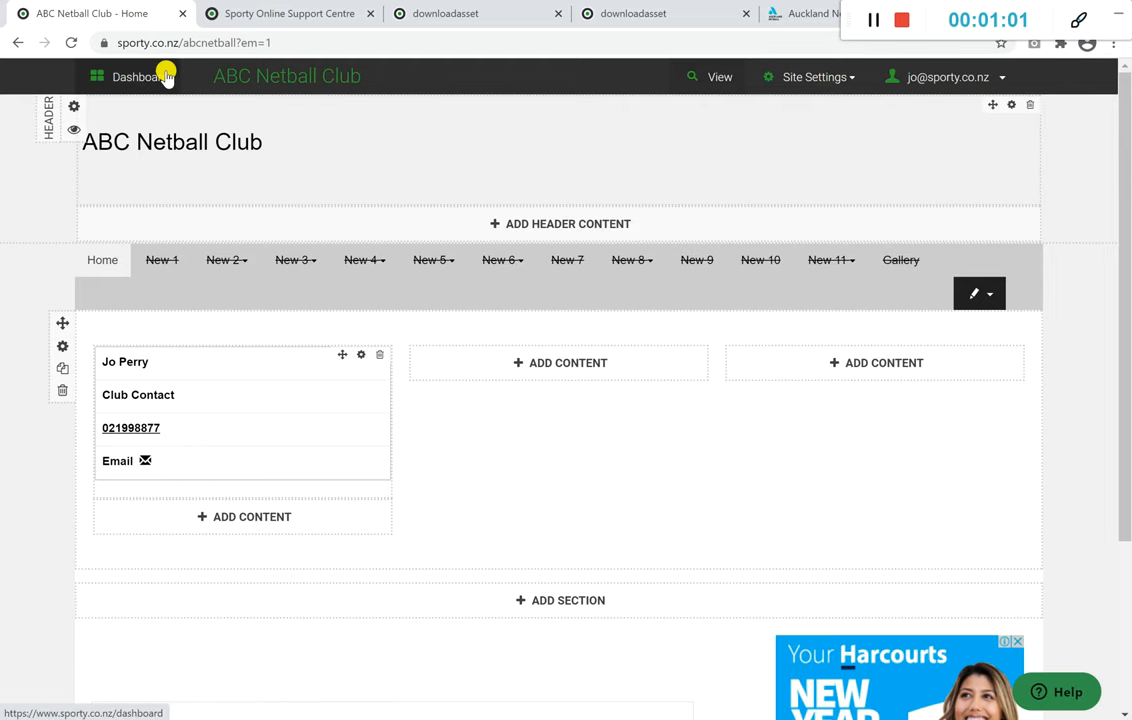
{"action": "left_click", "coordinate": [136, 76]}
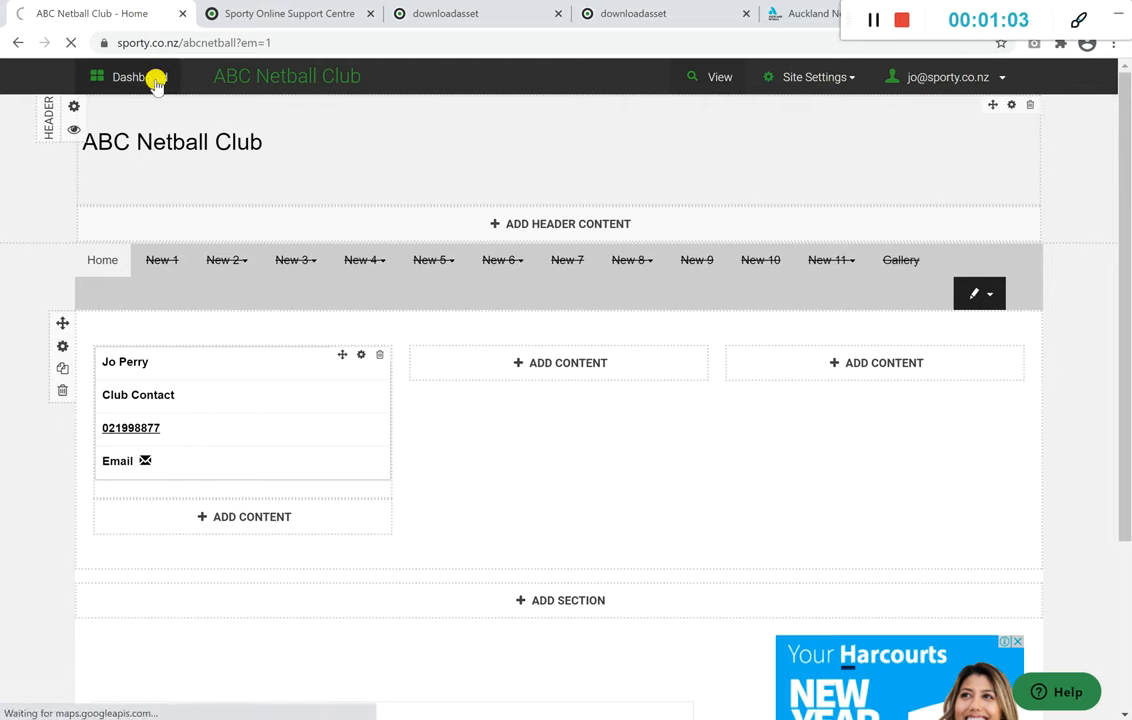
{"action": "left_click", "coordinate": [128, 76]}
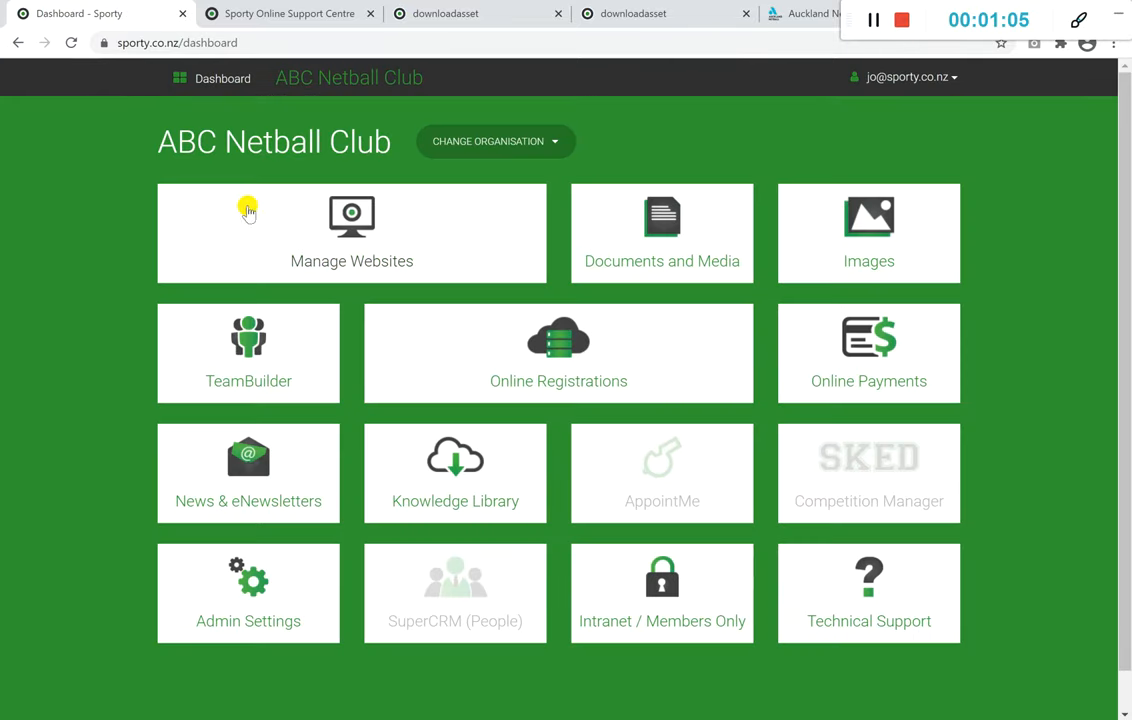
{"action": "mouse_move", "coordinate": [270, 350]}
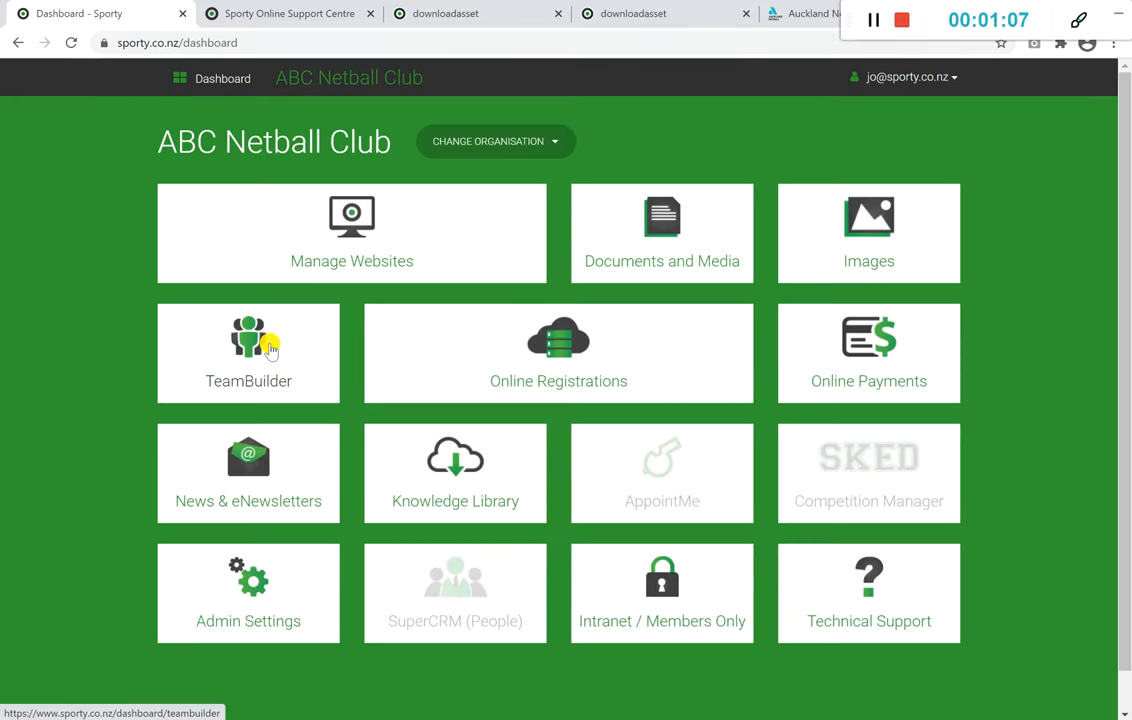
Enter TeamBuilder and choose Netball Registration under 2021 Netball.
{"action": "left_click", "coordinate": [248, 350]}
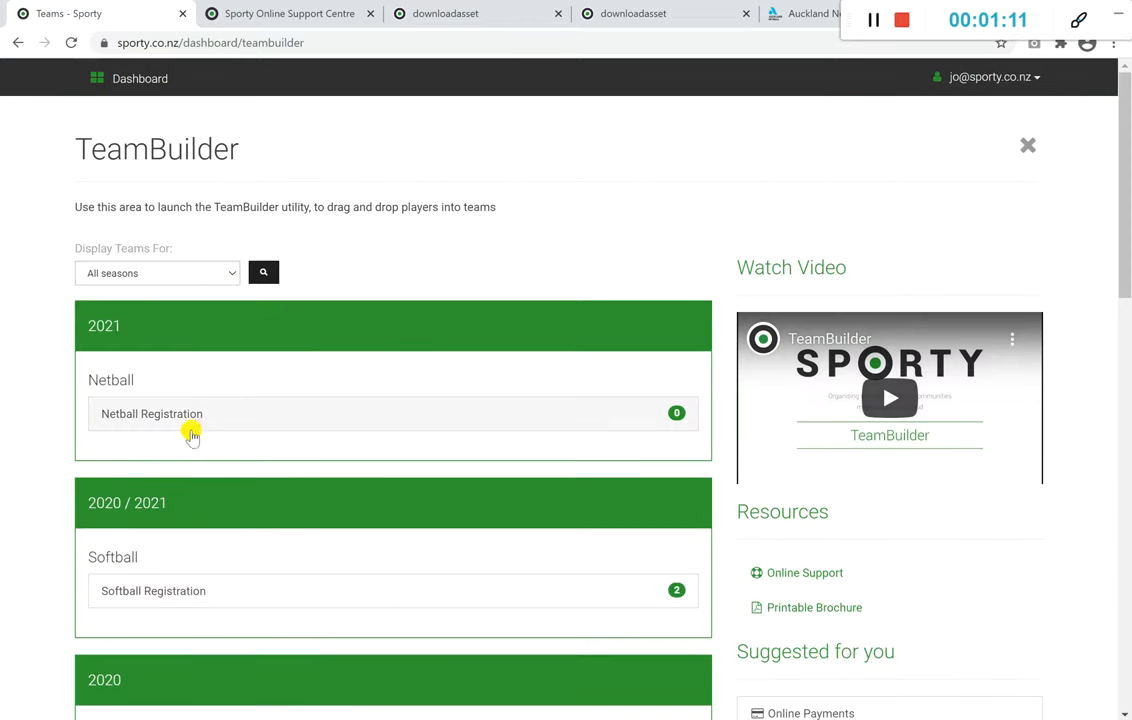
{"action": "mouse_move", "coordinate": [160, 414]}
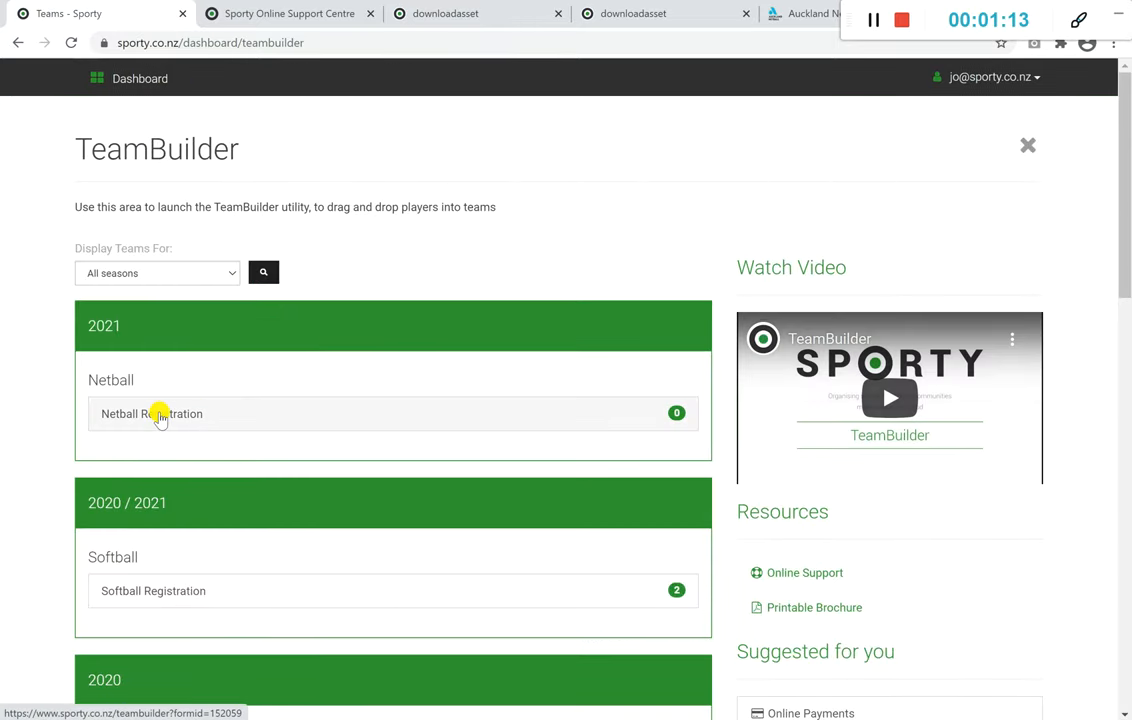
{"action": "left_click", "coordinate": [152, 412]}
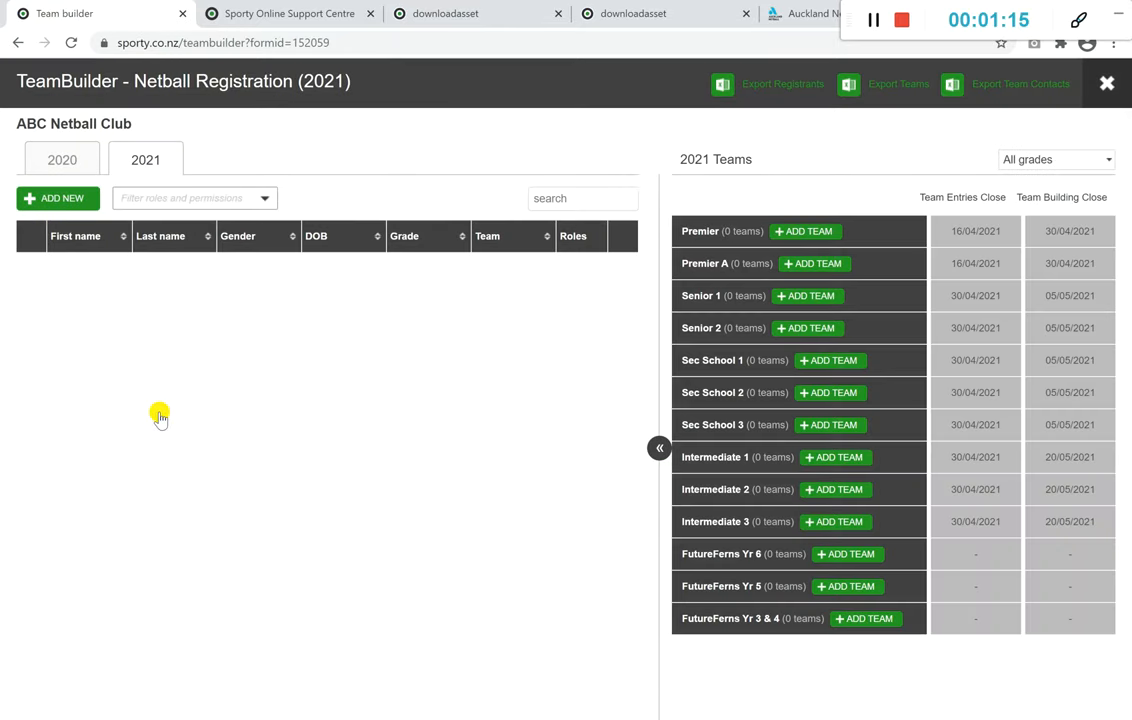
{"action": "mouse_move", "coordinate": [452, 348]}
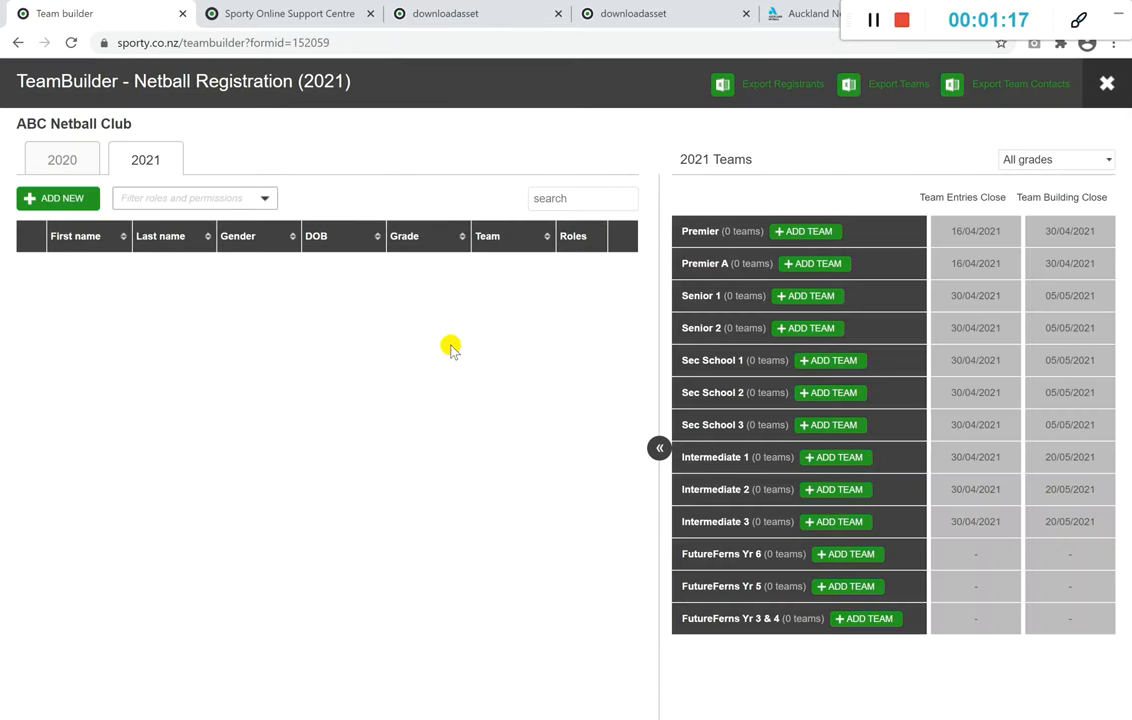
{"action": "mouse_move", "coordinate": [520, 320]}
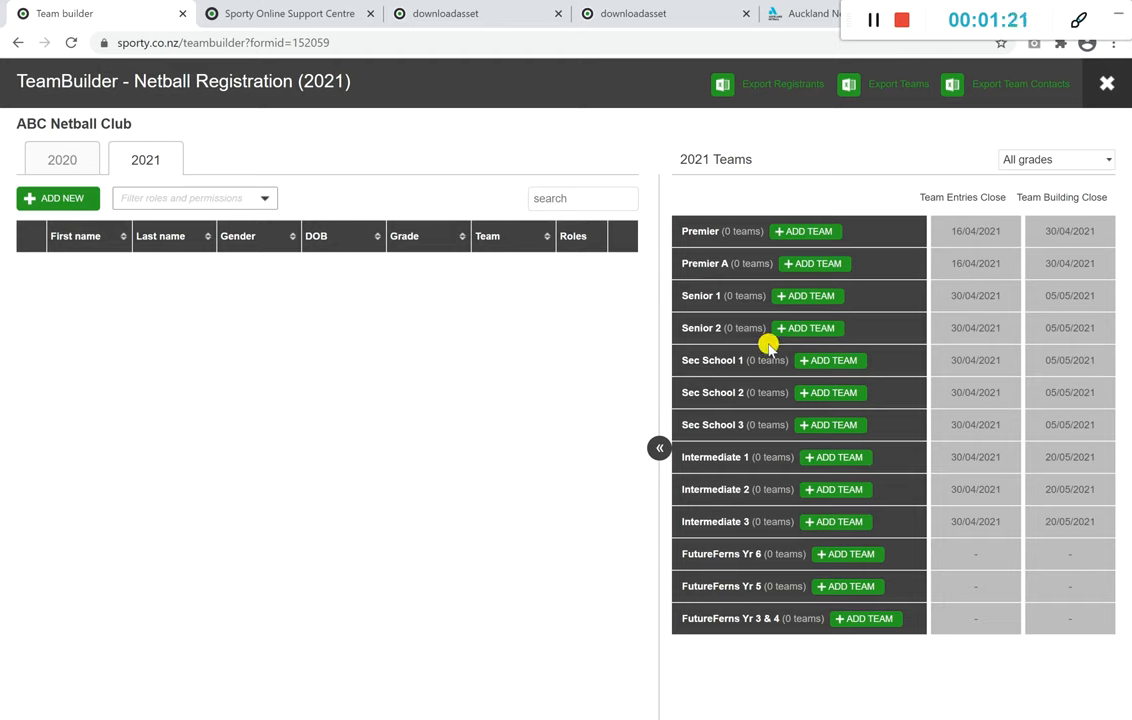
{"action": "mouse_move", "coordinate": [764, 648]}
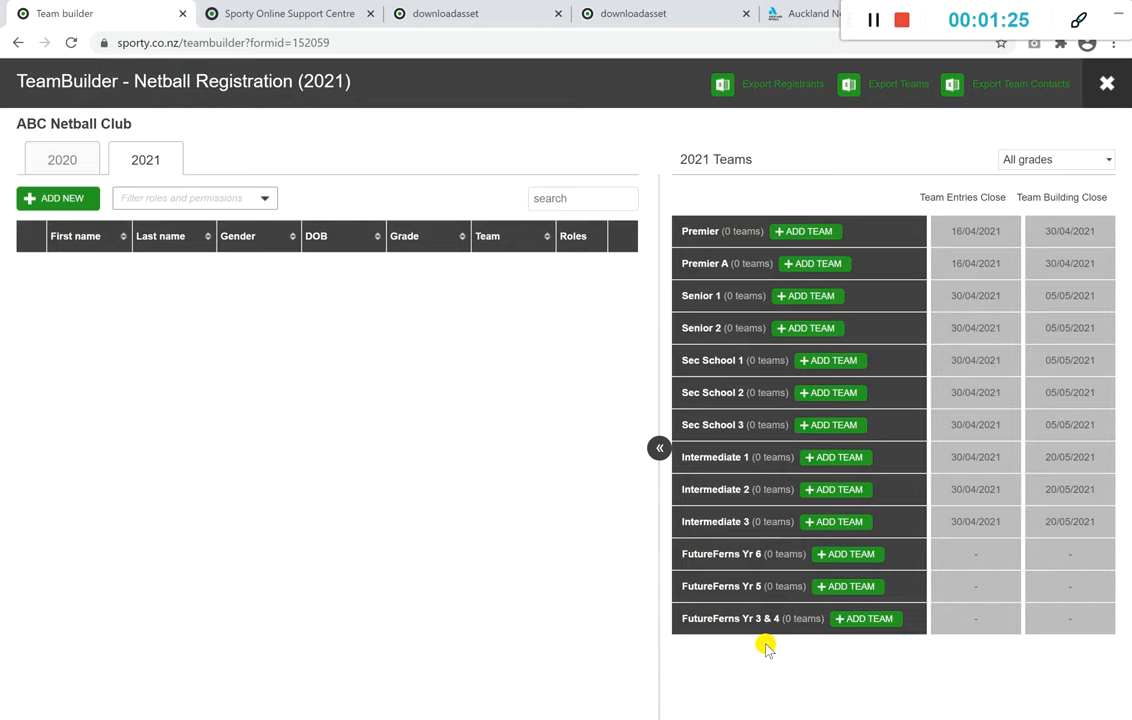
{"action": "mouse_move", "coordinate": [898, 420]}
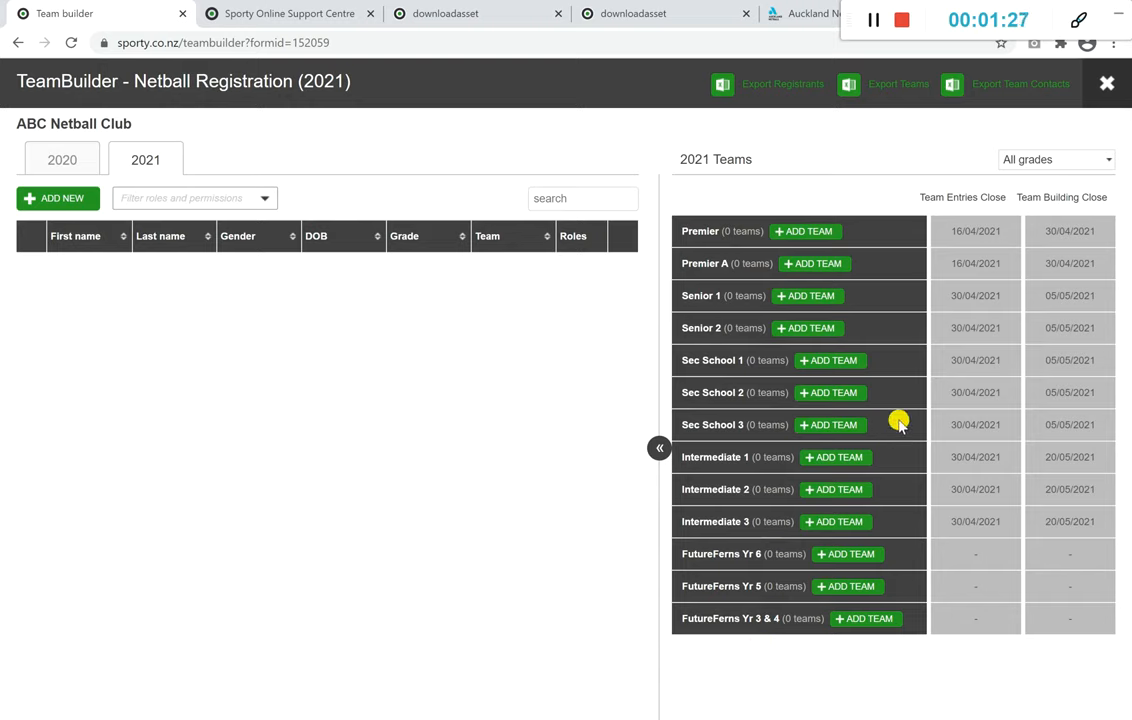
{"action": "mouse_move", "coordinate": [808, 296]}
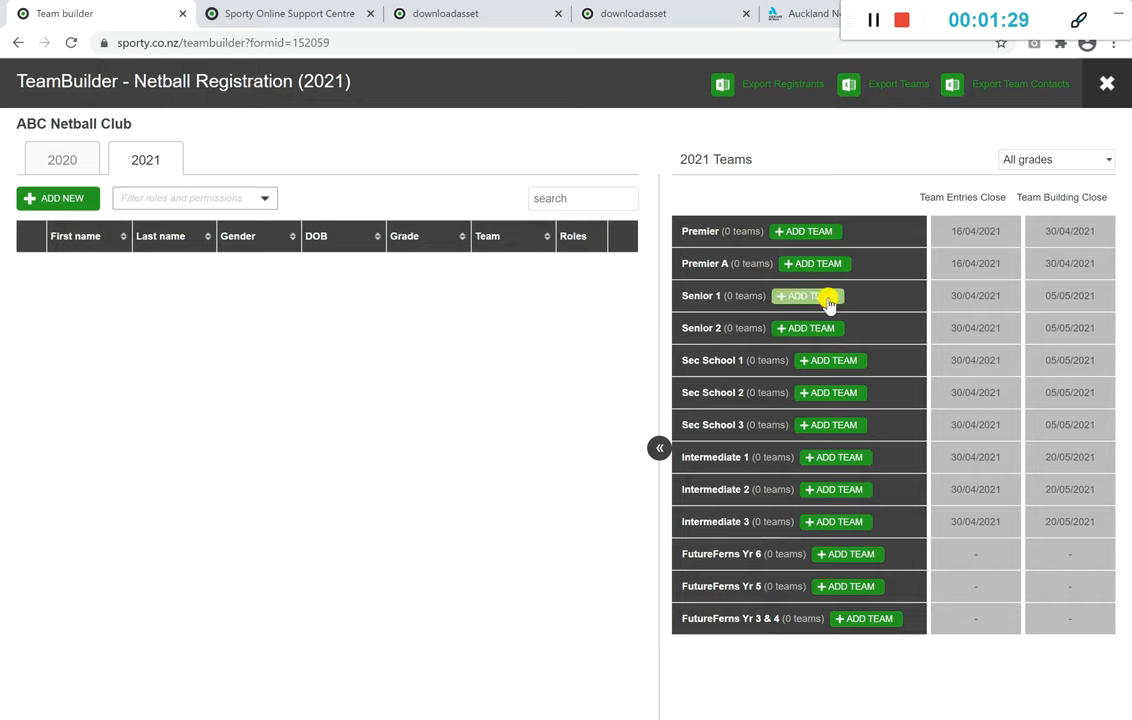
Add a new team named 'A team' to the Senior 1 grade.
{"action": "left_click", "coordinate": [808, 296]}
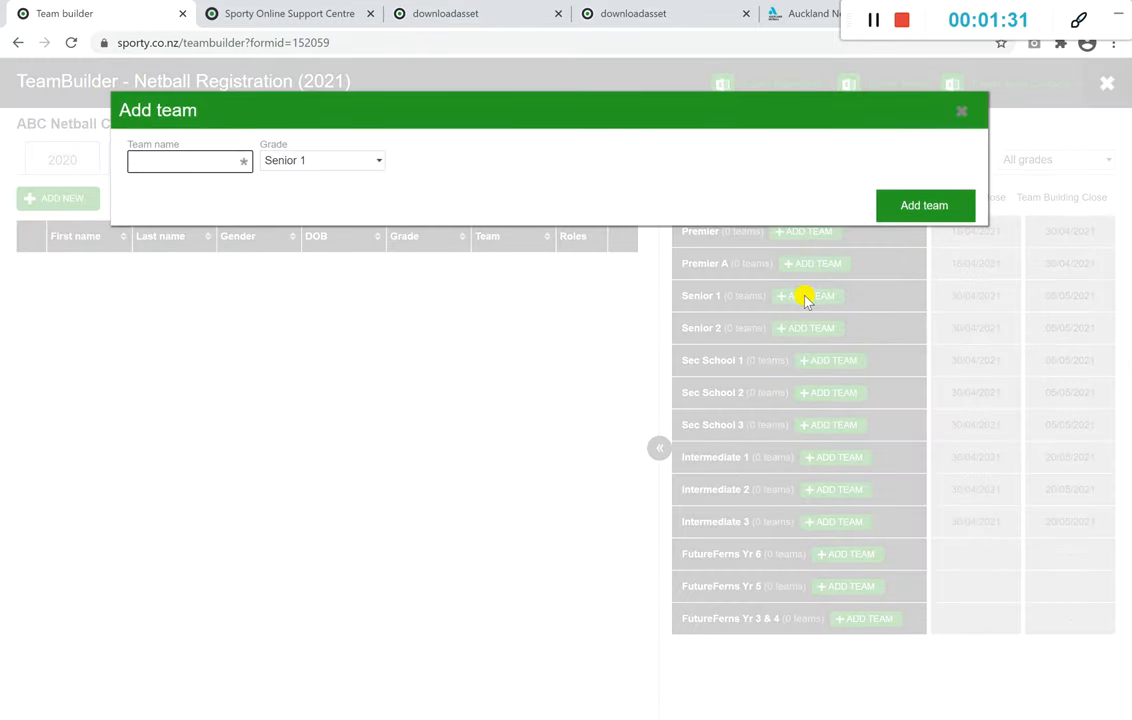
{"action": "type", "text": "A team"}
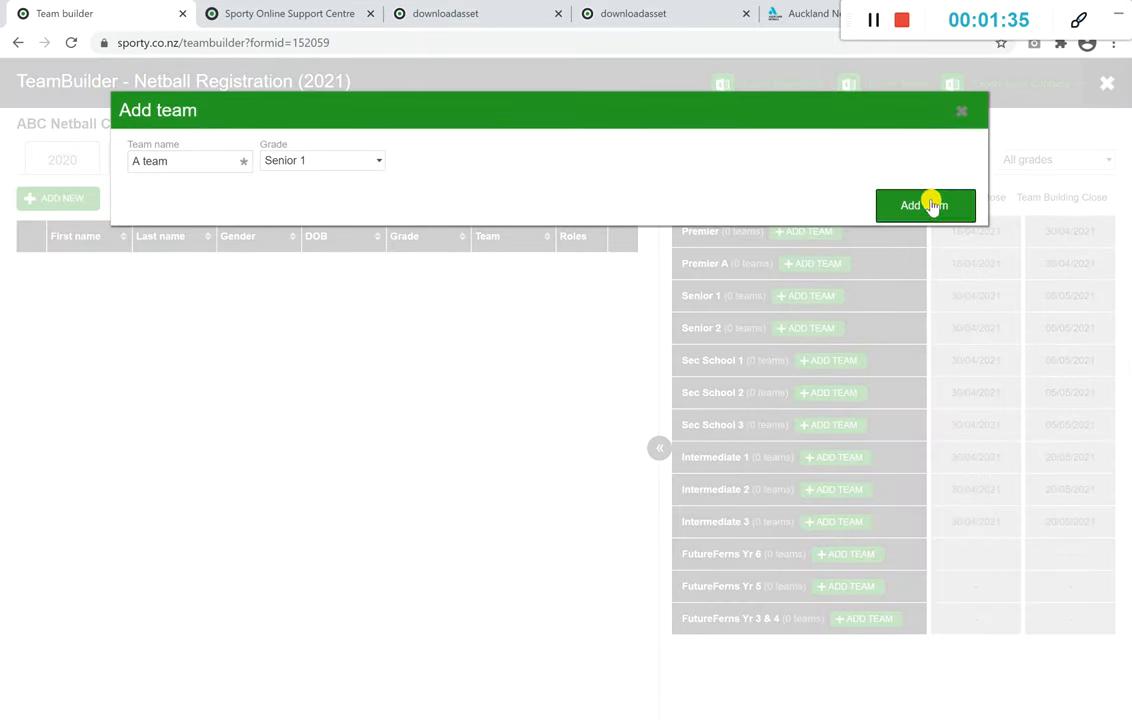
{"action": "left_click", "coordinate": [924, 204]}
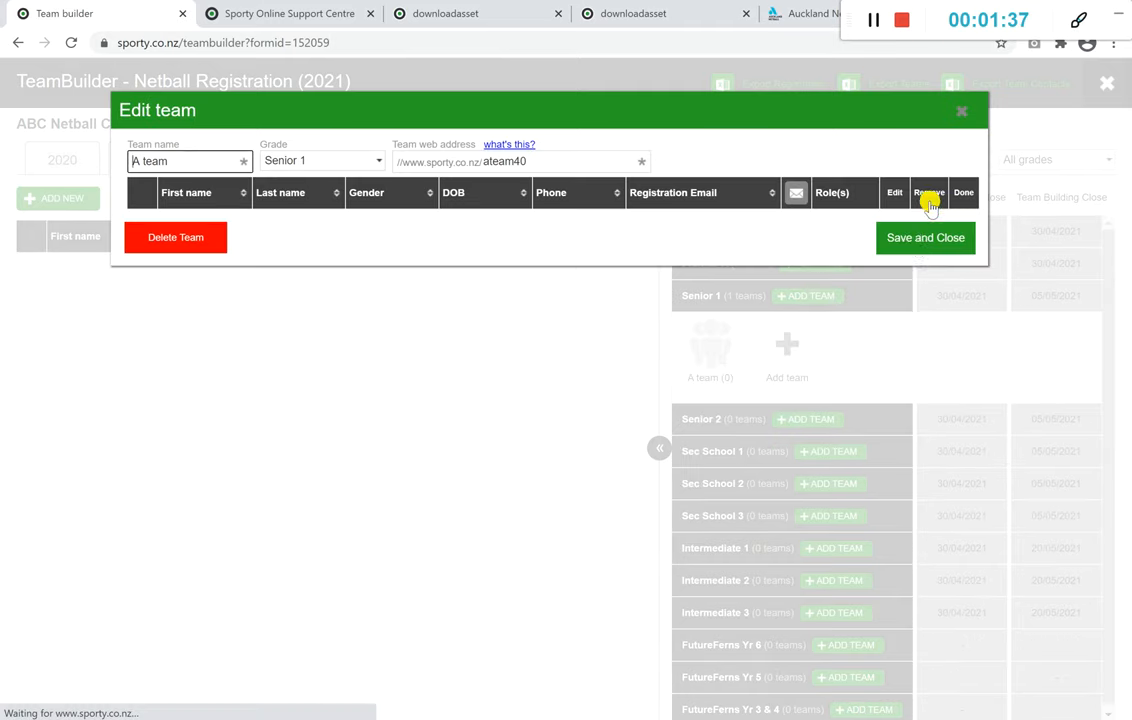
{"action": "left_click", "coordinate": [924, 236]}
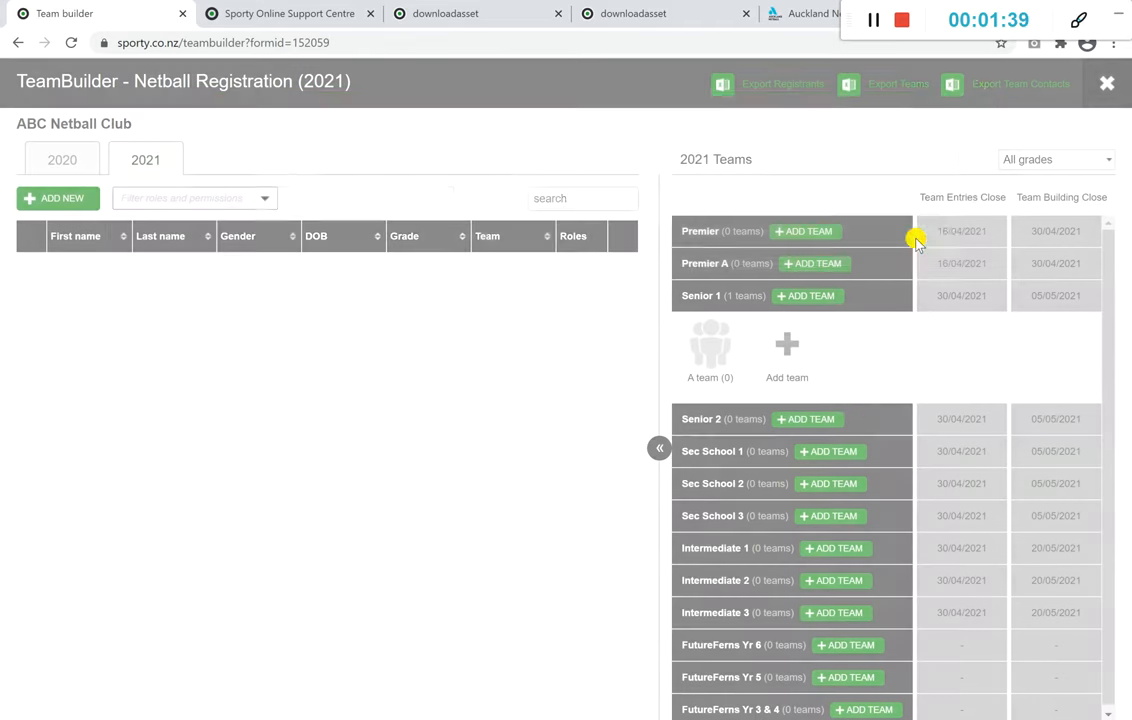
{"action": "mouse_move", "coordinate": [622, 344]}
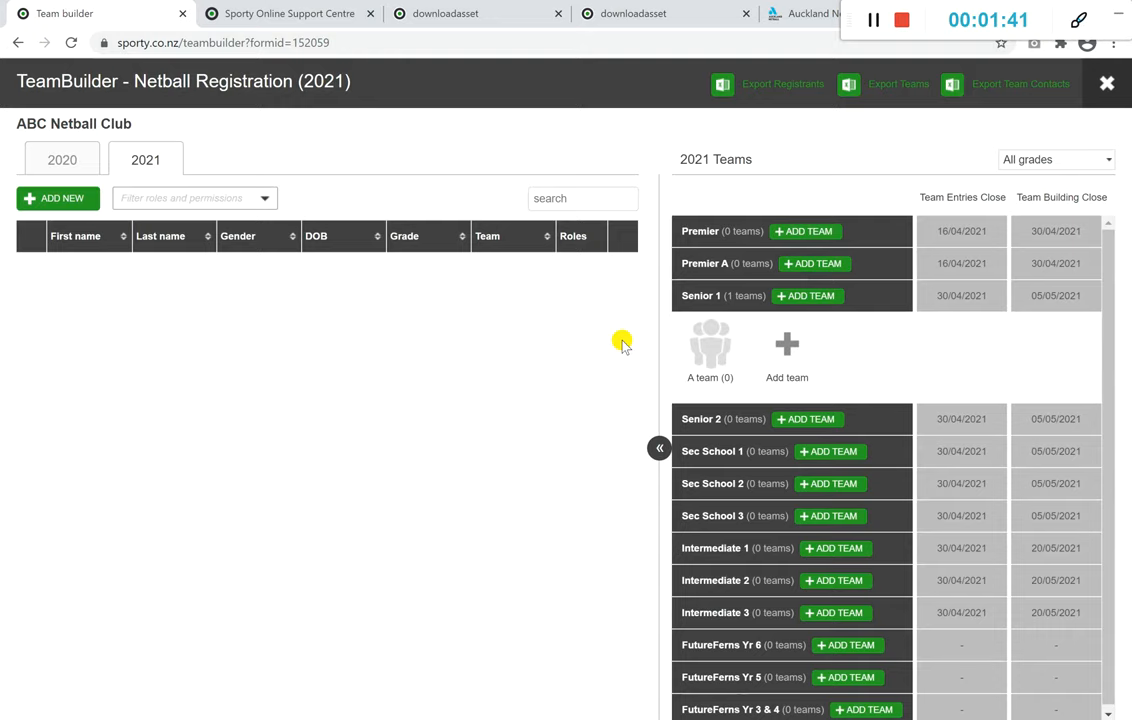
{"action": "mouse_move", "coordinate": [610, 358]}
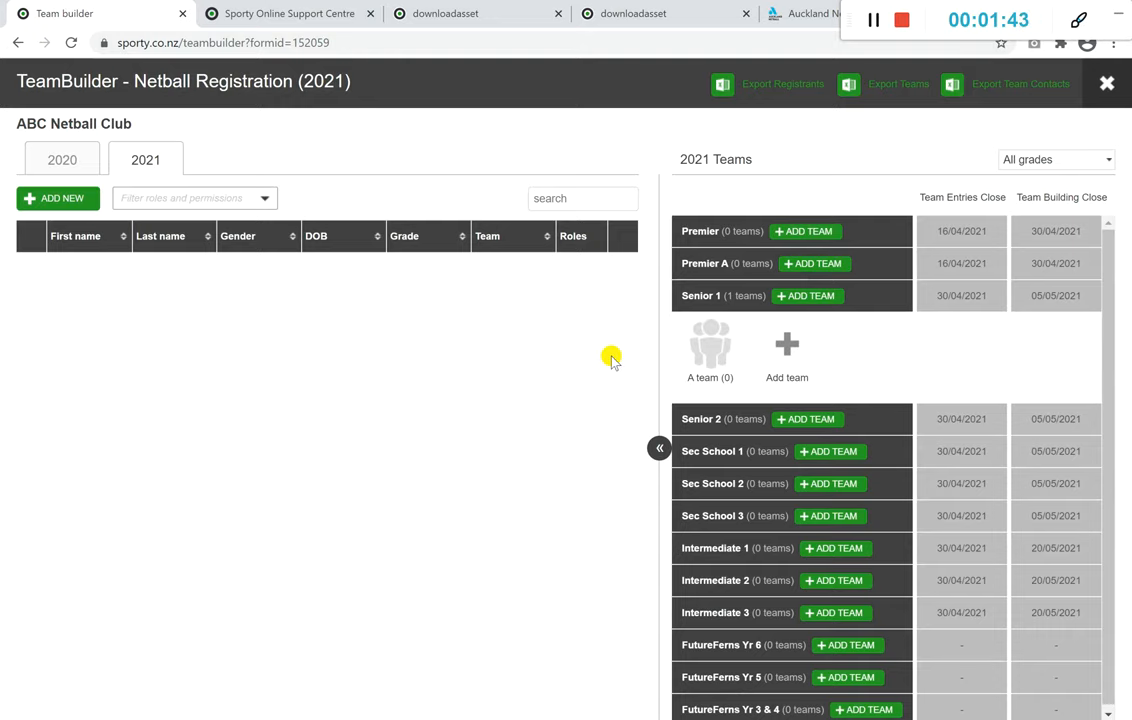
Add a new team named 'B team' to the Sec School 2 grade.
{"action": "left_click", "coordinate": [828, 482]}
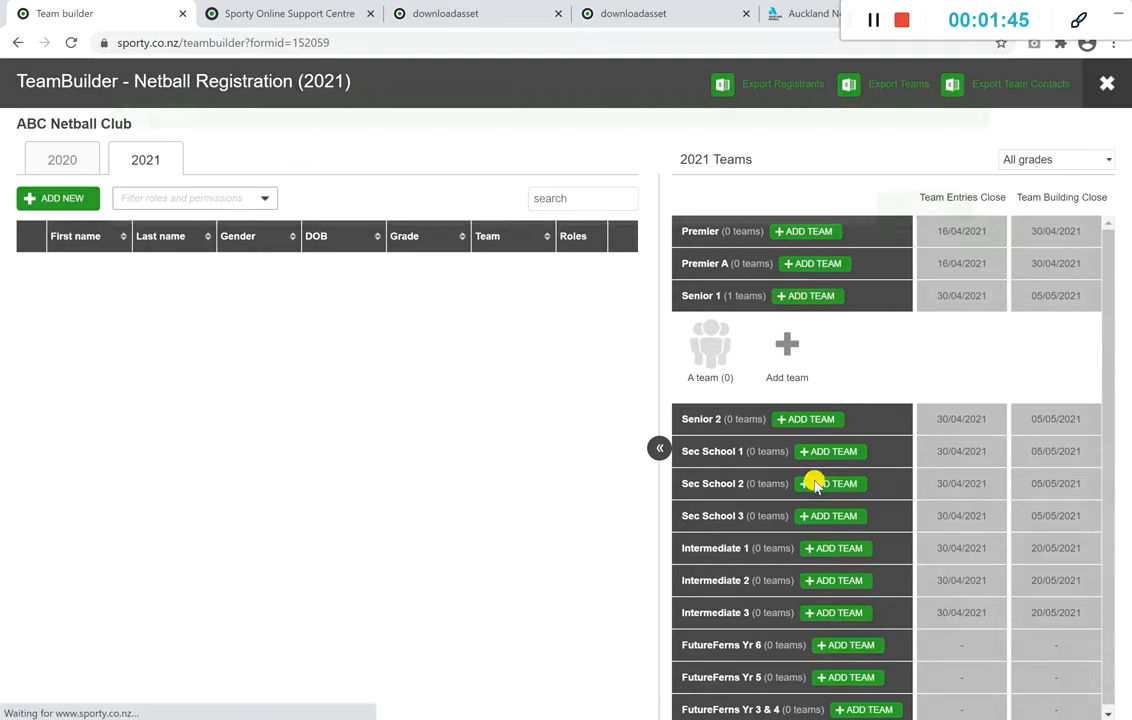
{"action": "left_click", "coordinate": [828, 482]}
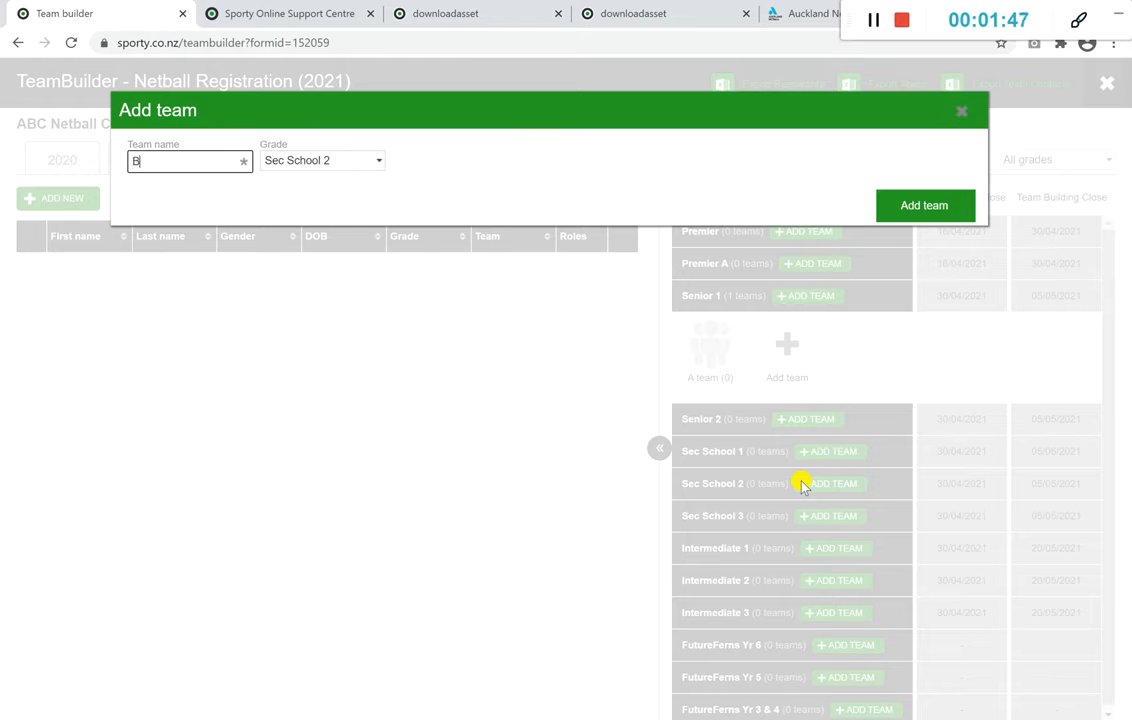
{"action": "type", "text": "team"}
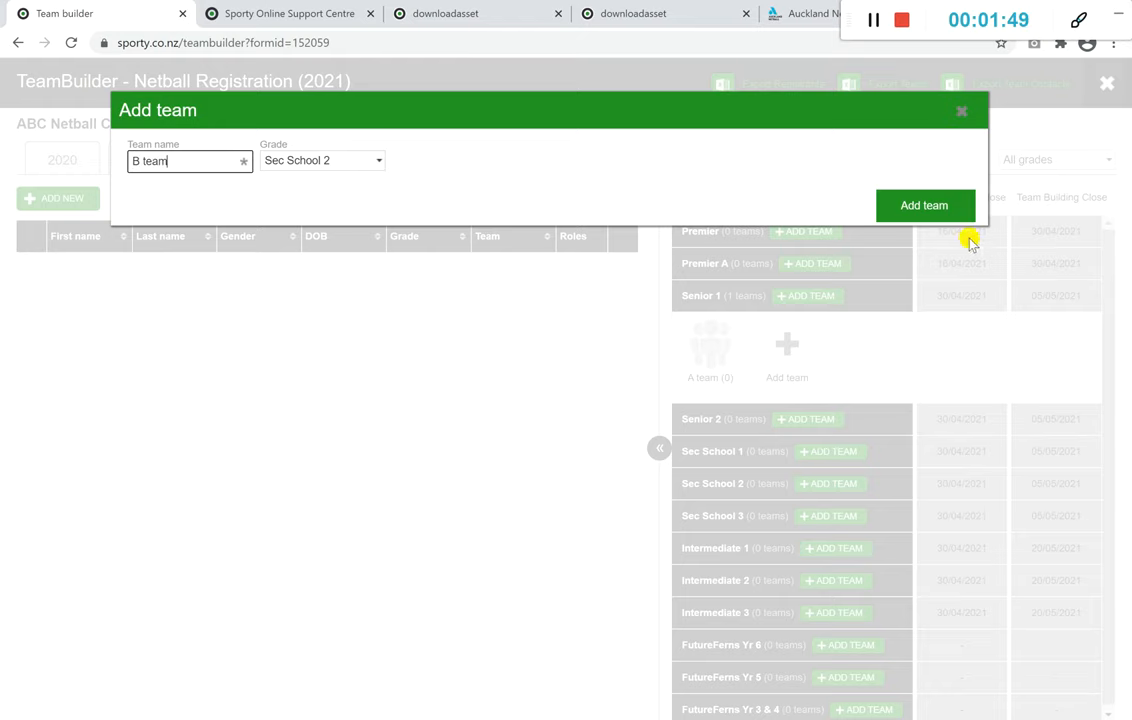
{"action": "left_click", "coordinate": [924, 204]}
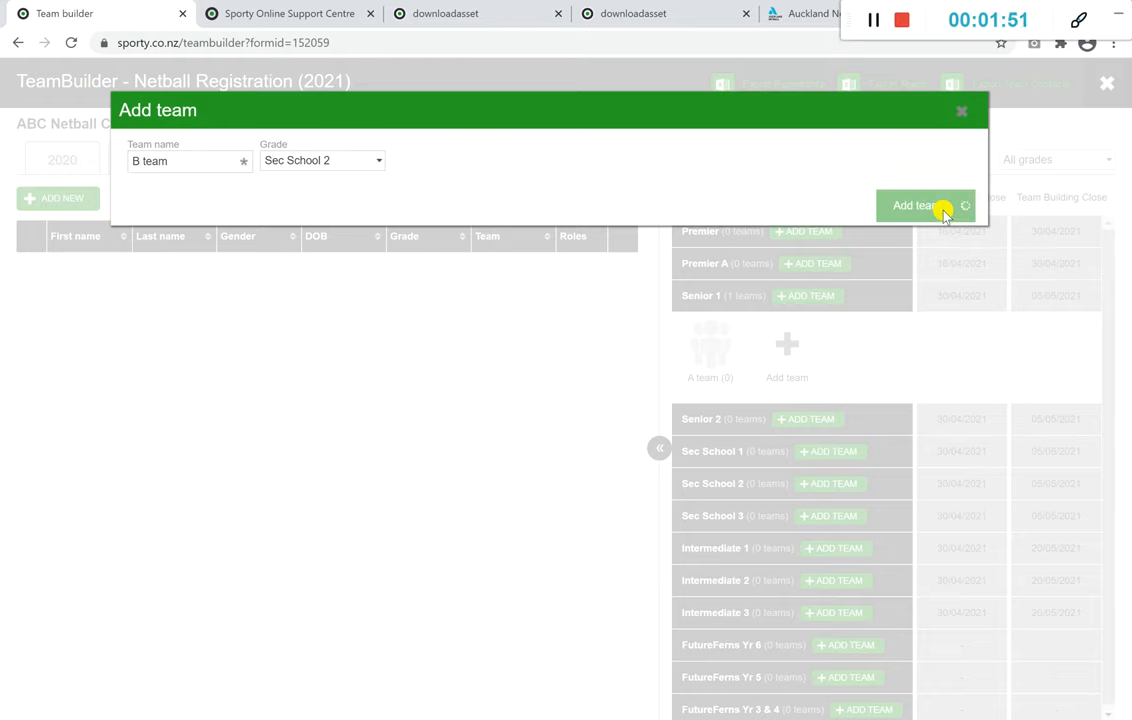
{"action": "left_click", "coordinate": [916, 204]}
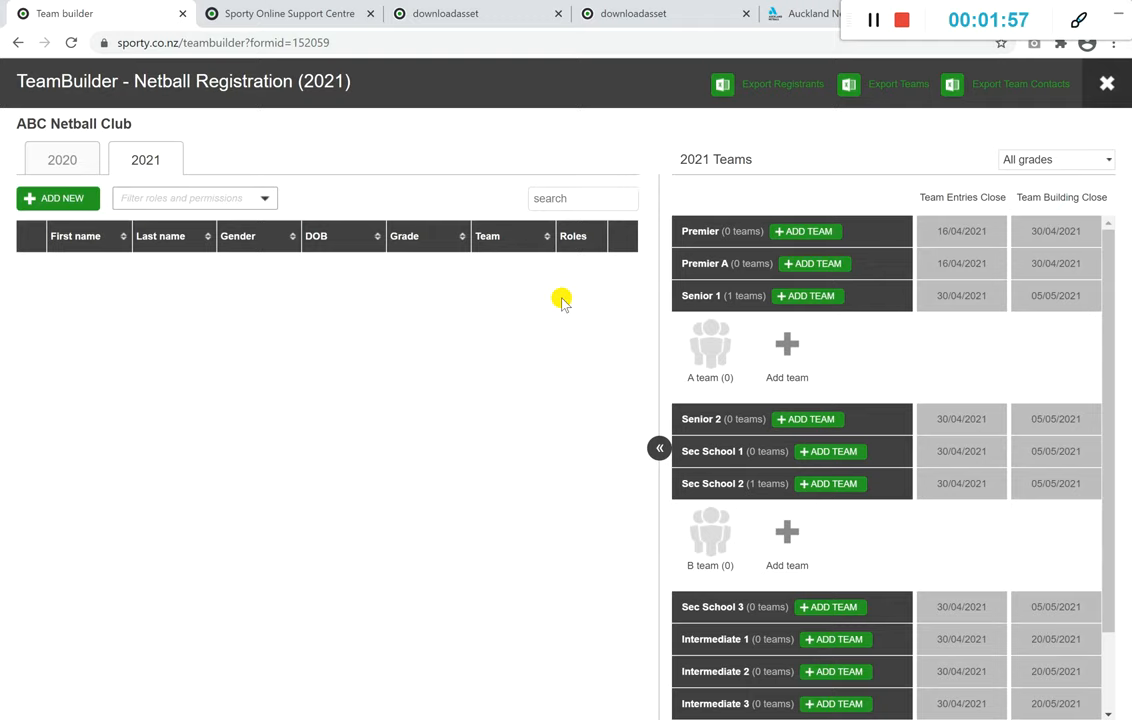
{"action": "mouse_move", "coordinate": [896, 180]}
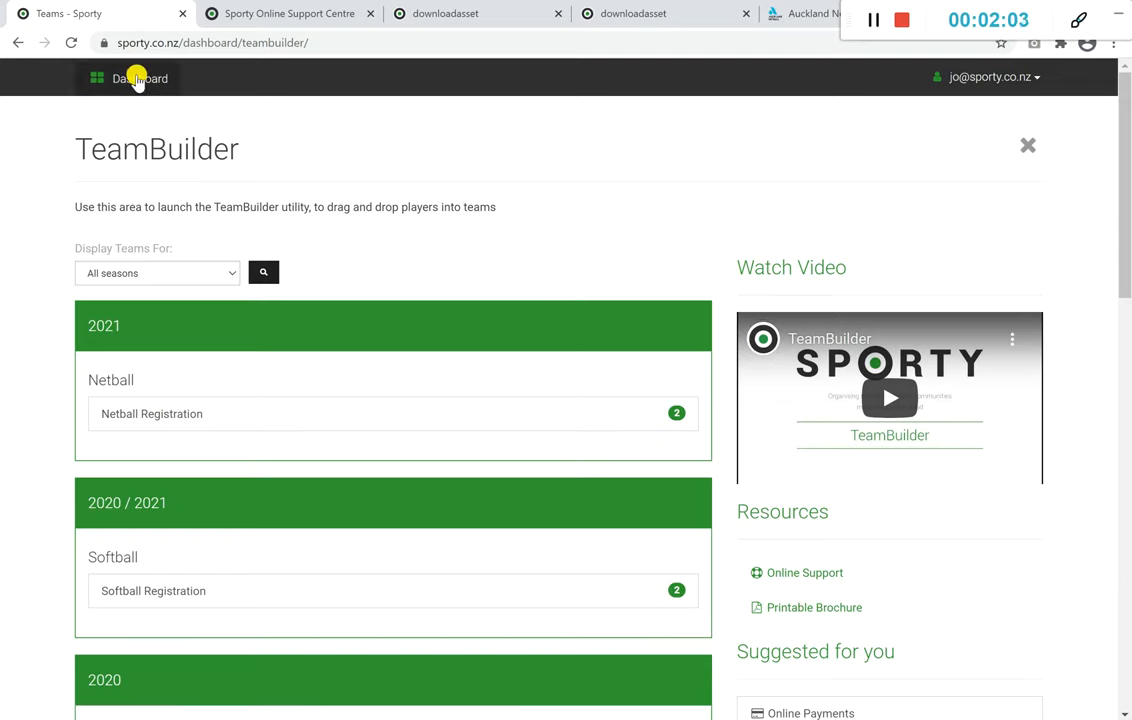
Return to the dashboard and enter the Online Registrations area listing the Netball form.
{"action": "left_click", "coordinate": [140, 78]}
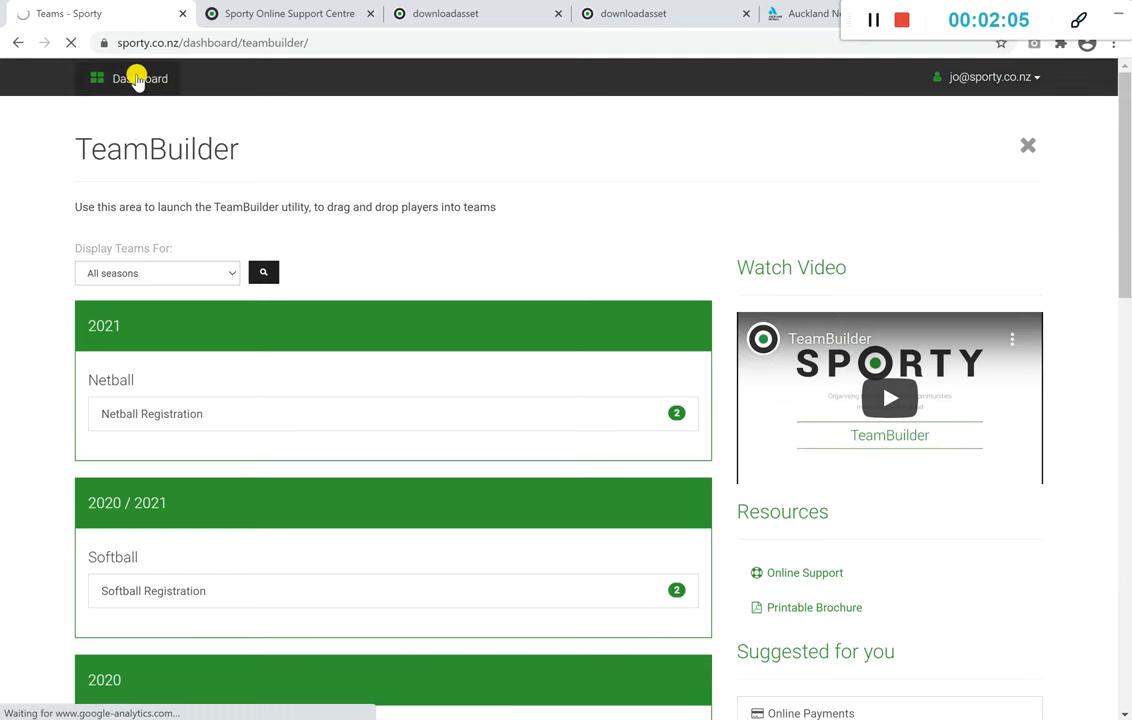
{"action": "left_click", "coordinate": [140, 78]}
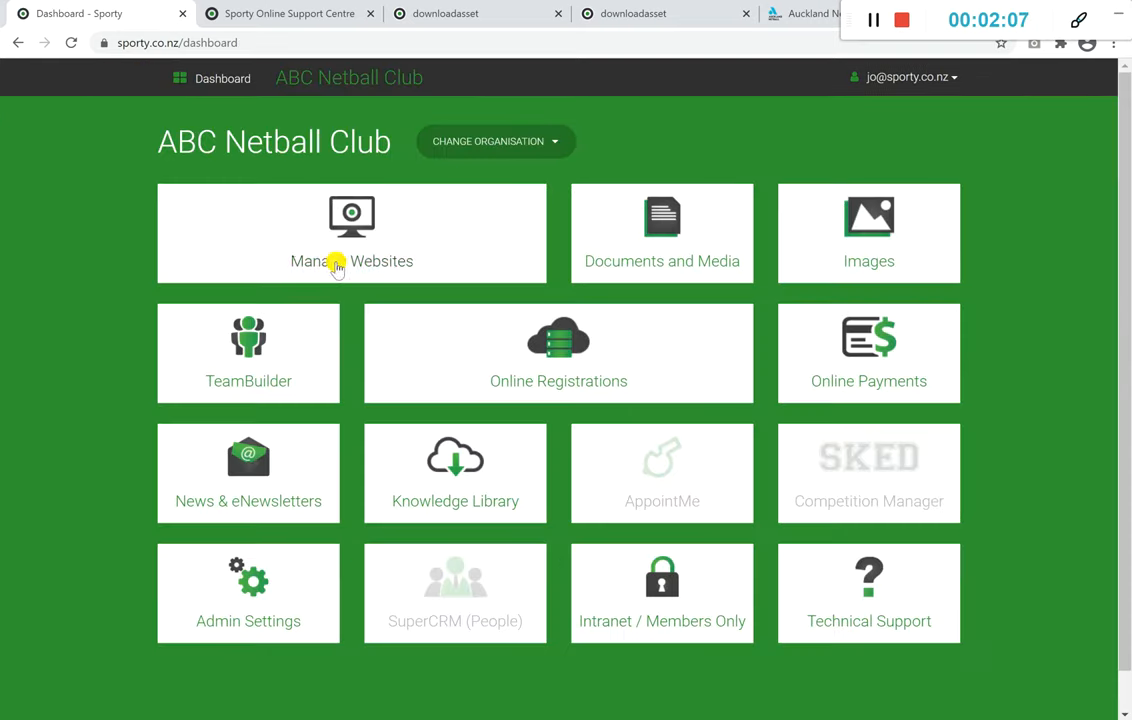
{"action": "mouse_move", "coordinate": [504, 344]}
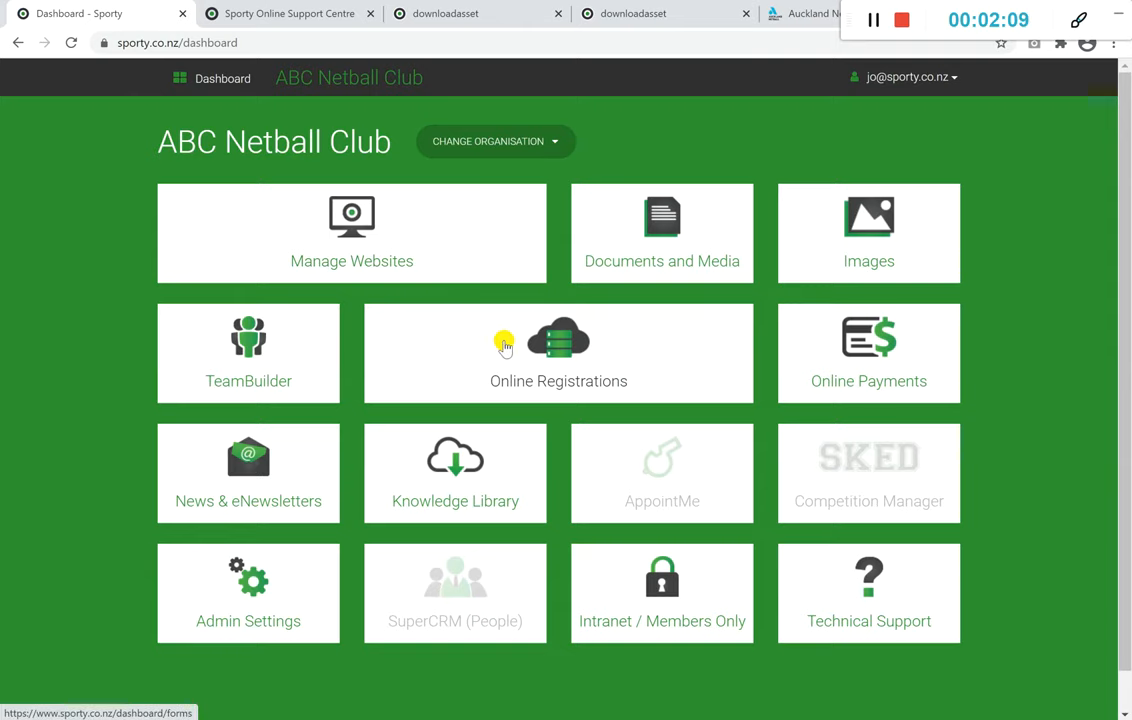
{"action": "left_click", "coordinate": [558, 350]}
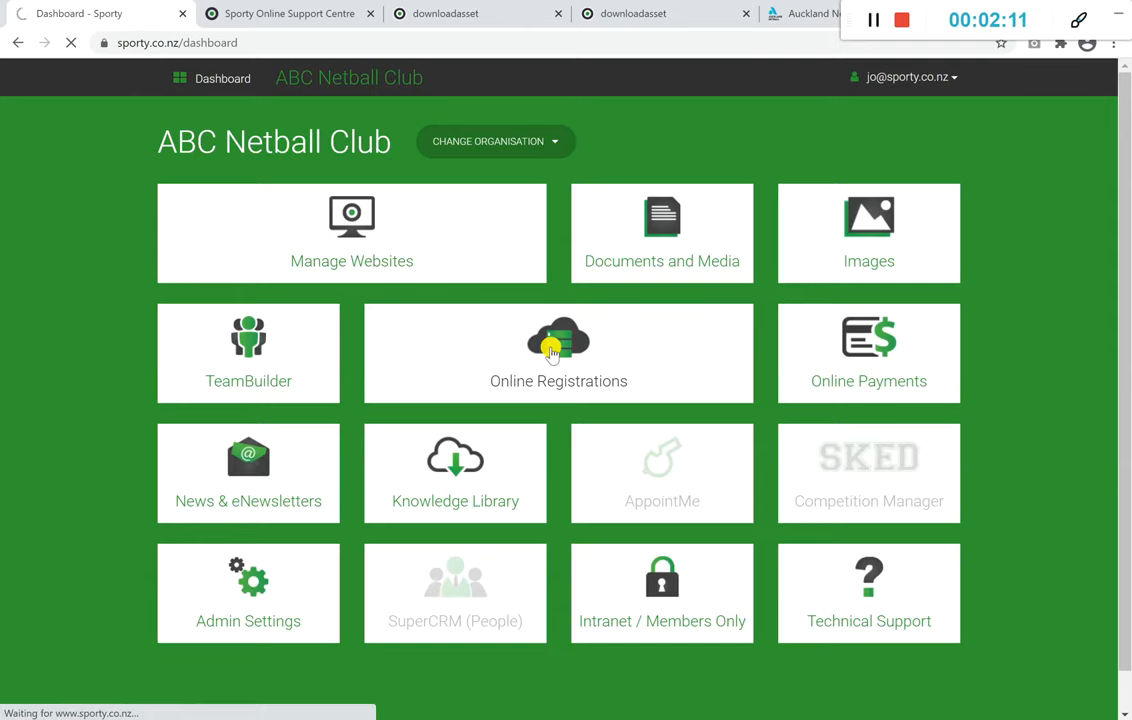
{"action": "left_click", "coordinate": [558, 352]}
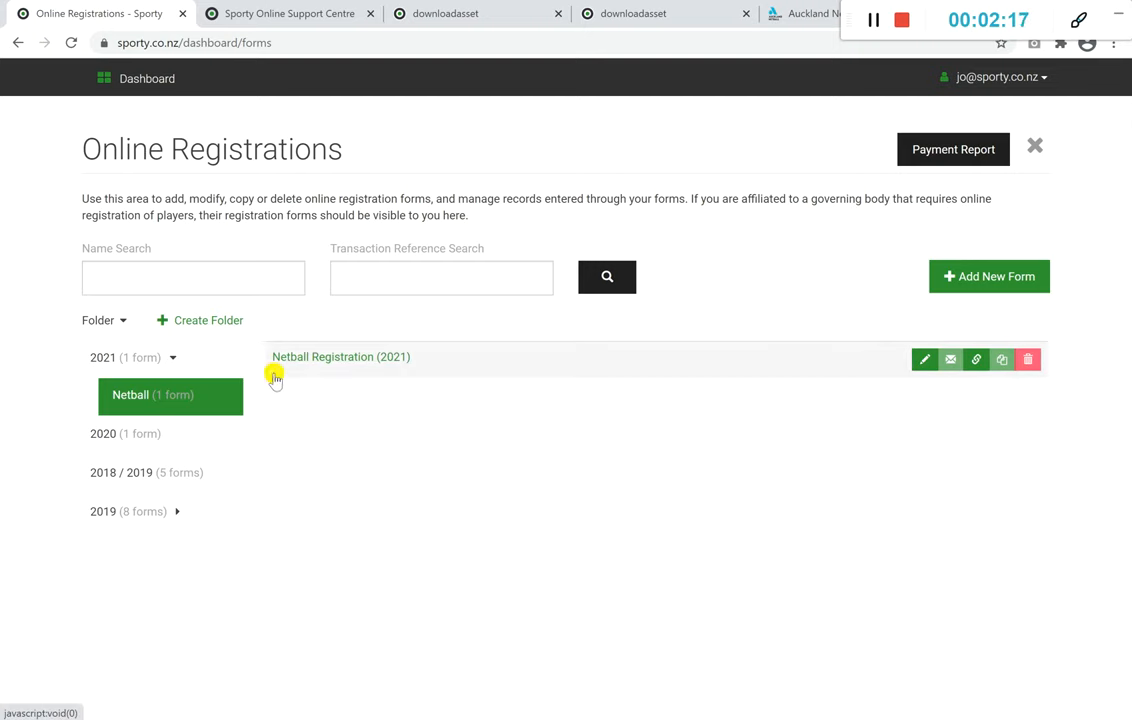
{"action": "mouse_move", "coordinate": [420, 384]}
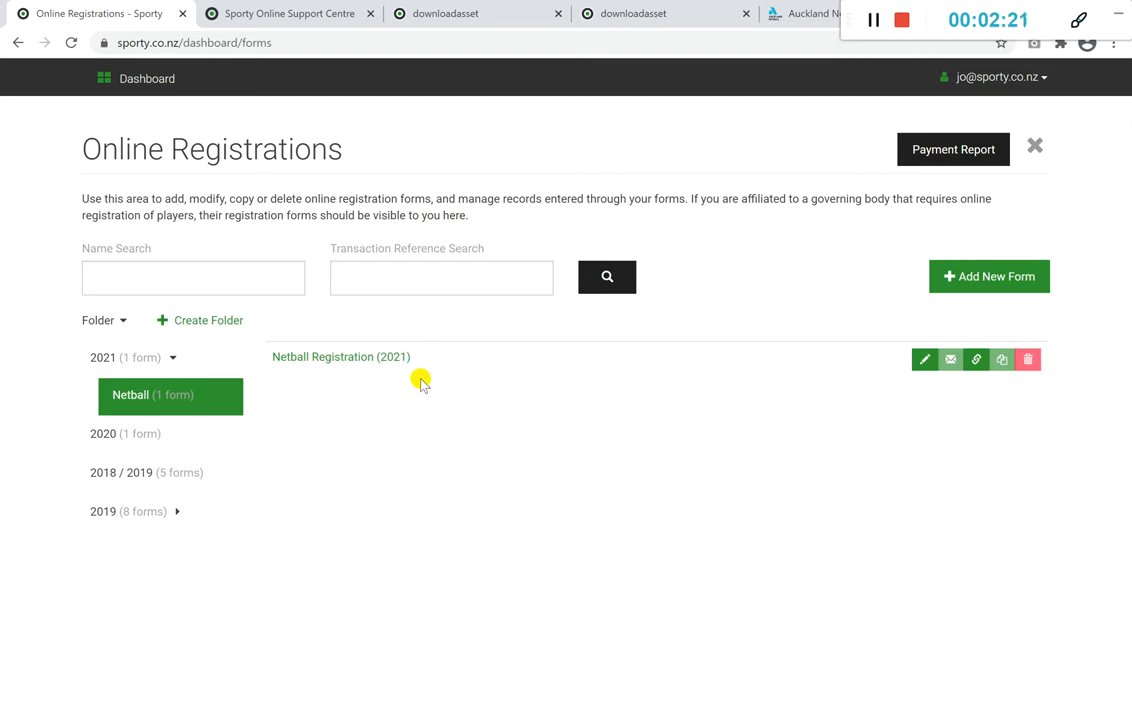
{"action": "mouse_move", "coordinate": [488, 376]}
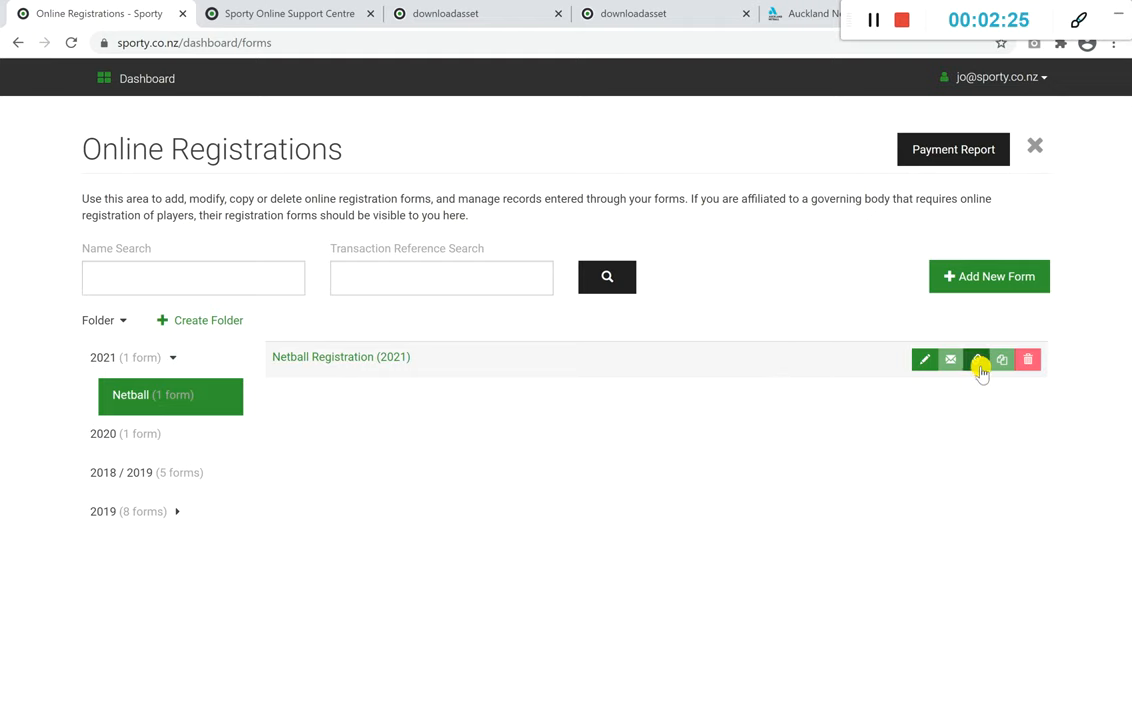
{"action": "mouse_move", "coordinate": [976, 360]}
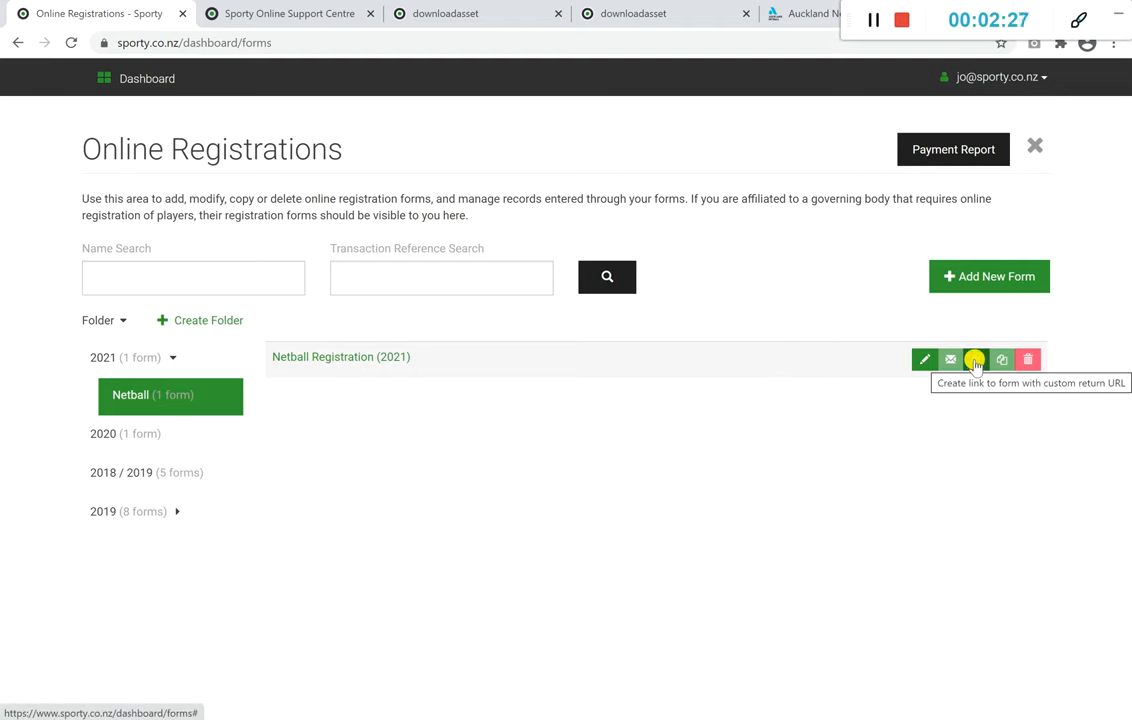
Show the Netball Registration (2021) shareable link, copy it, and load the form from it.
{"action": "left_click", "coordinate": [976, 360]}
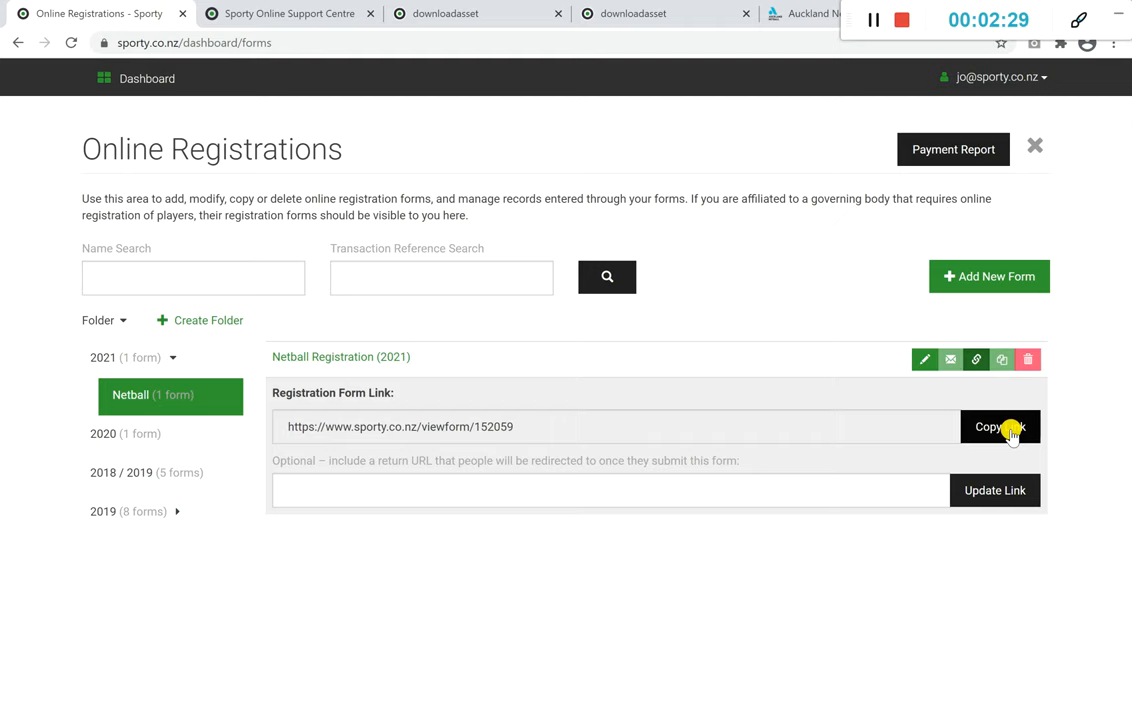
{"action": "left_click", "coordinate": [1000, 428]}
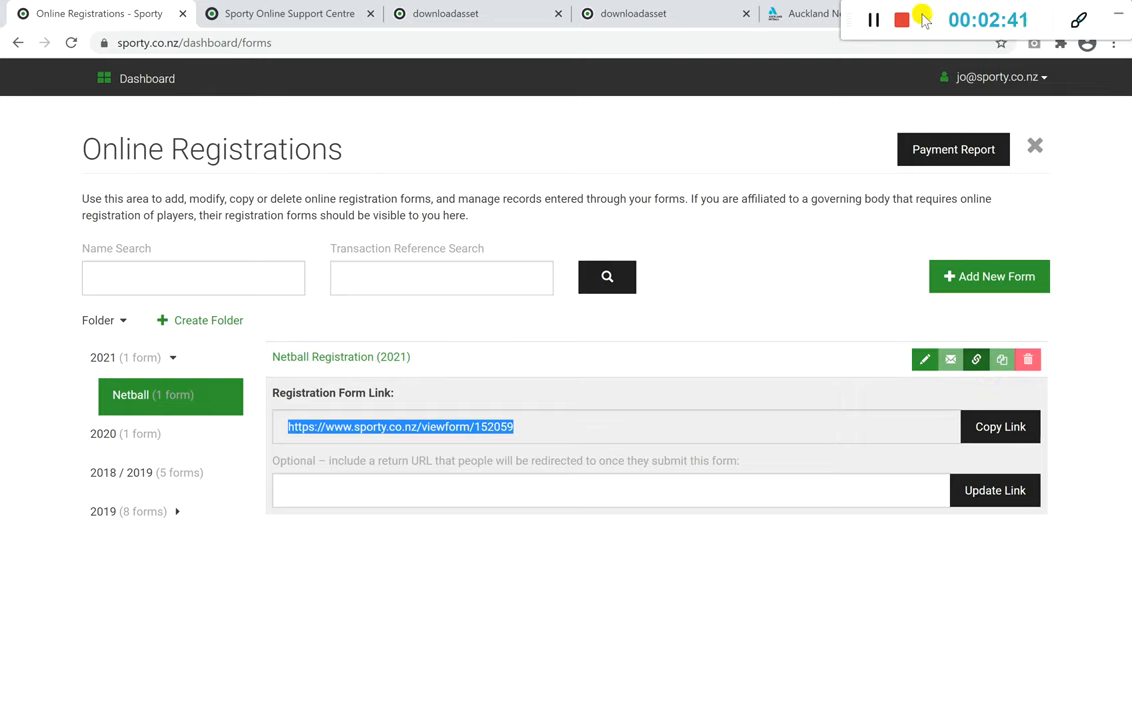
{"action": "left_click", "coordinate": [962, 12]}
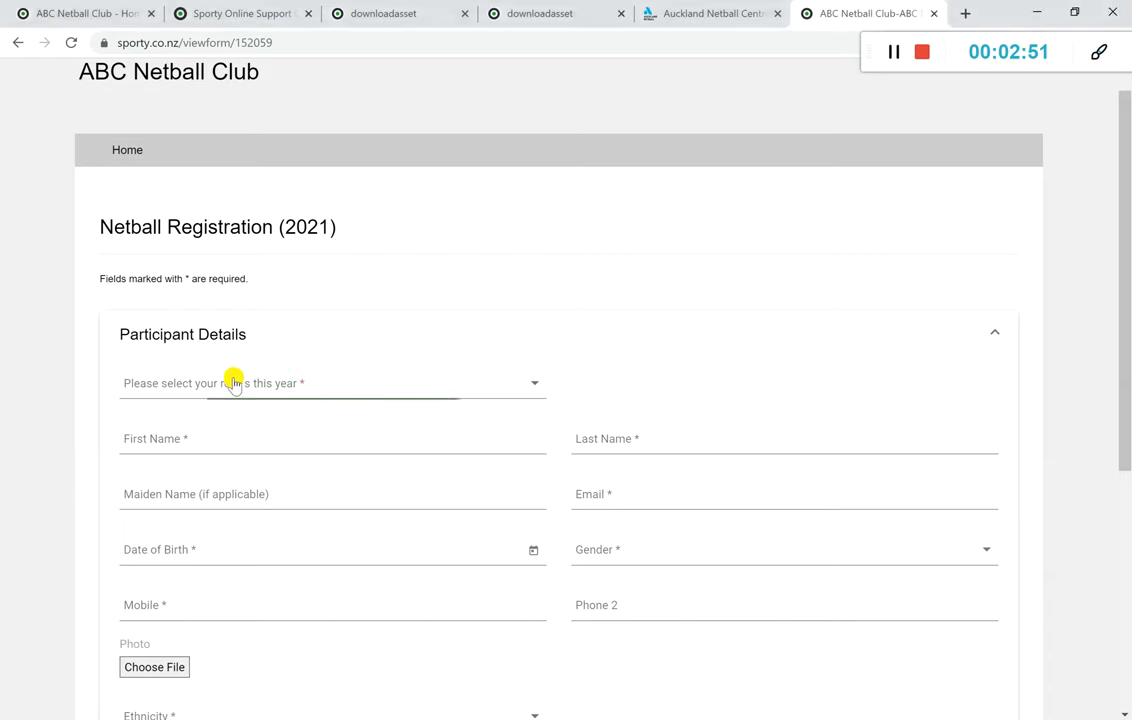
{"action": "left_click", "coordinate": [324, 384]}
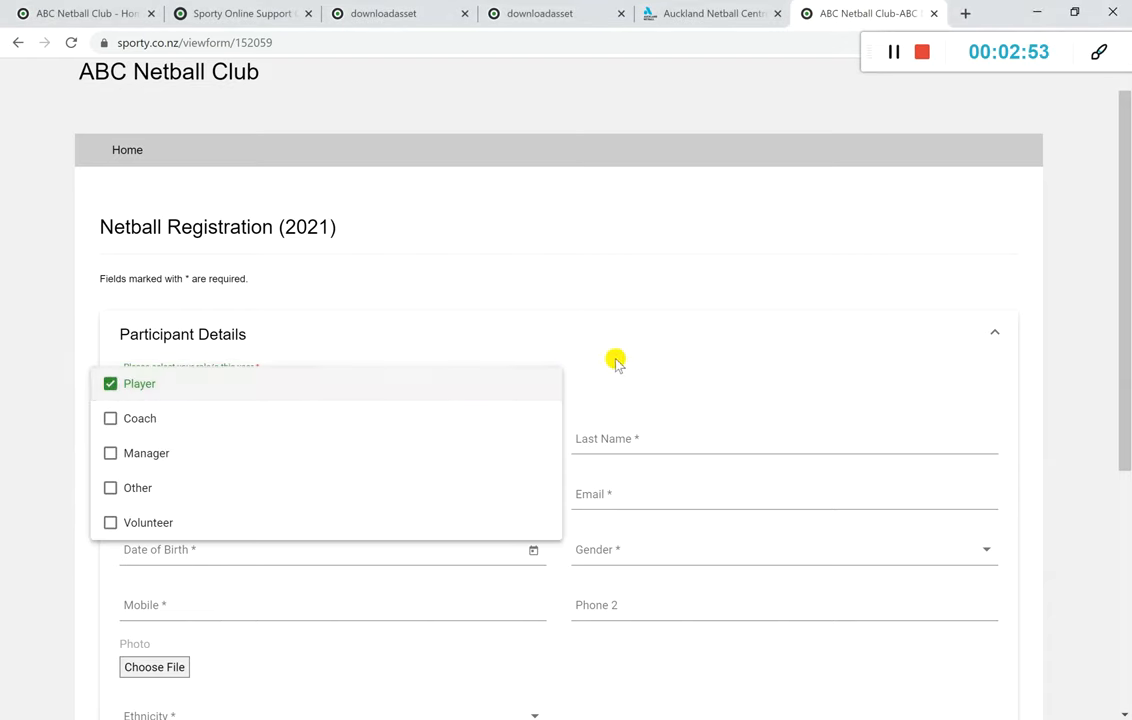
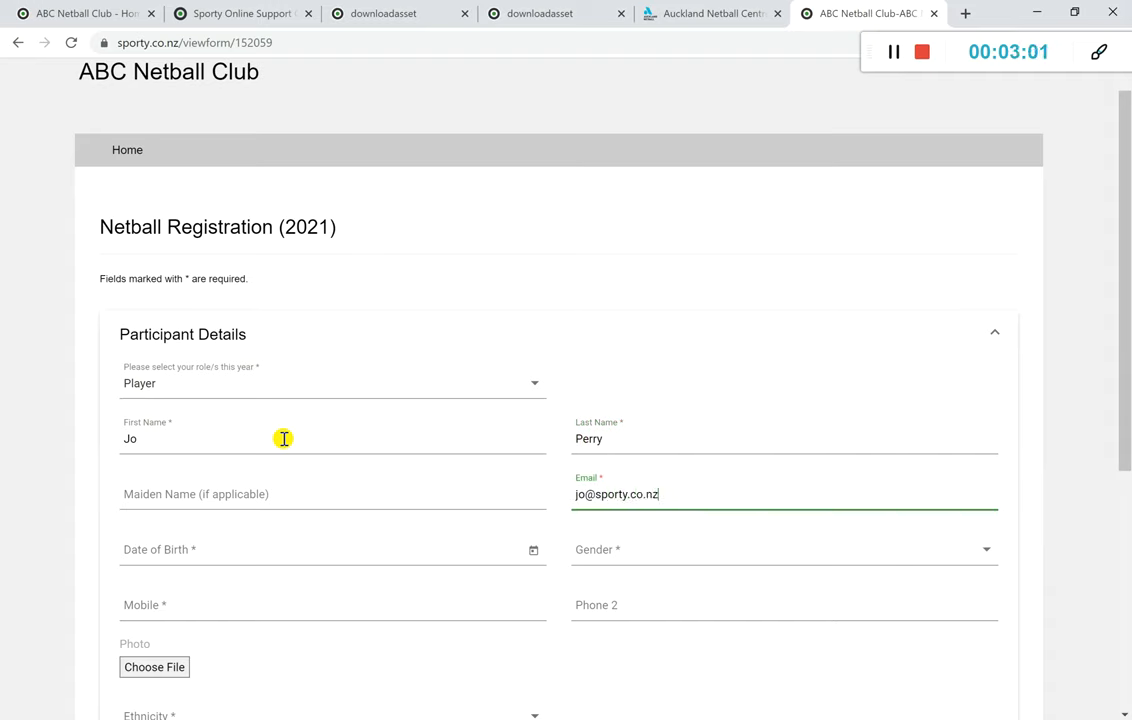
{"action": "left_click", "coordinate": [300, 548]}
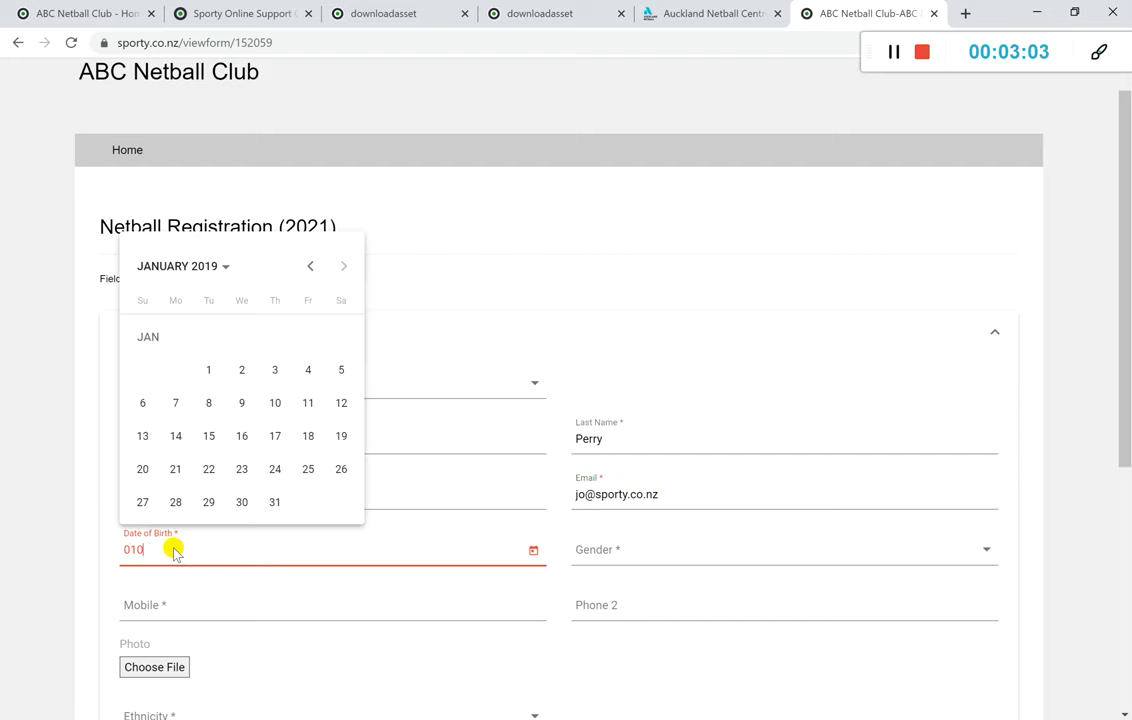
{"action": "type", "text": "198"}
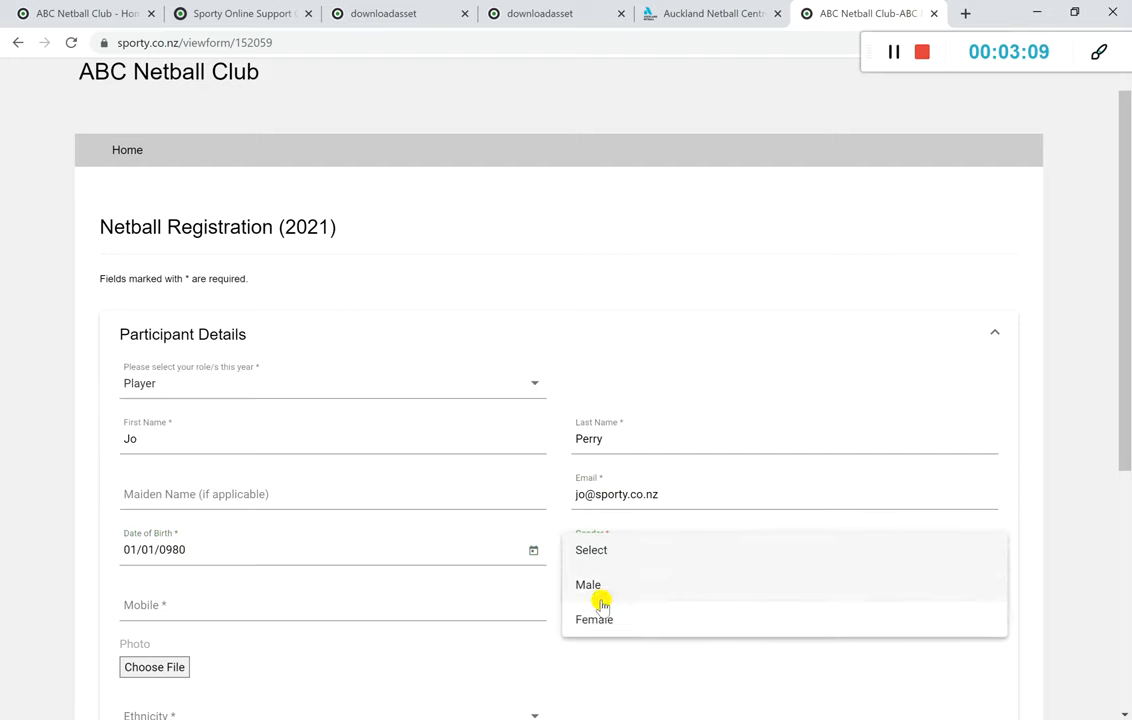
{"action": "left_click", "coordinate": [594, 620]}
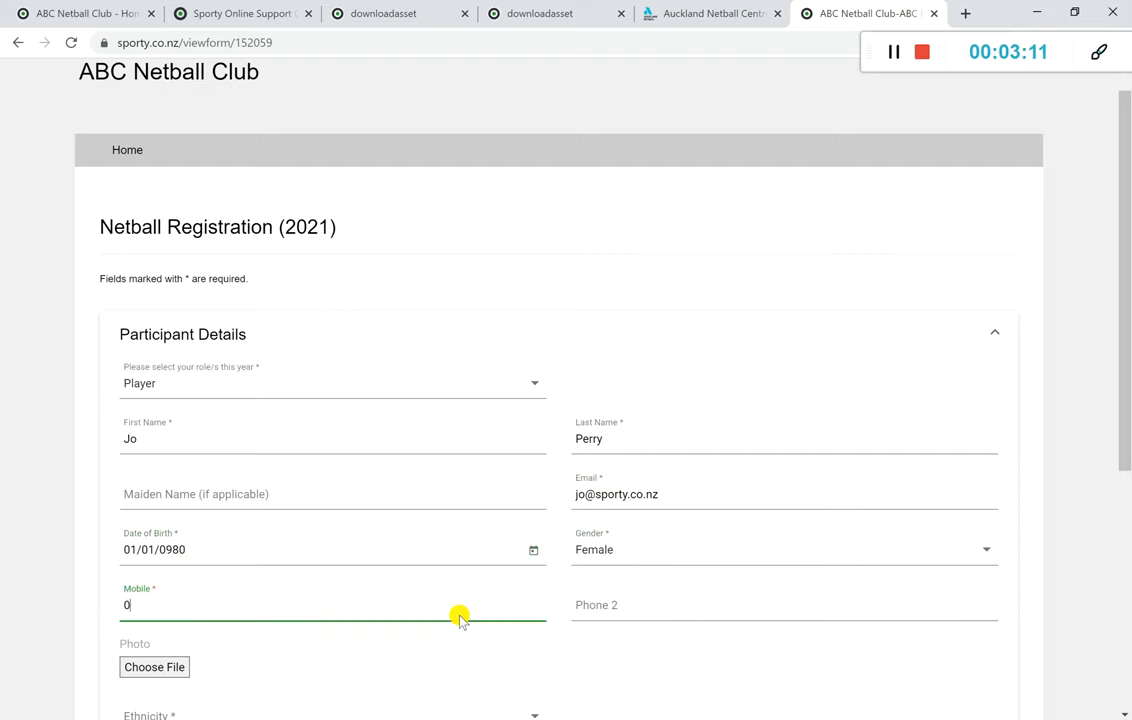
{"action": "type", "text": "21998877"}
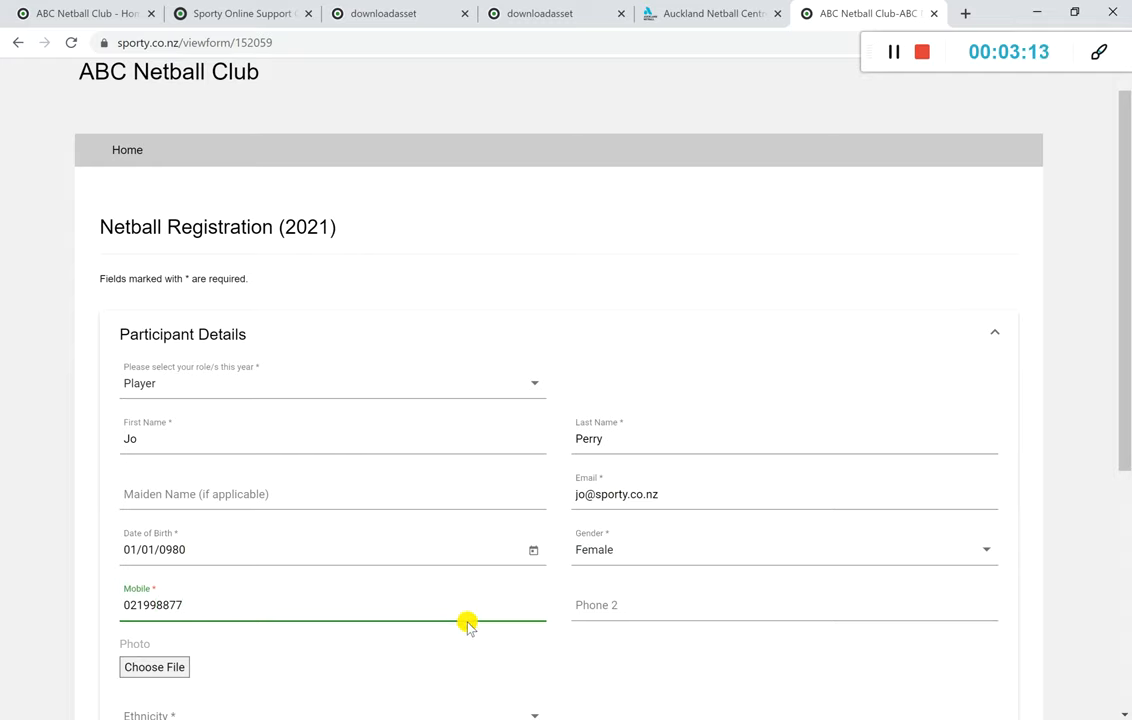
{"action": "left_click", "coordinate": [332, 714]}
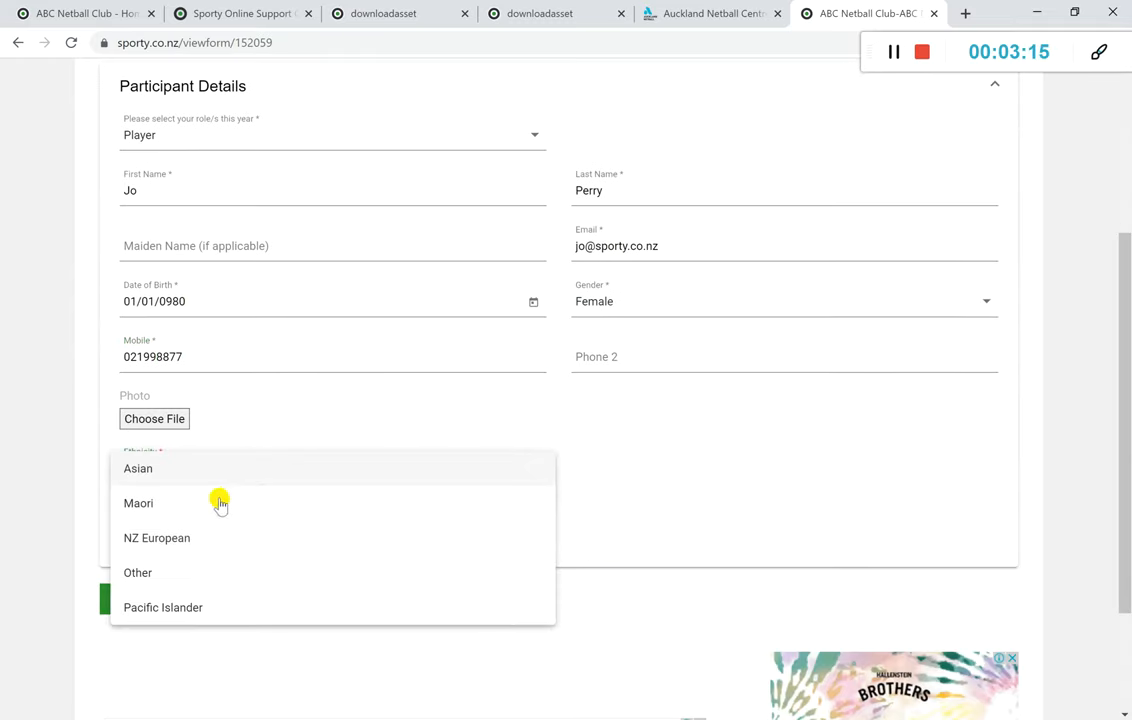
{"action": "left_click", "coordinate": [156, 536]}
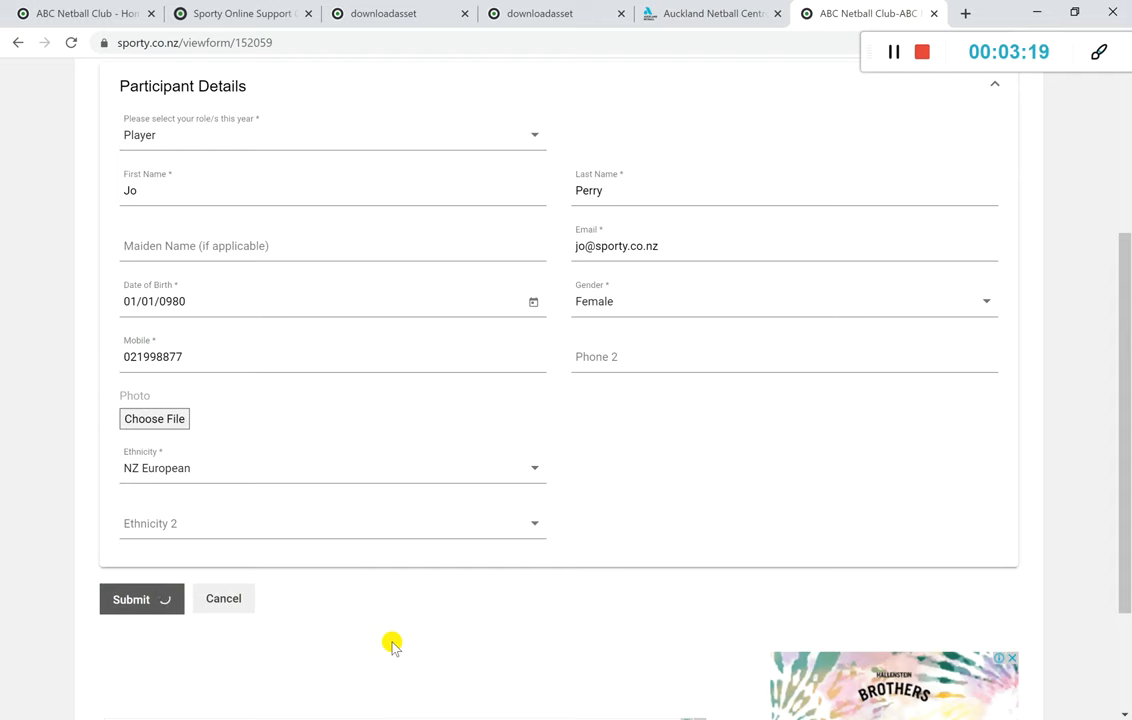
{"action": "left_click", "coordinate": [130, 600]}
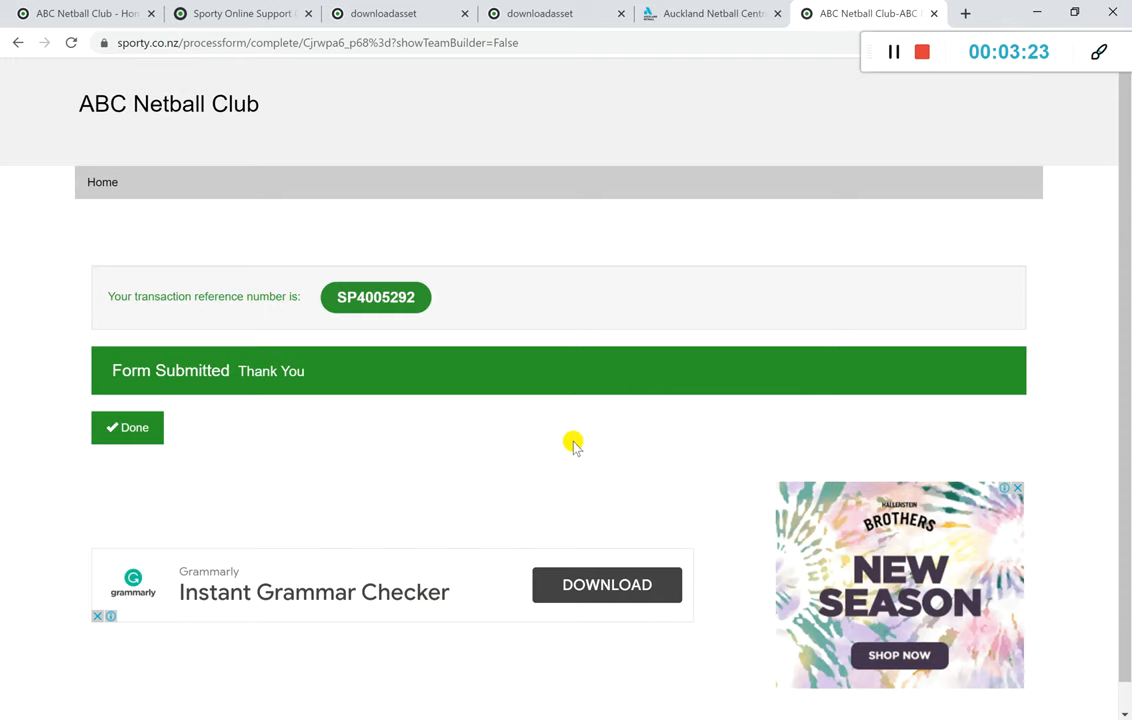
Finish the confirmation with Done and return to the club website editor.
{"action": "left_click", "coordinate": [128, 428]}
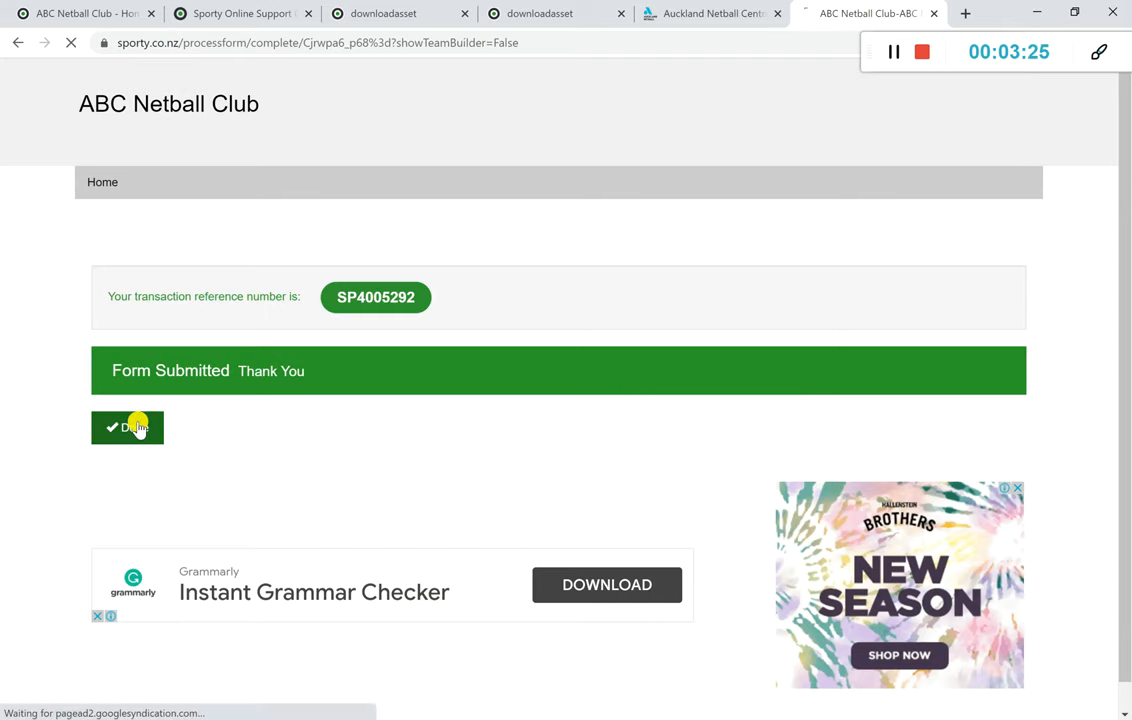
{"action": "left_click", "coordinate": [128, 428]}
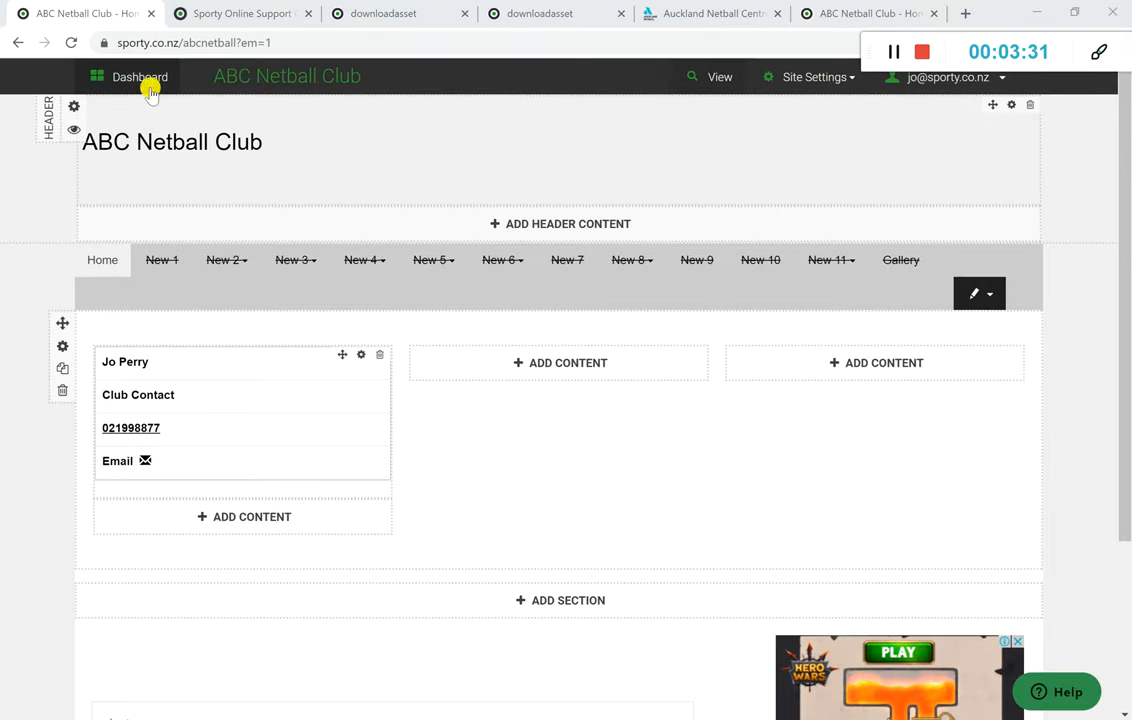
{"action": "left_click", "coordinate": [140, 76]}
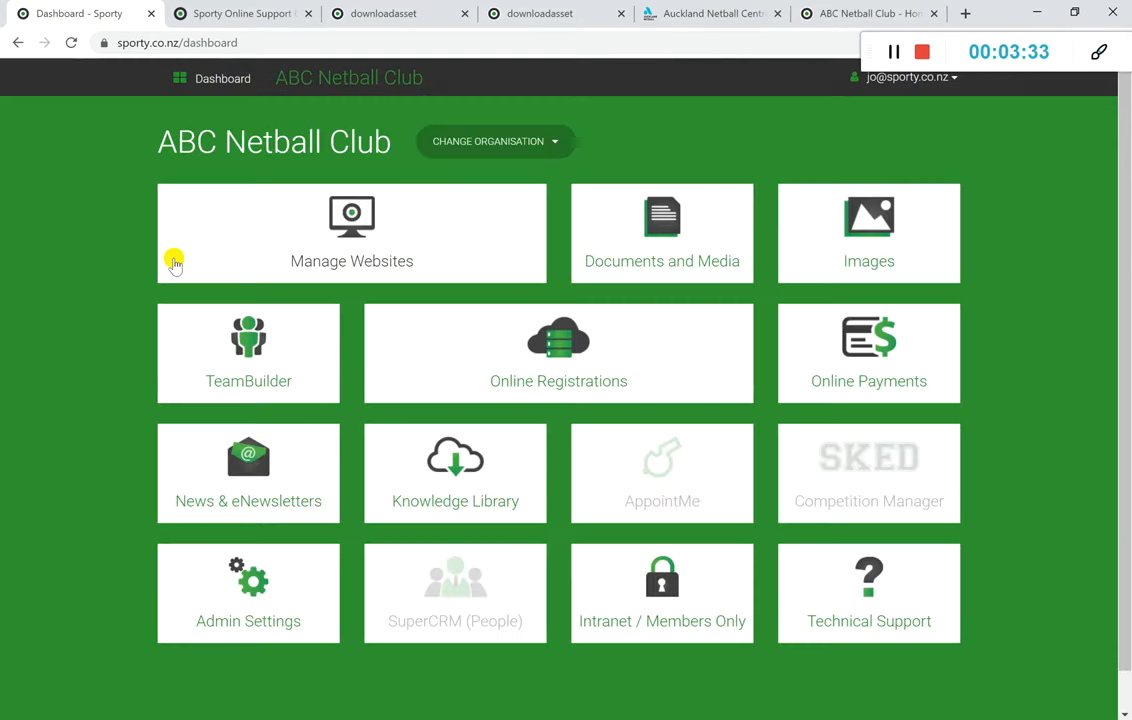
{"action": "left_click", "coordinate": [248, 352]}
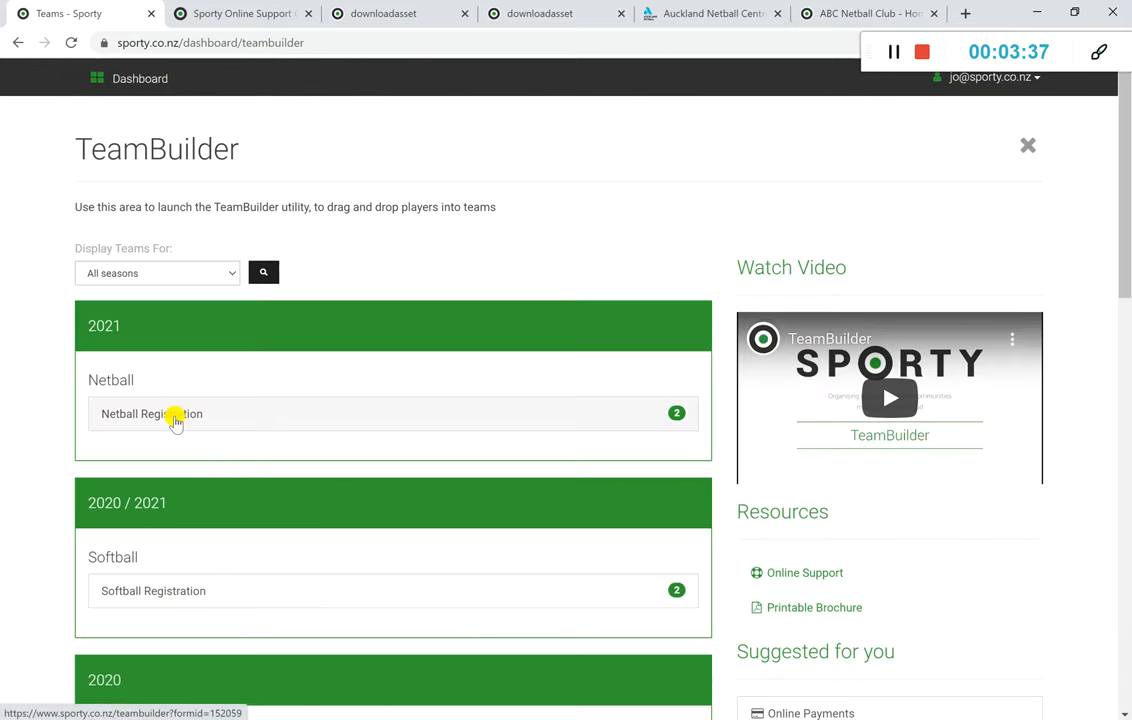
{"action": "left_click", "coordinate": [152, 412]}
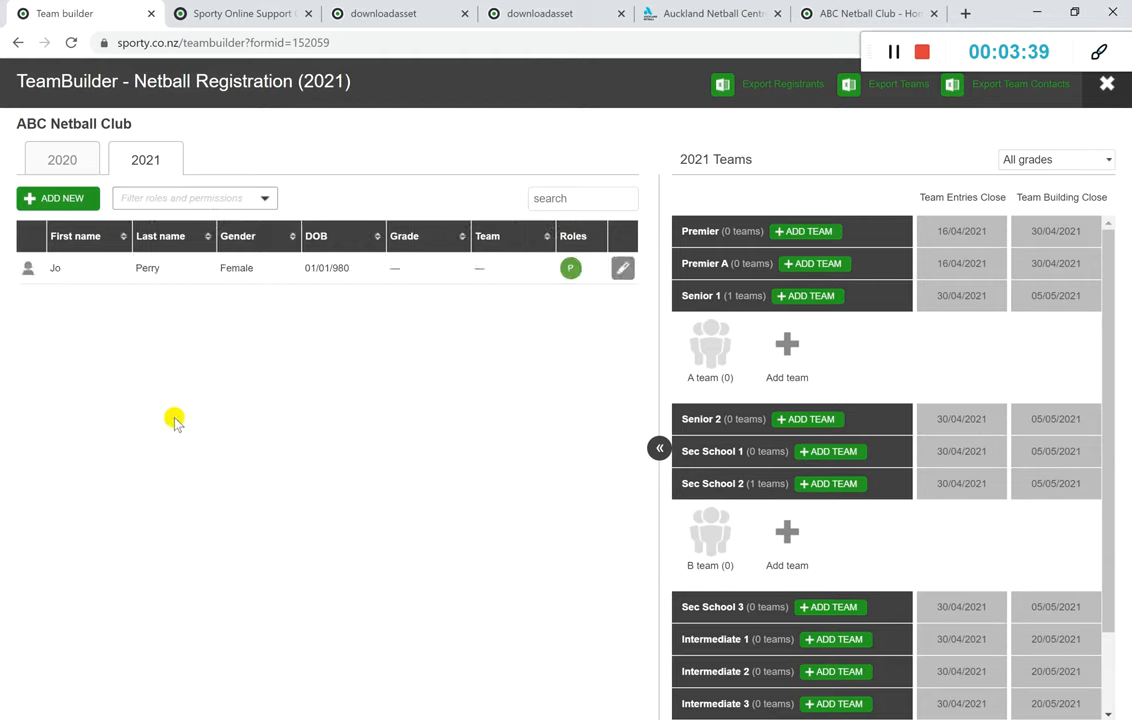
{"action": "mouse_move", "coordinate": [680, 344]}
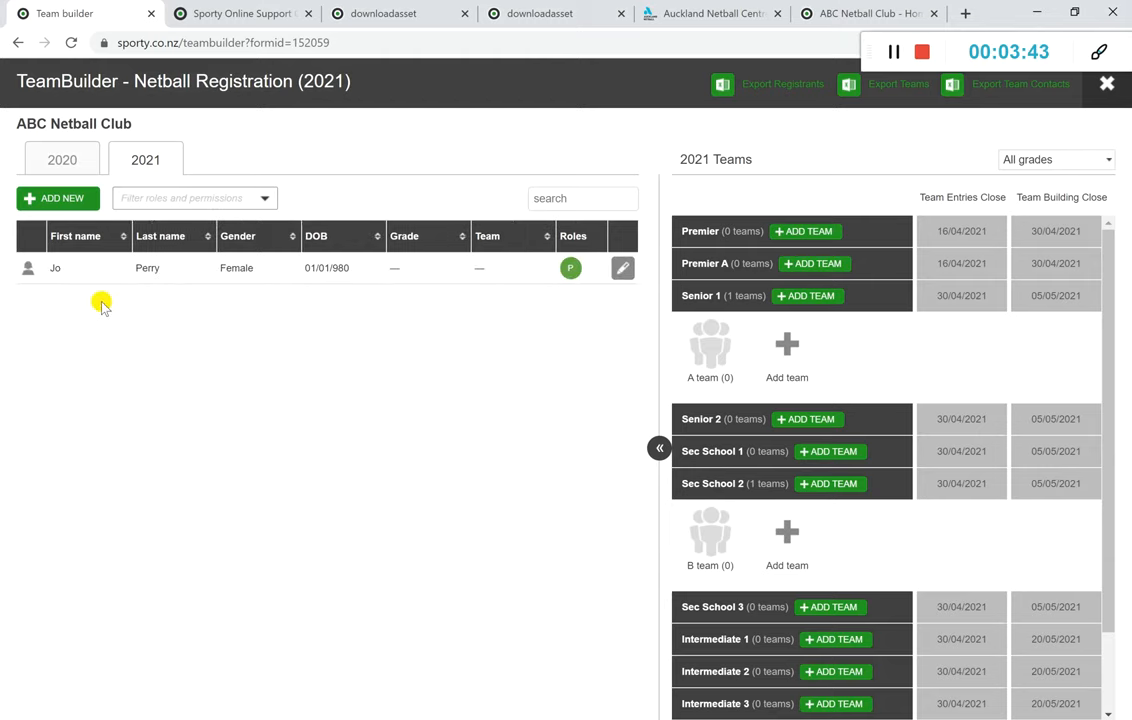
{"action": "mouse_move", "coordinate": [312, 312]}
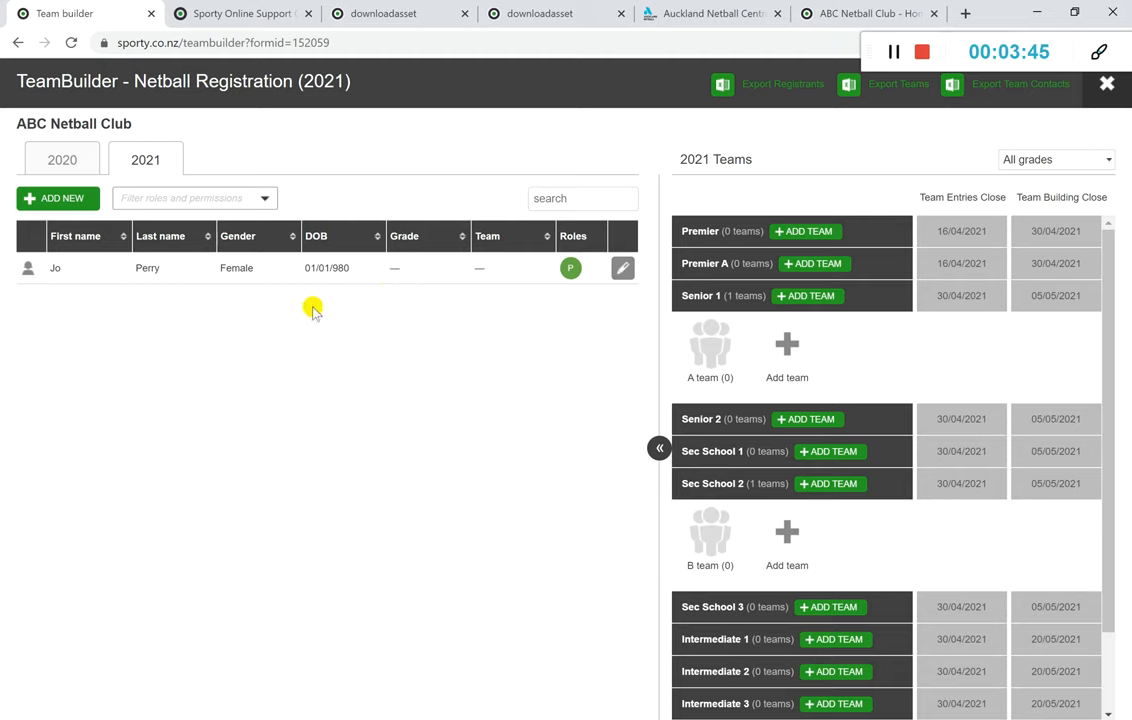
{"action": "mouse_move", "coordinate": [464, 304]}
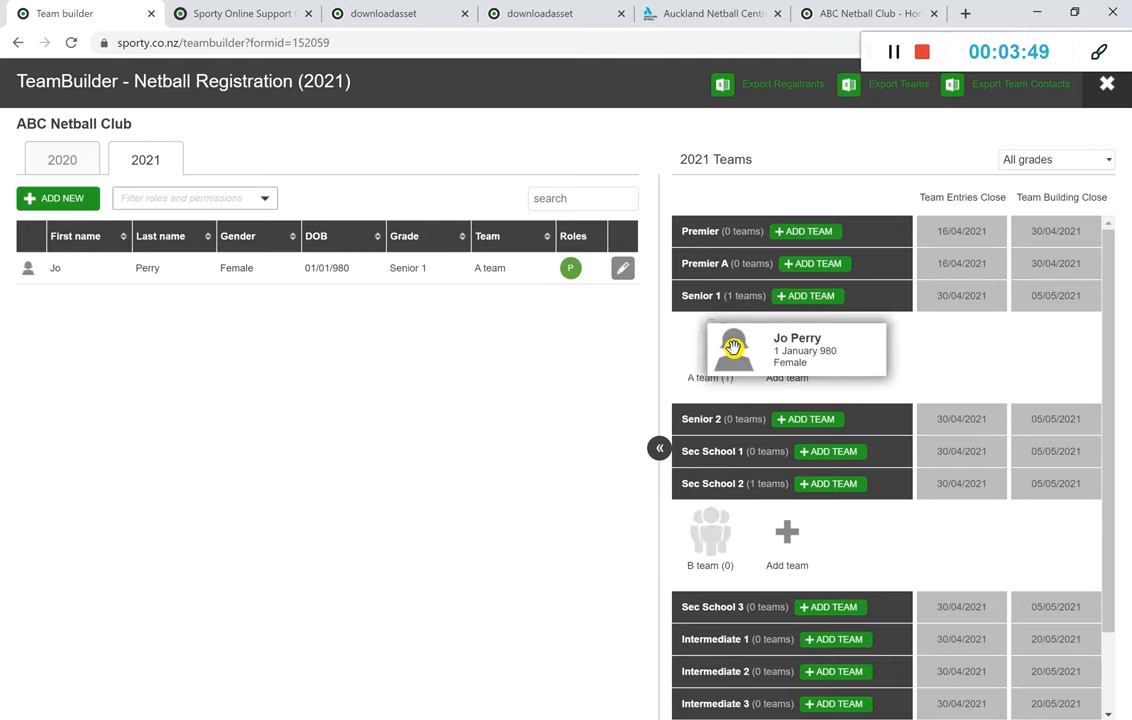
{"action": "mouse_move", "coordinate": [930, 356]}
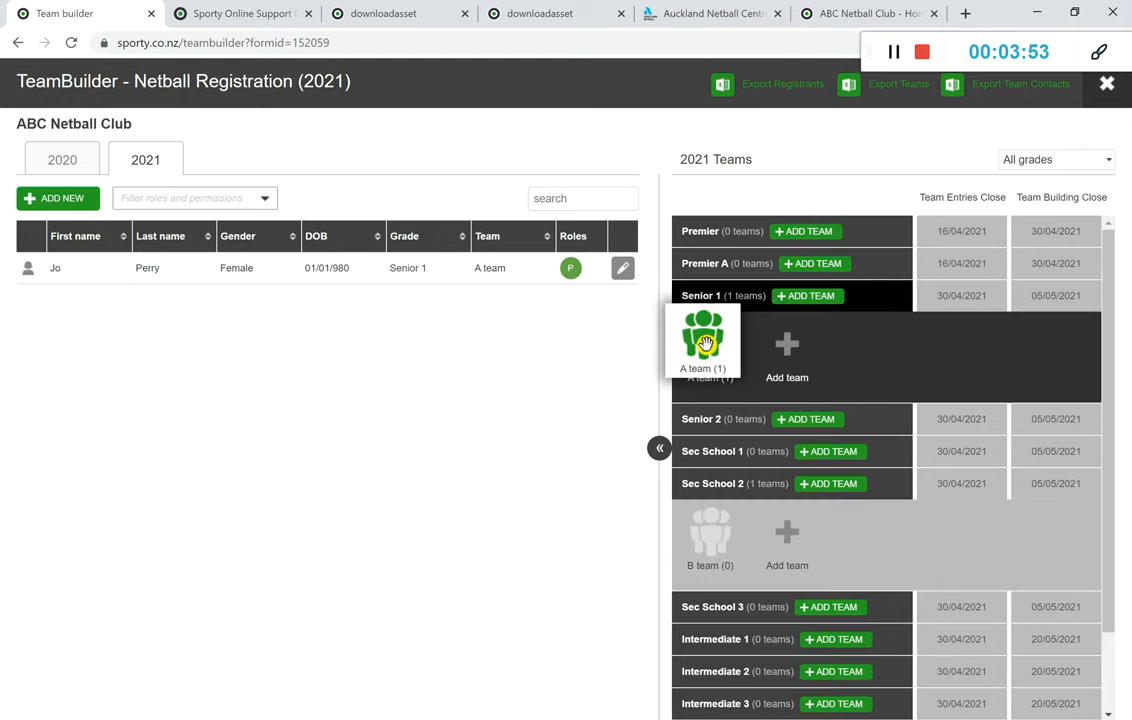
{"action": "left_click", "coordinate": [704, 340]}
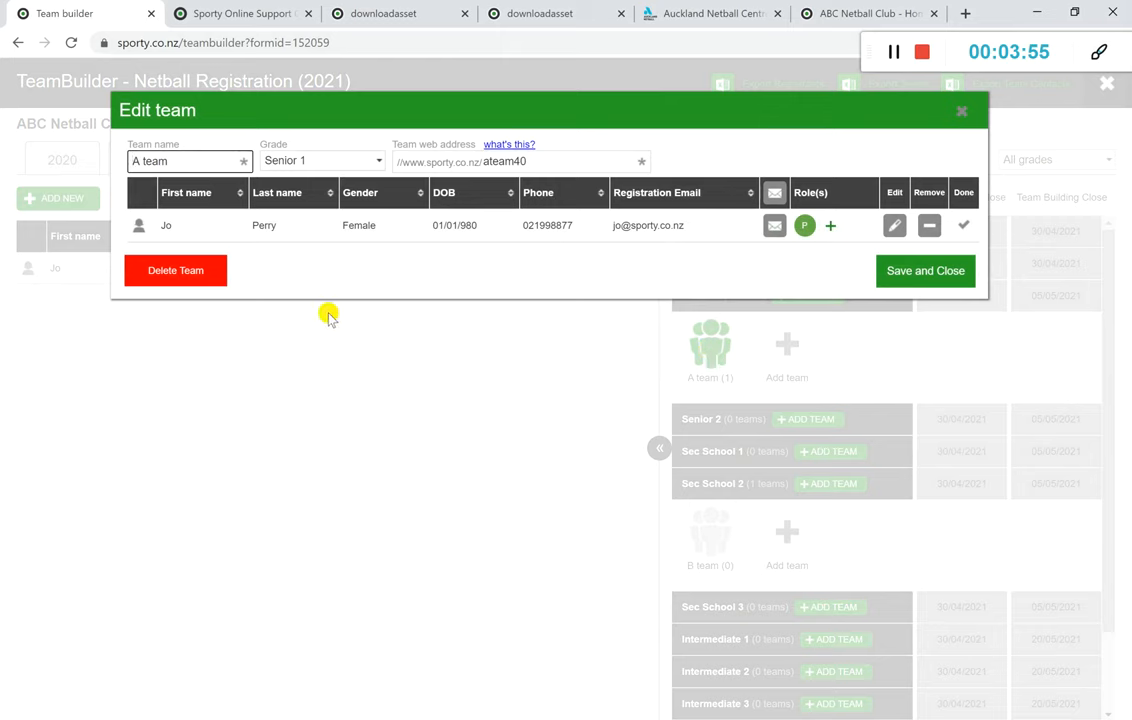
{"action": "mouse_move", "coordinate": [964, 110]}
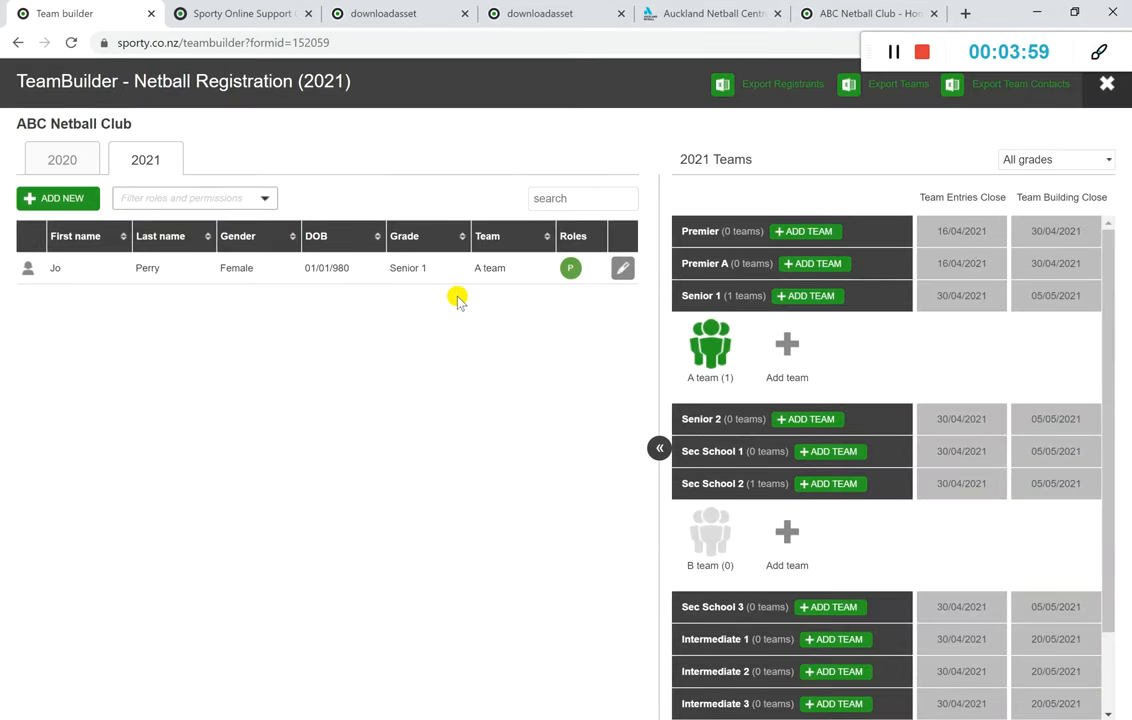
{"action": "mouse_move", "coordinate": [408, 304]}
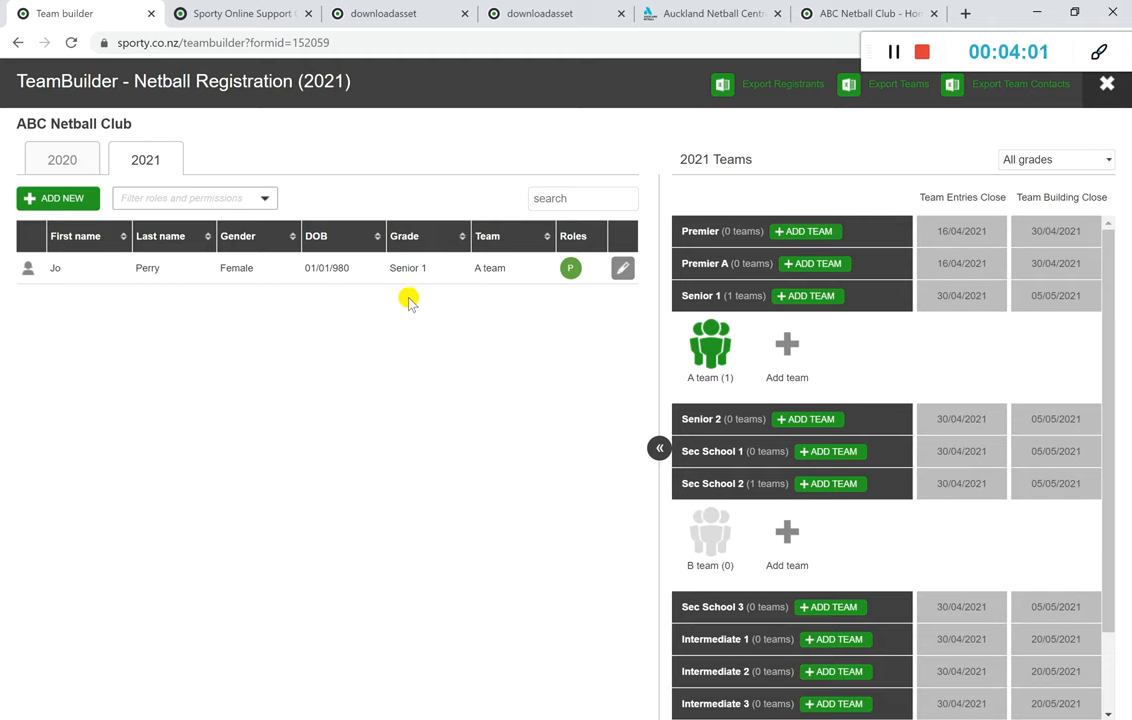
Close the team editing window, returning to the TeamBuilder overview.
{"action": "left_click", "coordinate": [890, 52]}
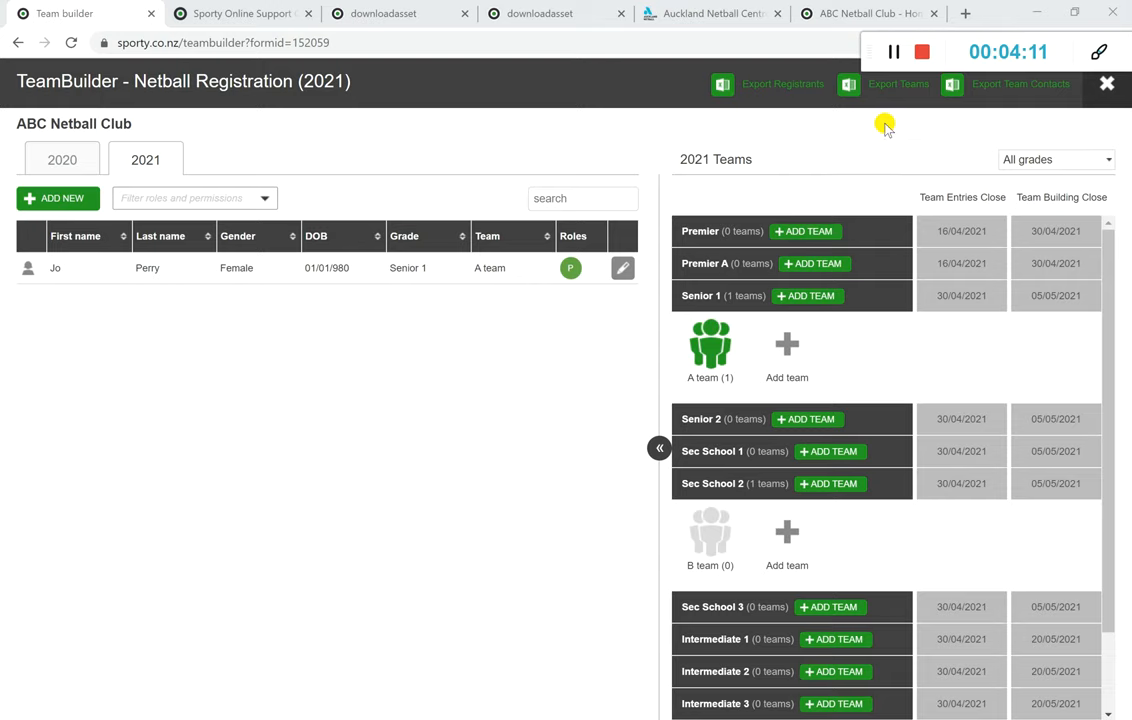
{"action": "mouse_move", "coordinate": [1122, 72]}
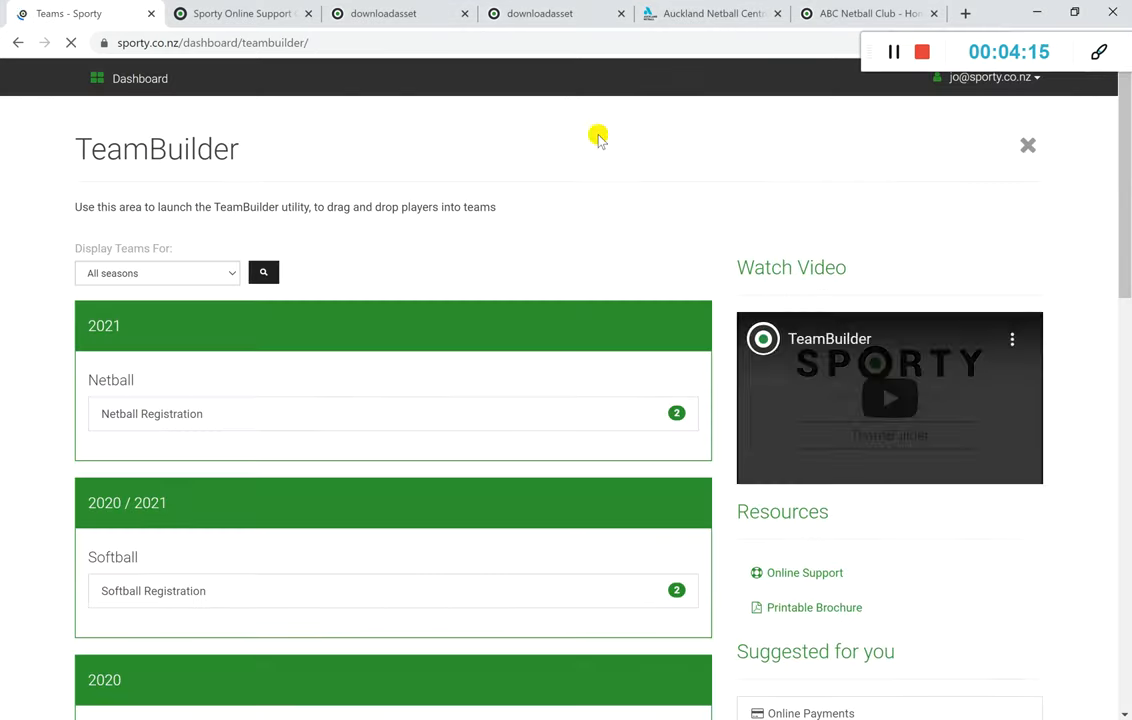
{"action": "left_click", "coordinate": [140, 78]}
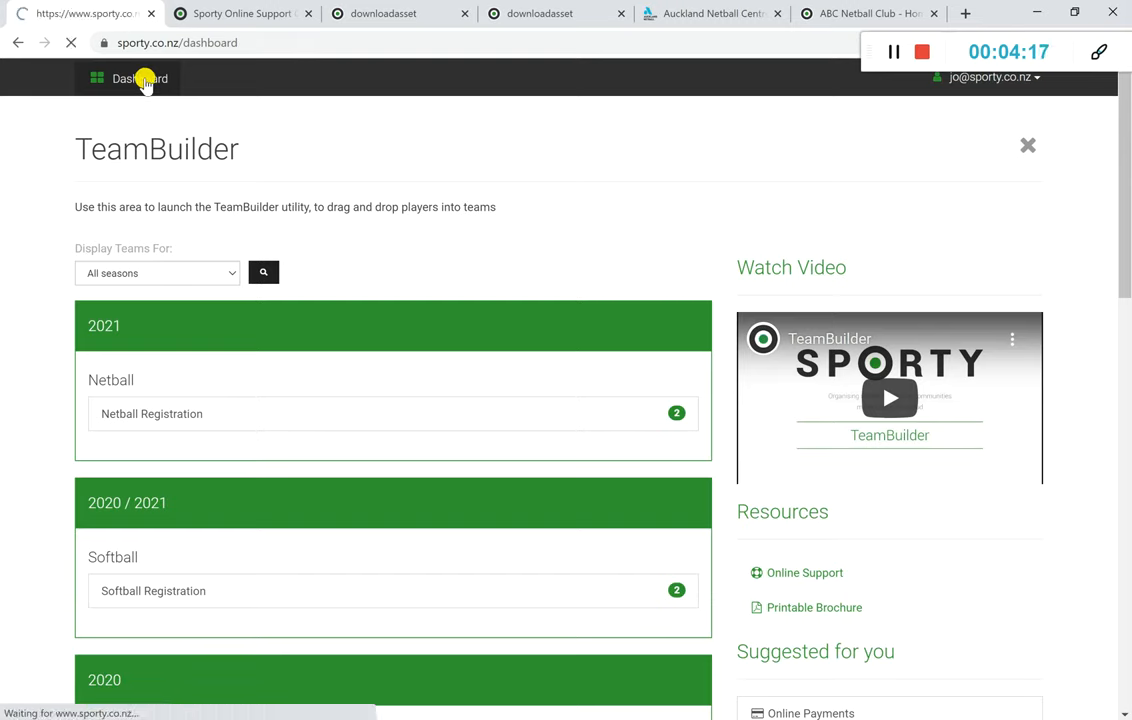
{"action": "left_click", "coordinate": [138, 78]}
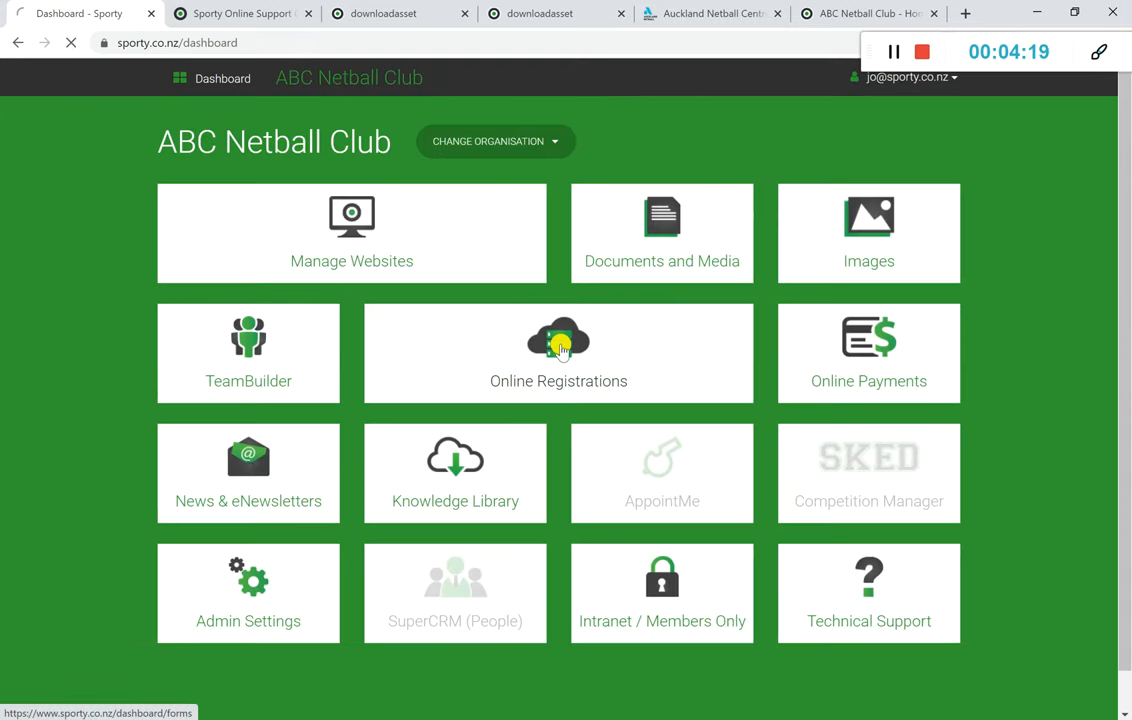
{"action": "left_click", "coordinate": [558, 352]}
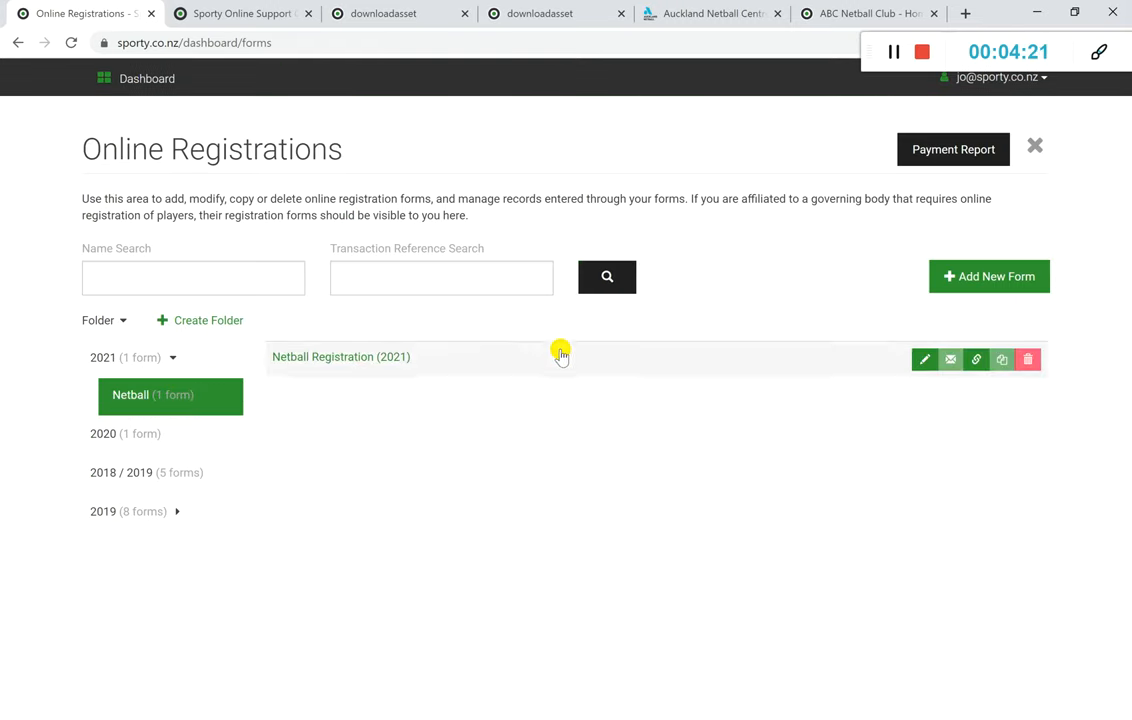
{"action": "mouse_move", "coordinate": [340, 356]}
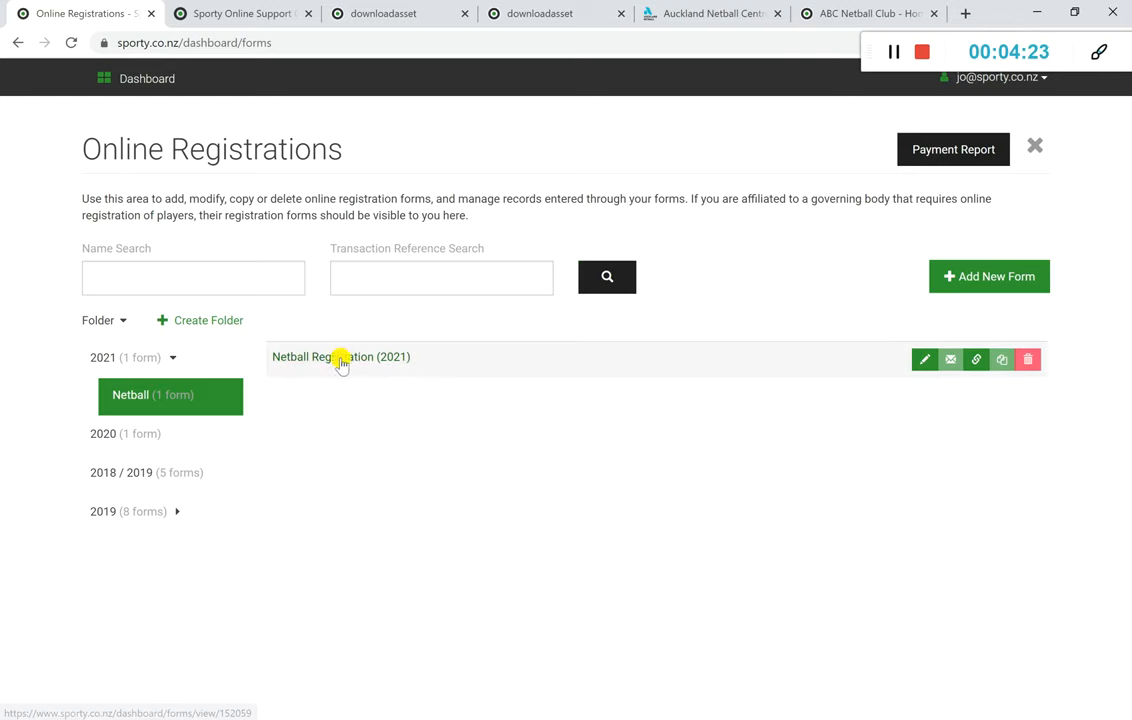
{"action": "left_click", "coordinate": [340, 356]}
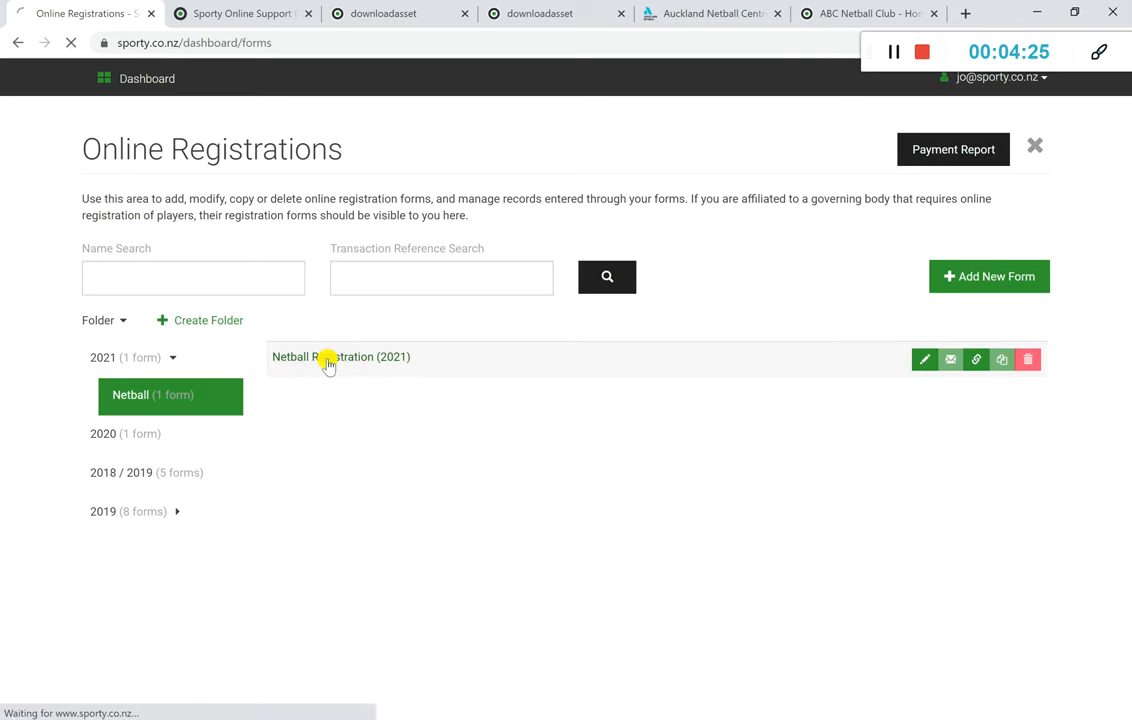
{"action": "left_click", "coordinate": [340, 356]}
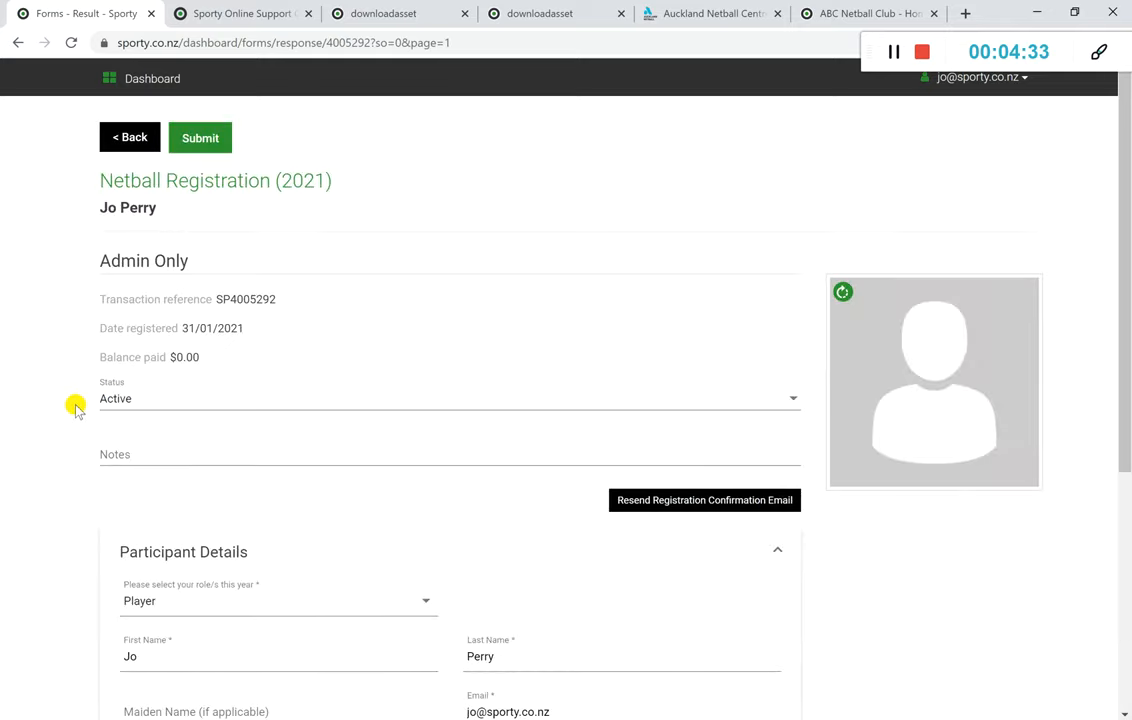
{"action": "mouse_move", "coordinate": [156, 286]}
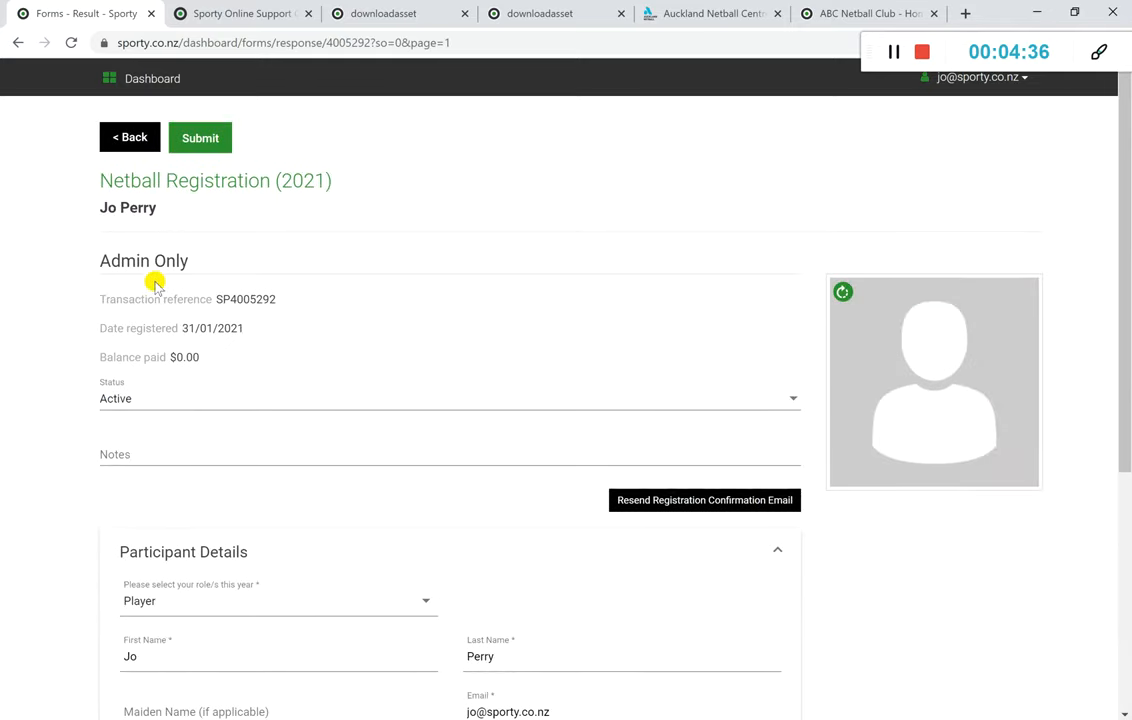
{"action": "left_click", "coordinate": [128, 136]}
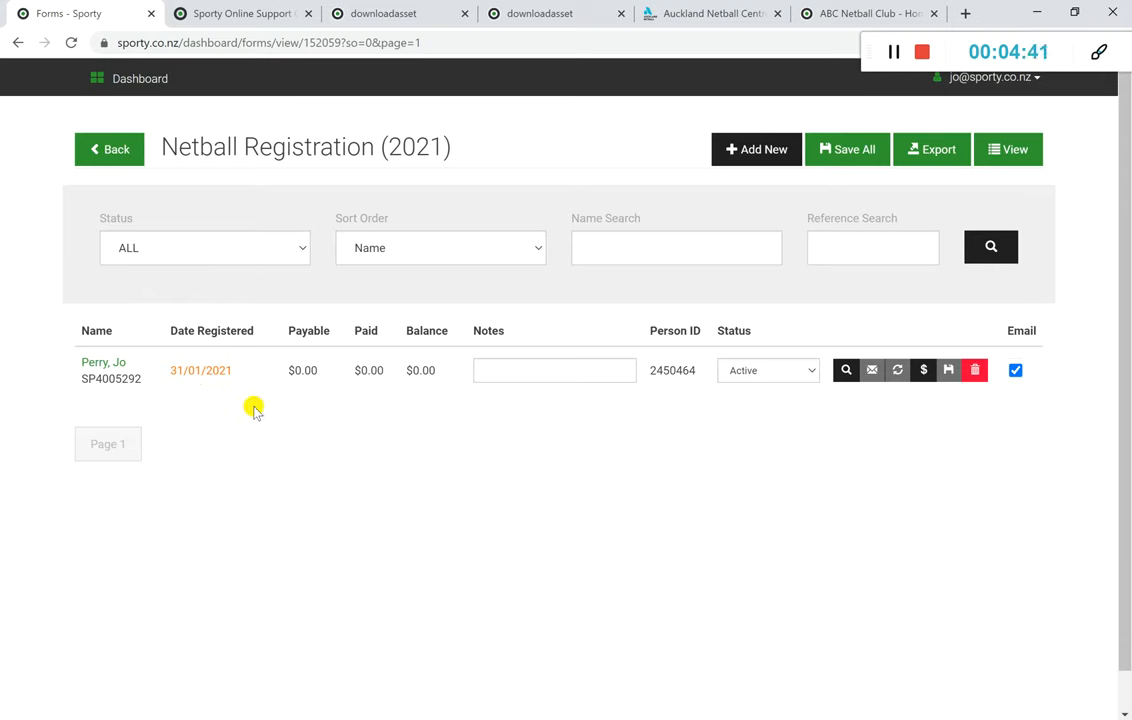
{"action": "mouse_move", "coordinate": [472, 388]}
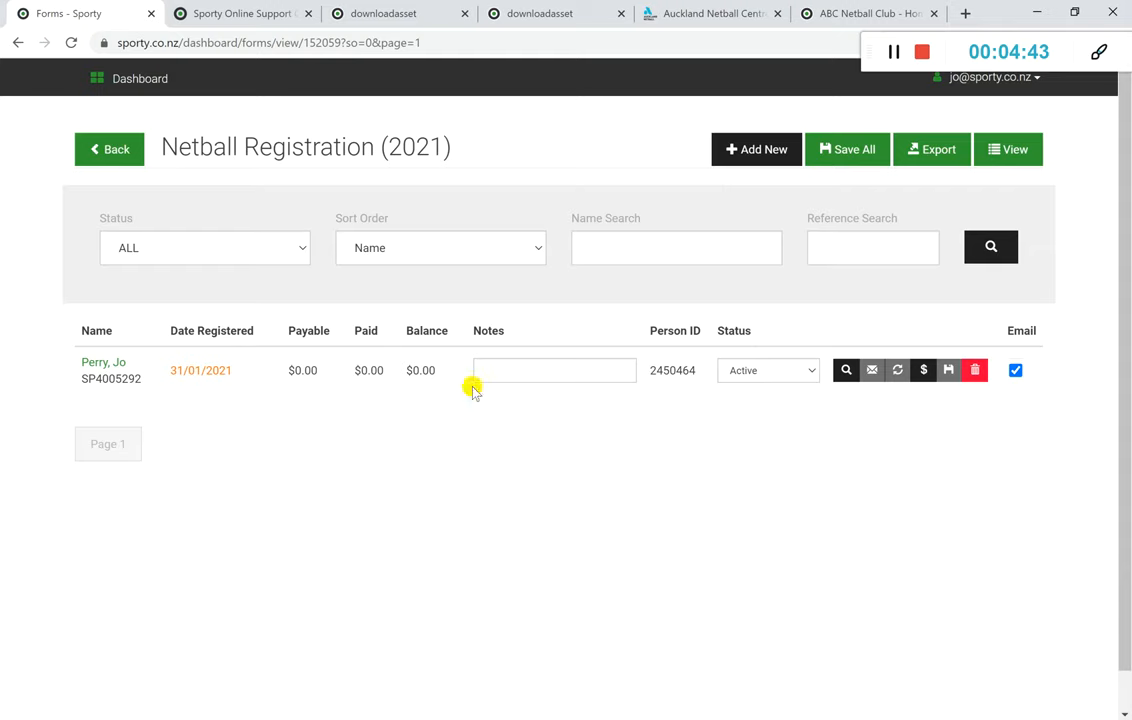
{"action": "mouse_move", "coordinate": [756, 148]}
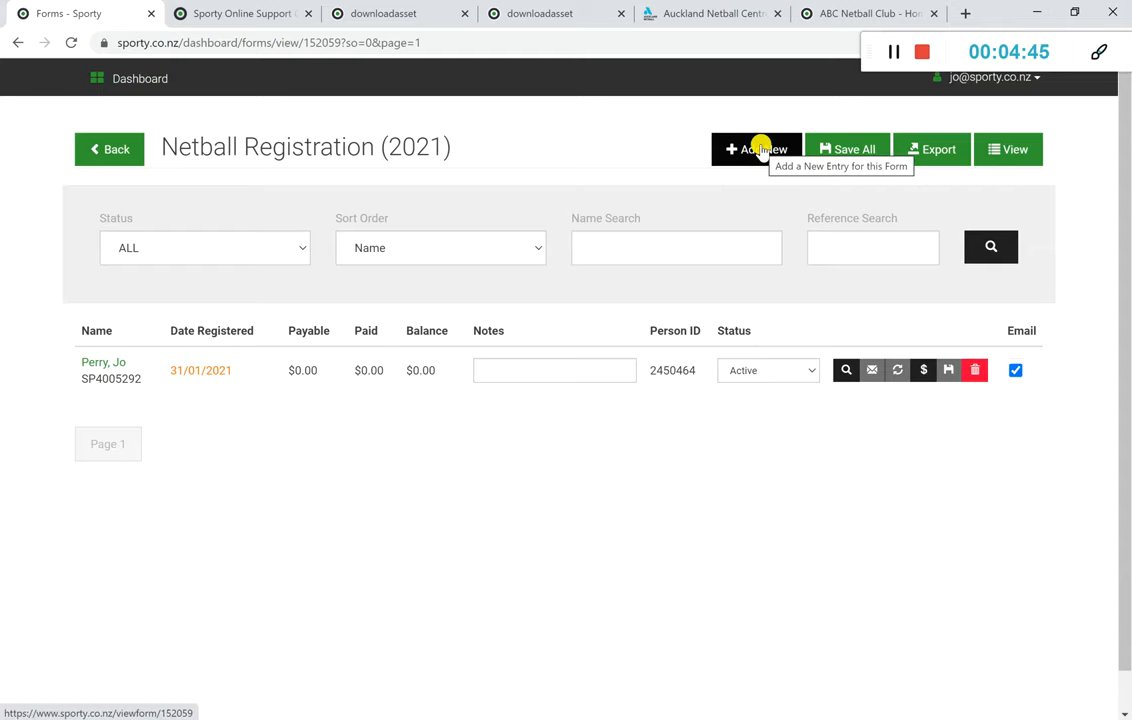
{"action": "left_click", "coordinate": [756, 148]}
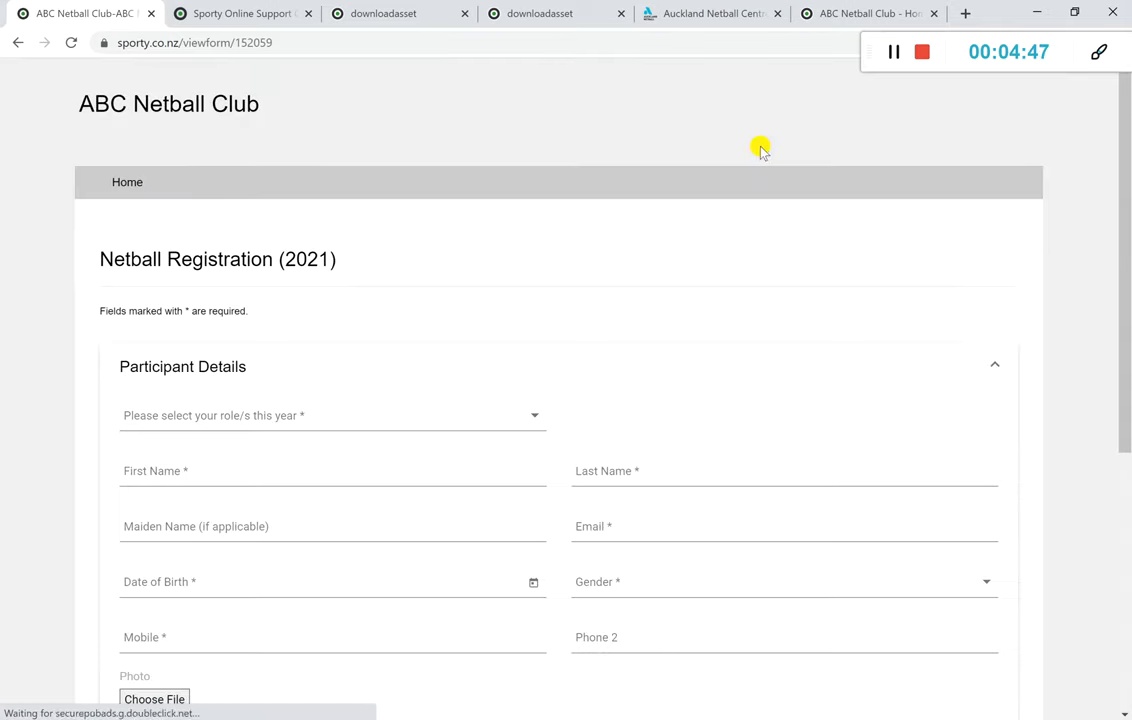
{"action": "scroll", "scroll_direction": "down", "scroll_amount": 3}
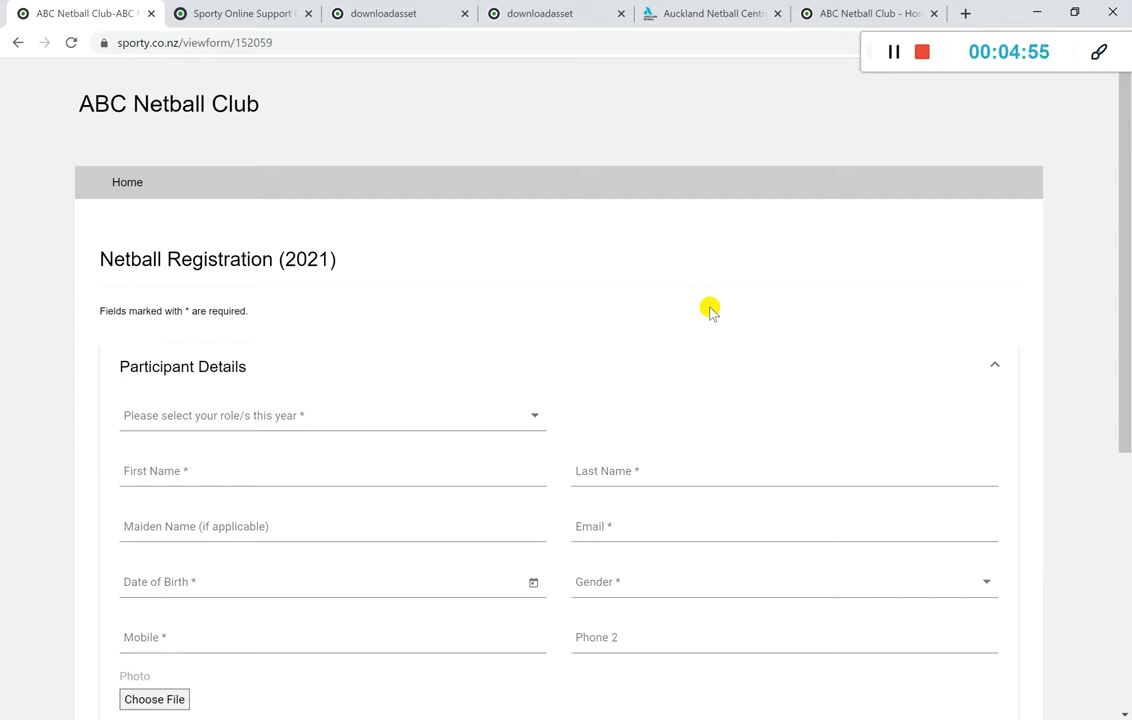
{"action": "mouse_move", "coordinate": [688, 336]}
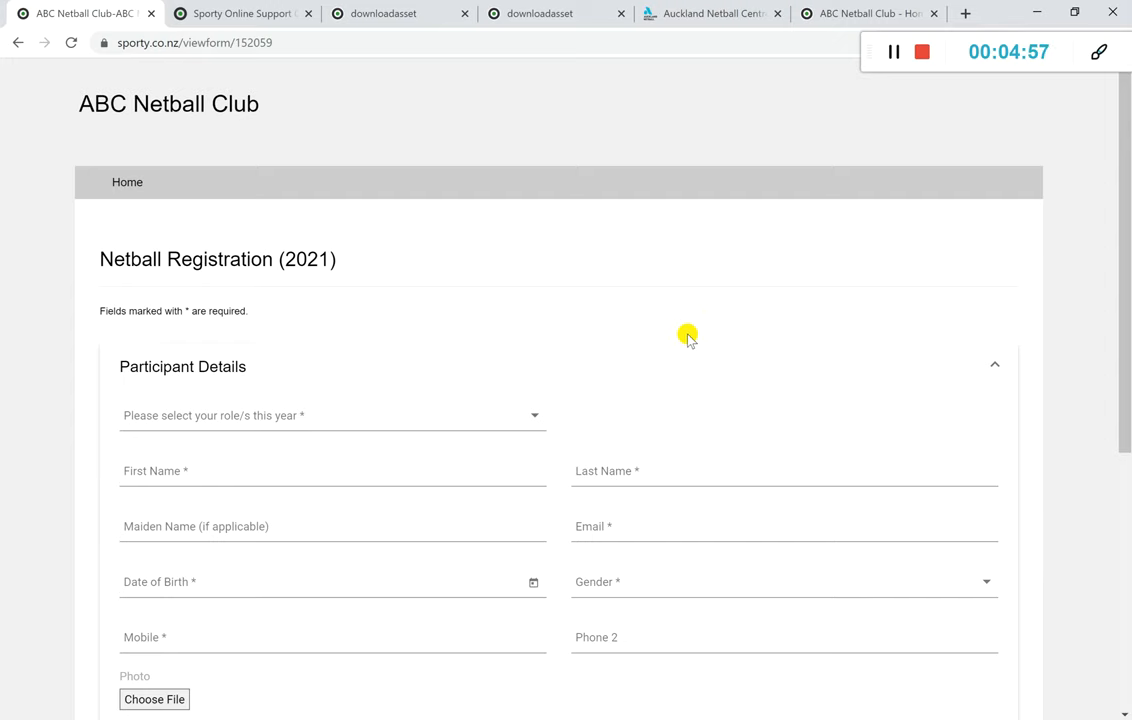
{"action": "mouse_move", "coordinate": [694, 358]}
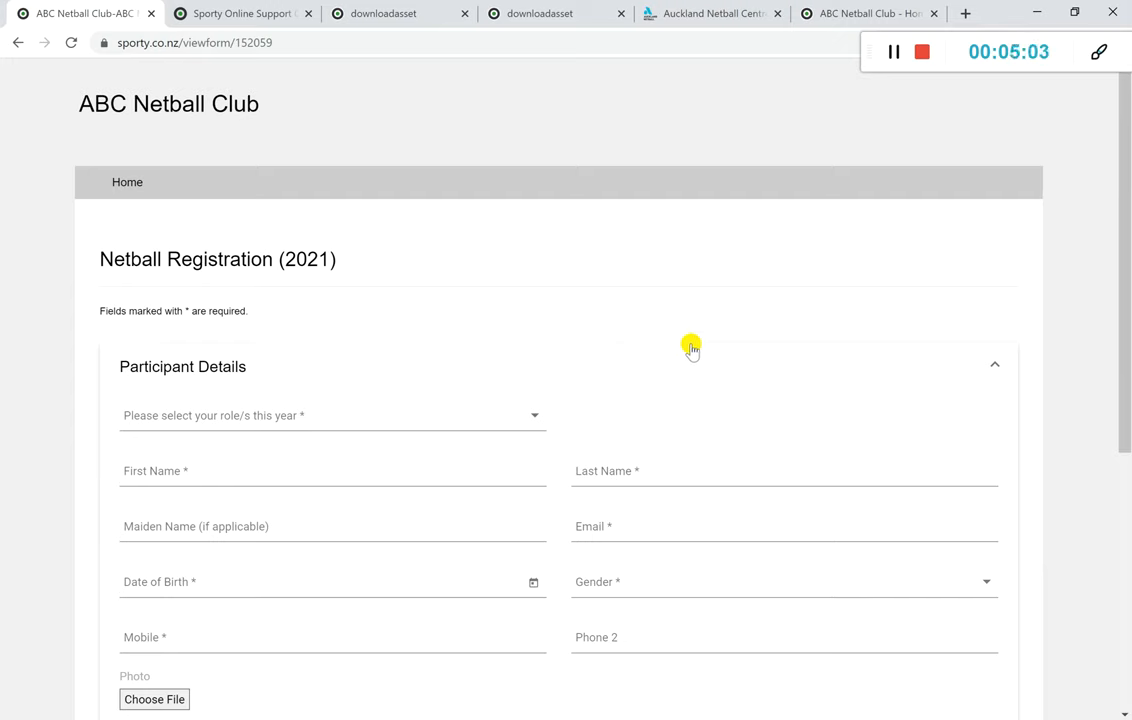
{"action": "left_click", "coordinate": [18, 42]}
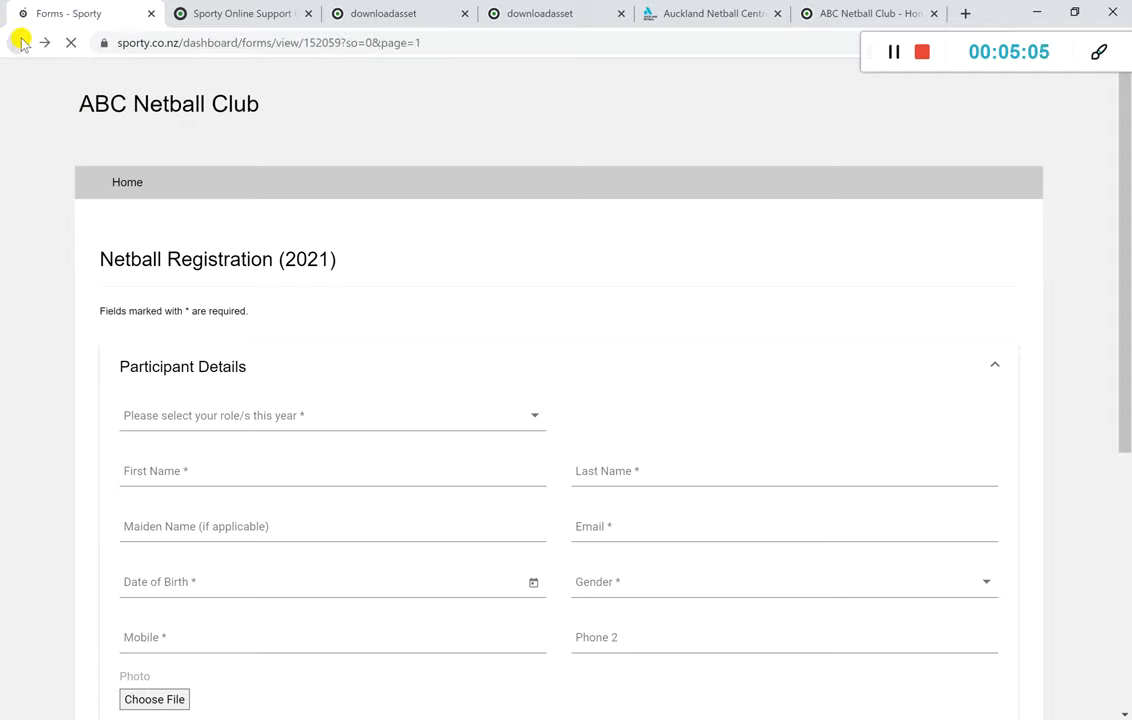
{"action": "left_click", "coordinate": [18, 42]}
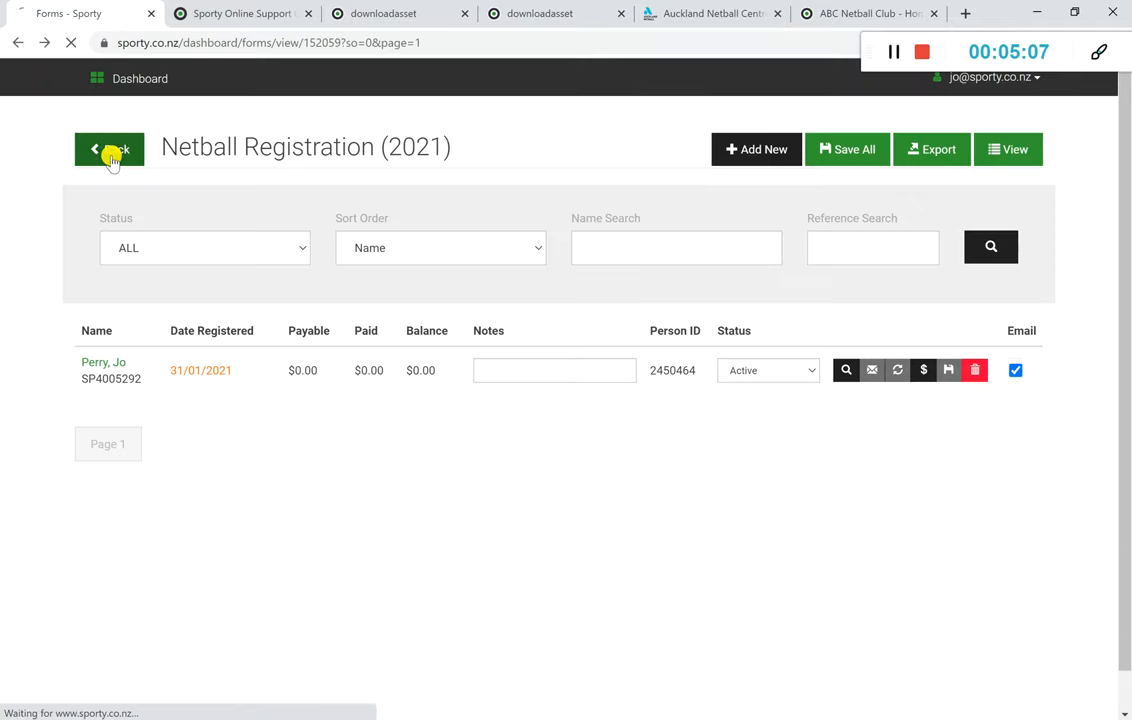
Return to the Online Registrations list showing the 2021 Netball Registration form.
{"action": "left_click", "coordinate": [108, 148]}
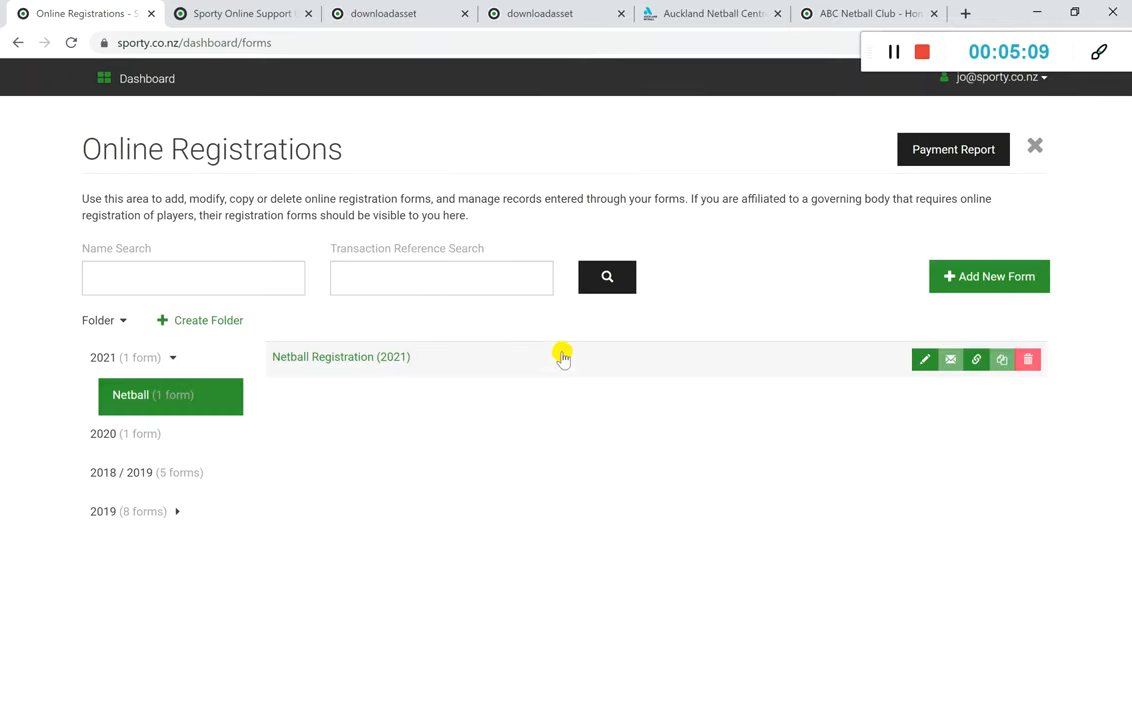
{"action": "mouse_move", "coordinate": [884, 372]}
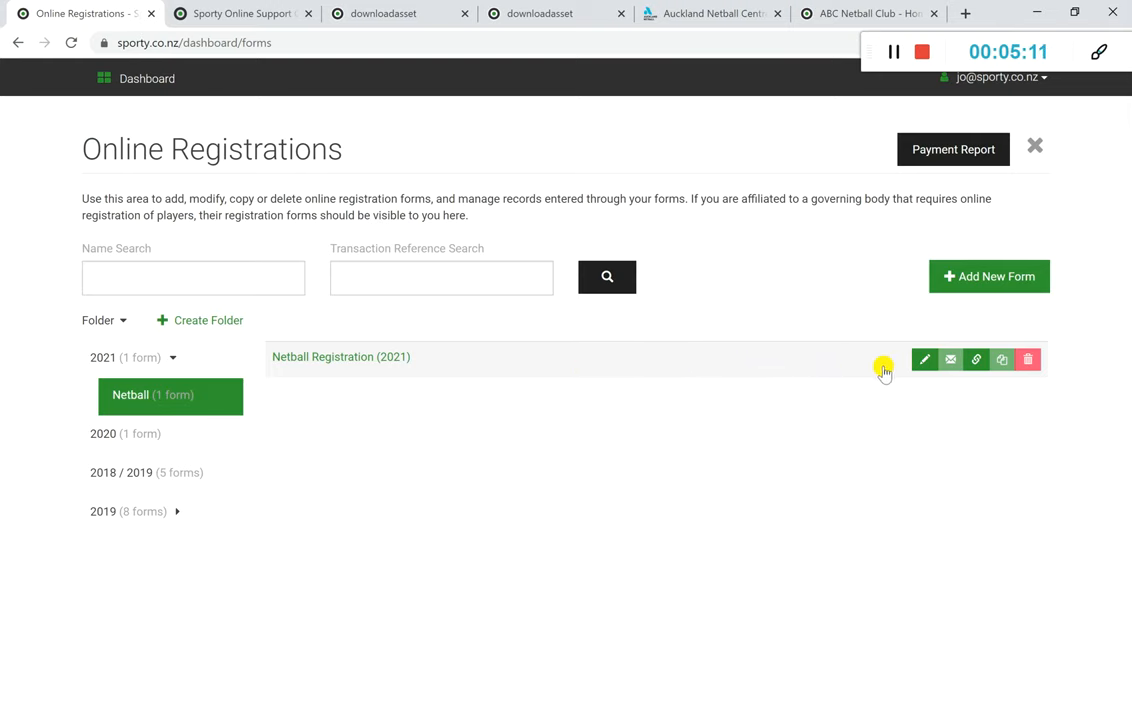
{"action": "mouse_move", "coordinate": [924, 360]}
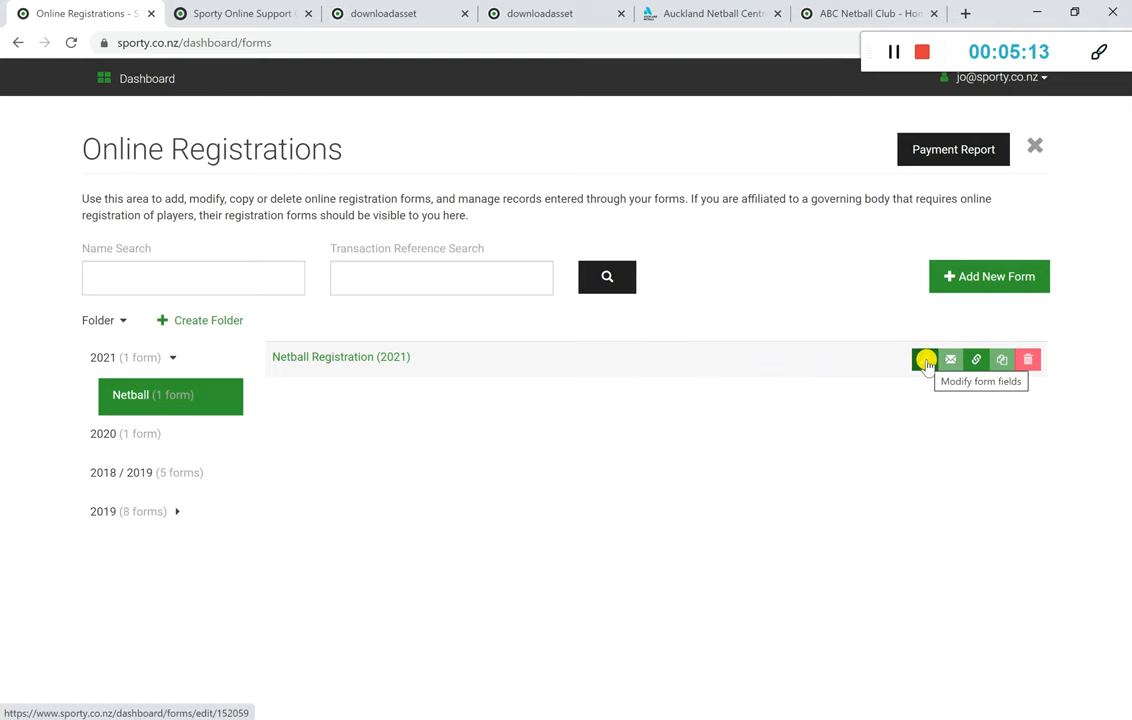
{"action": "mouse_move", "coordinate": [920, 378]}
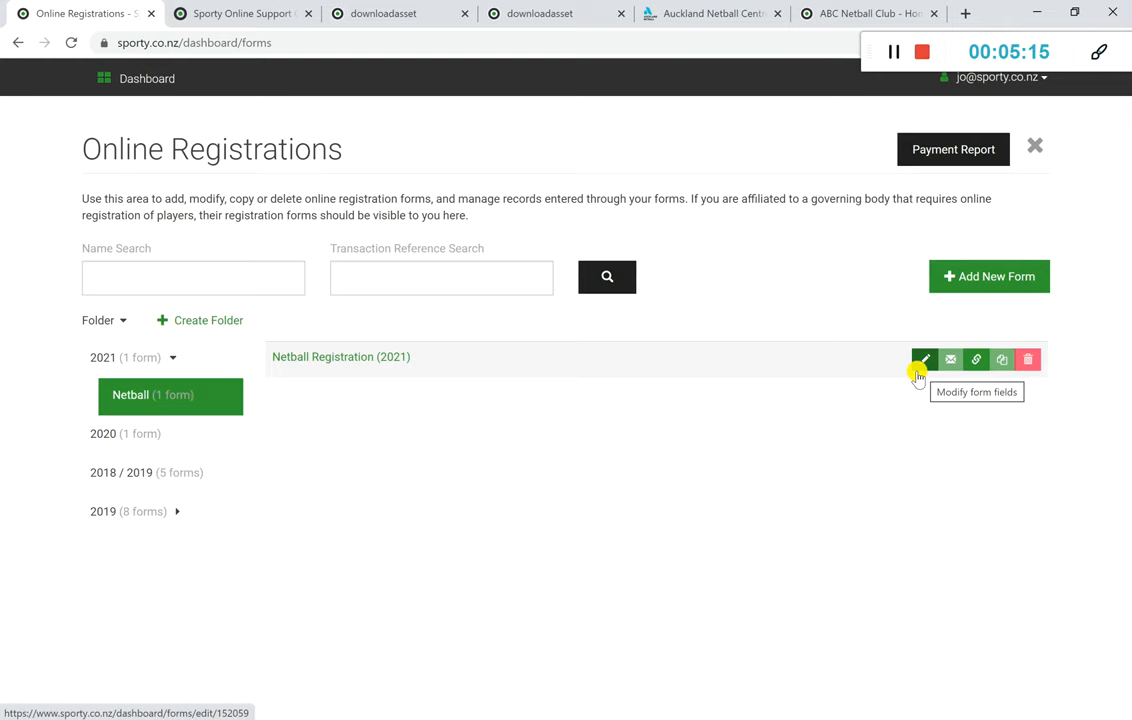
{"action": "mouse_move", "coordinate": [920, 378]}
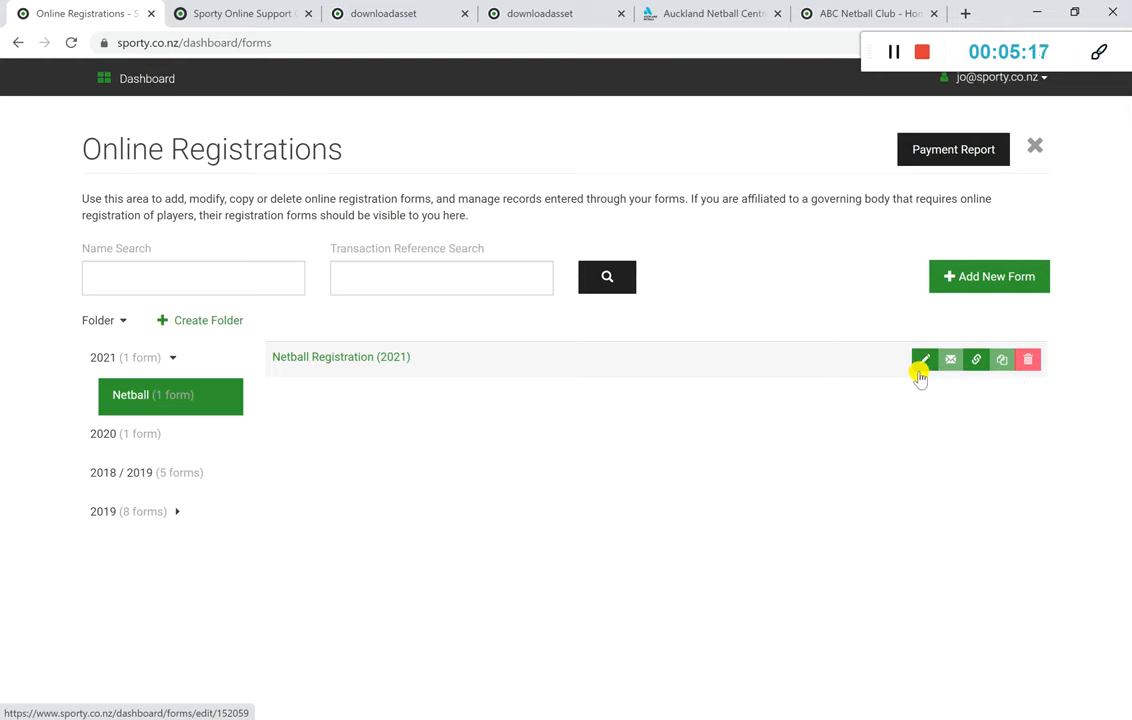
{"action": "mouse_move", "coordinate": [922, 360]}
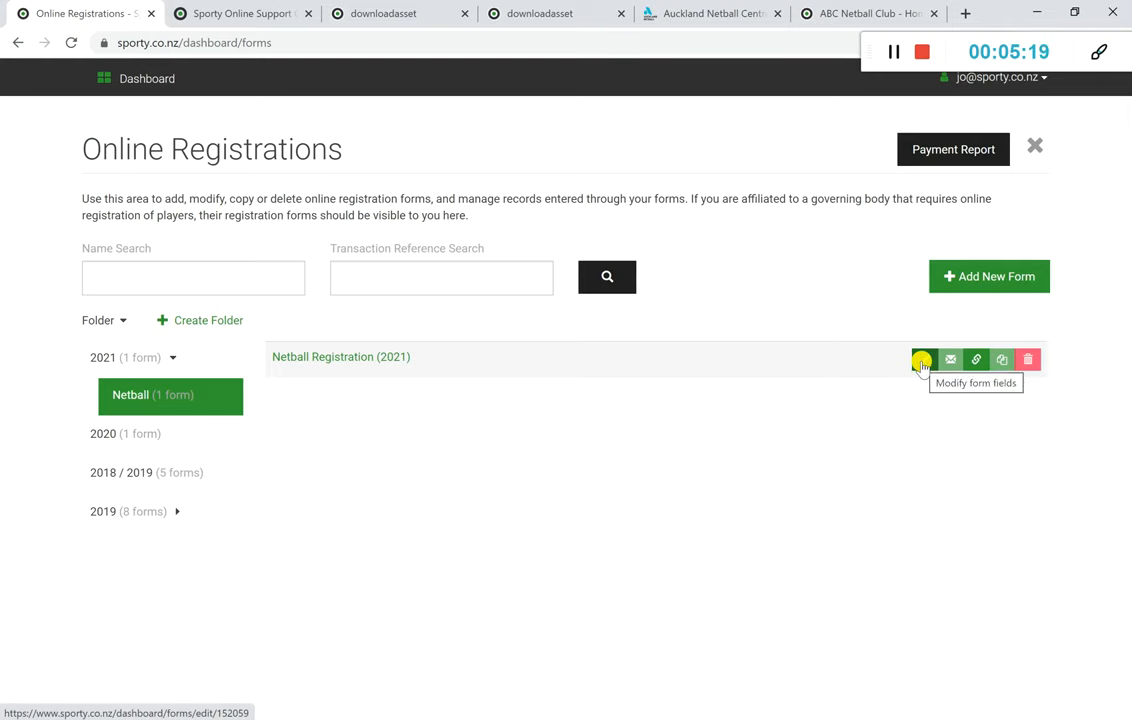
Edit the Netball Registration (2021) form and review its Participant and Parent/Guardian fields.
{"action": "left_click", "coordinate": [920, 360]}
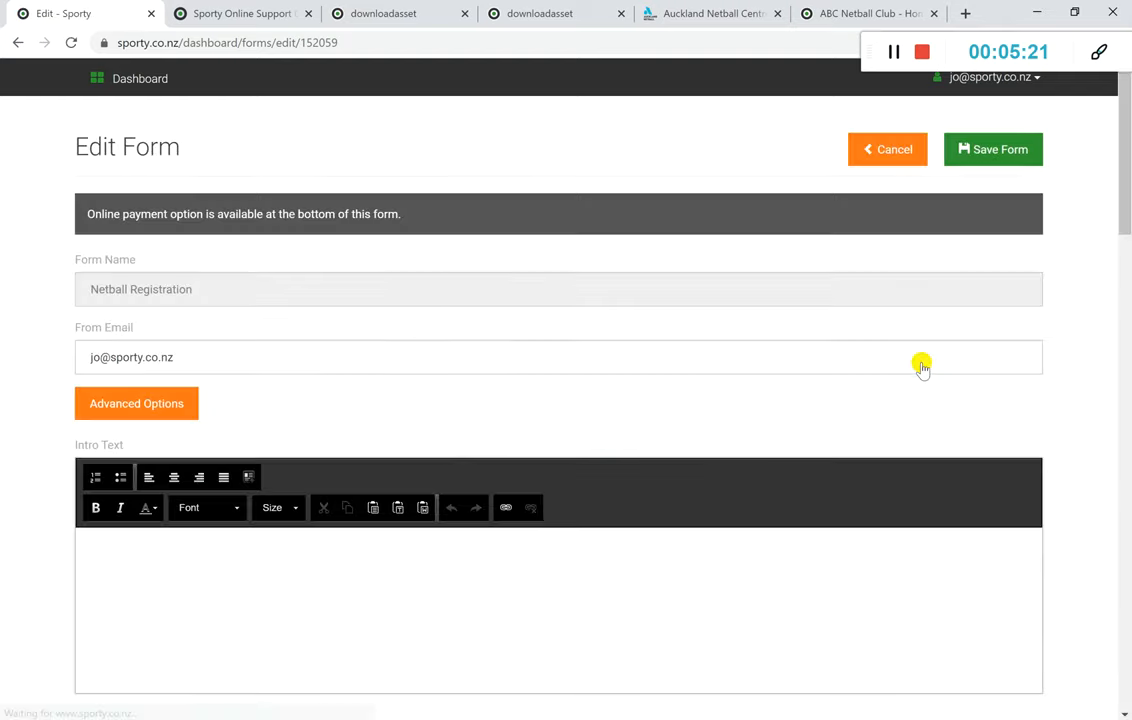
{"action": "mouse_move", "coordinate": [24, 488]}
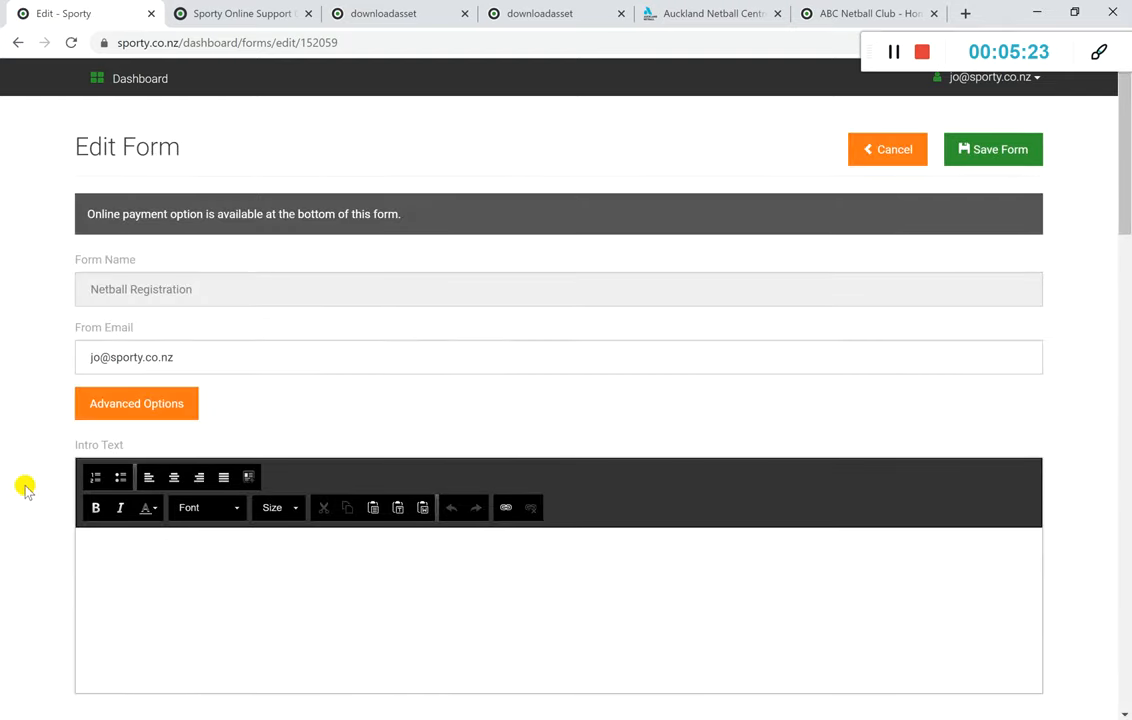
{"action": "scroll", "scroll_direction": "down", "scroll_amount": 3}
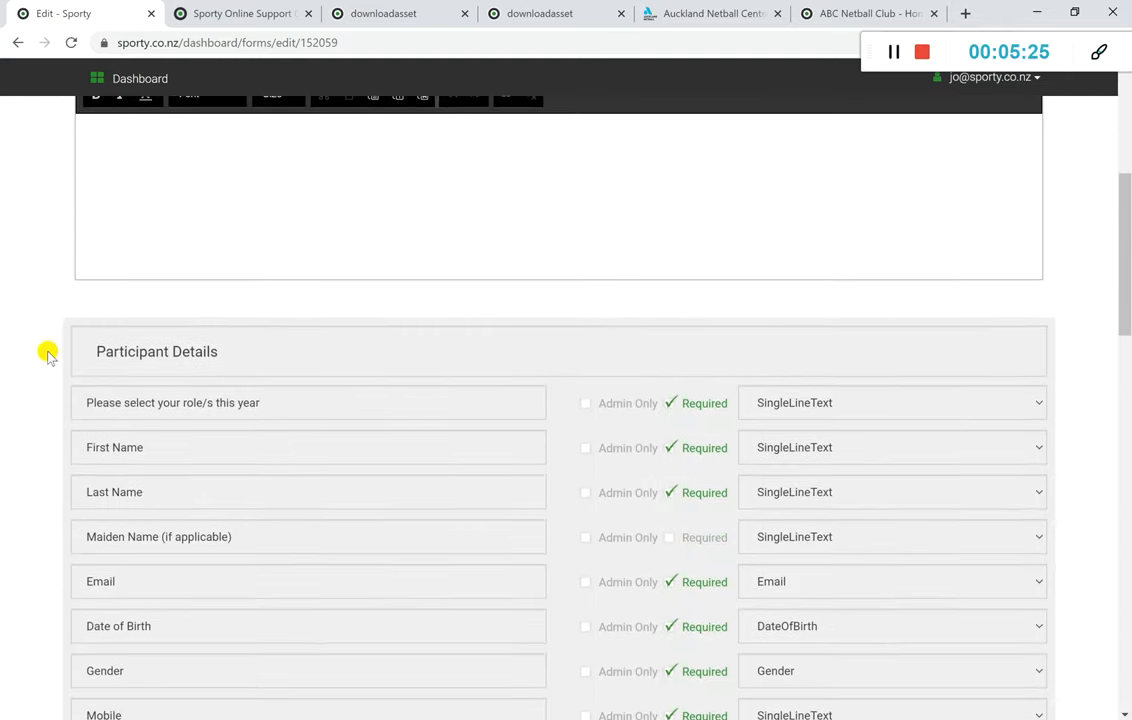
{"action": "scroll", "scroll_direction": "down", "scroll_amount": 3}
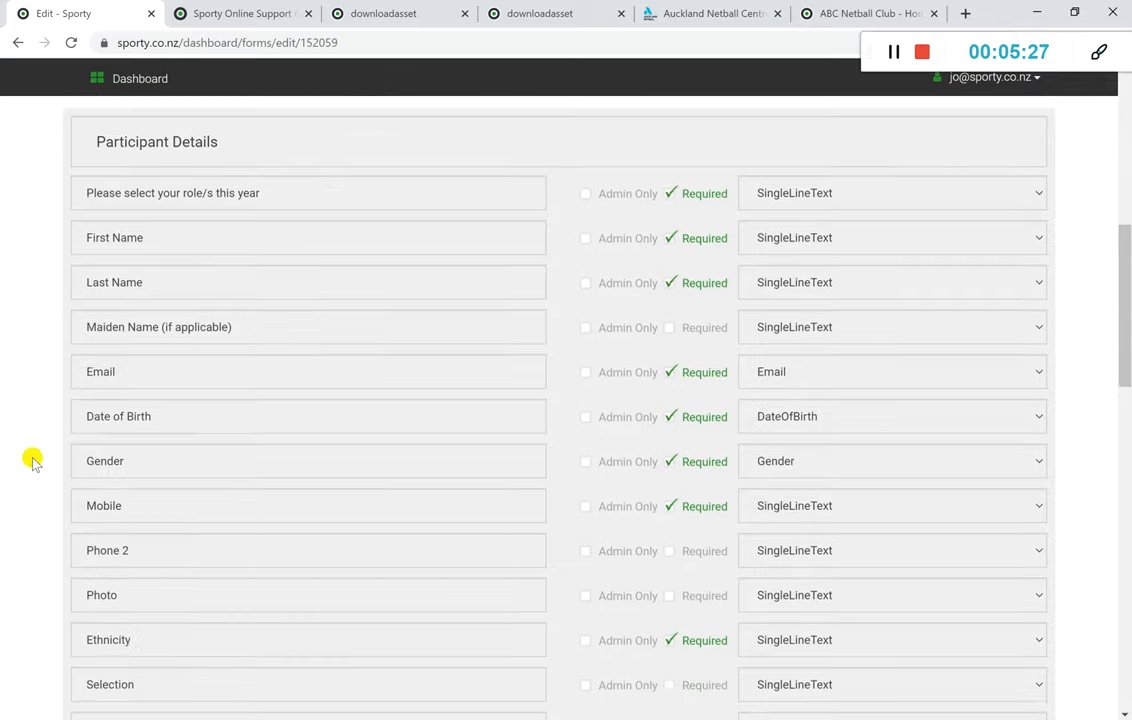
{"action": "scroll", "scroll_direction": "down", "scroll_amount": 3}
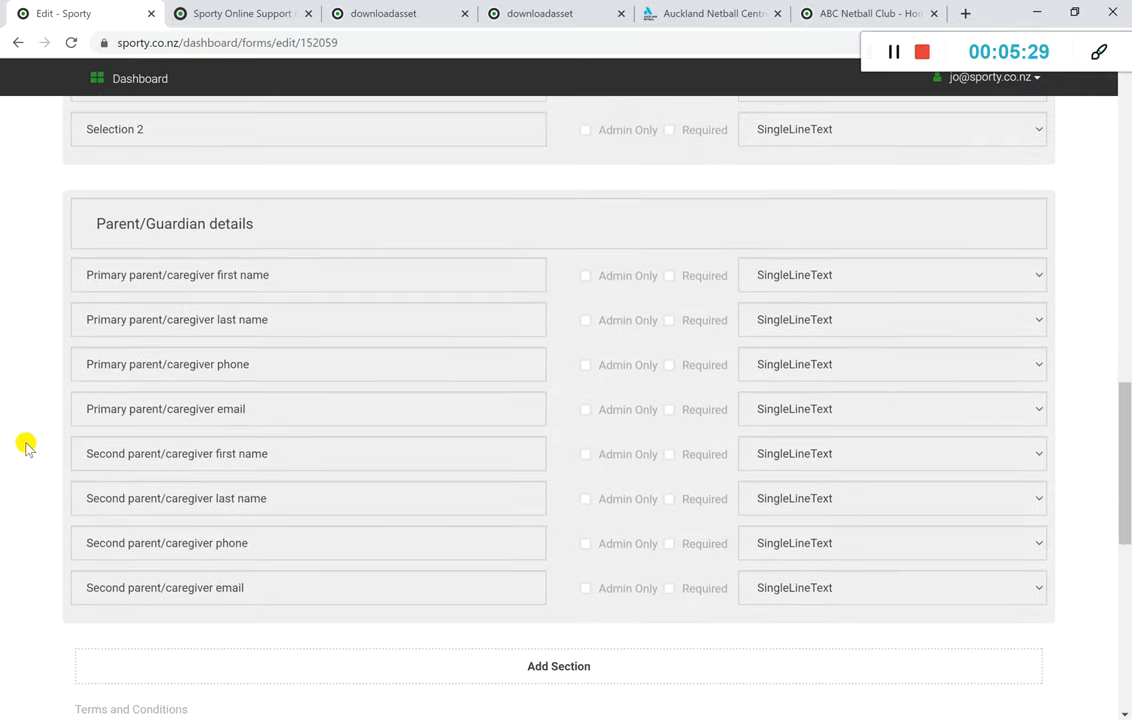
{"action": "scroll", "scroll_direction": "down", "scroll_amount": 3}
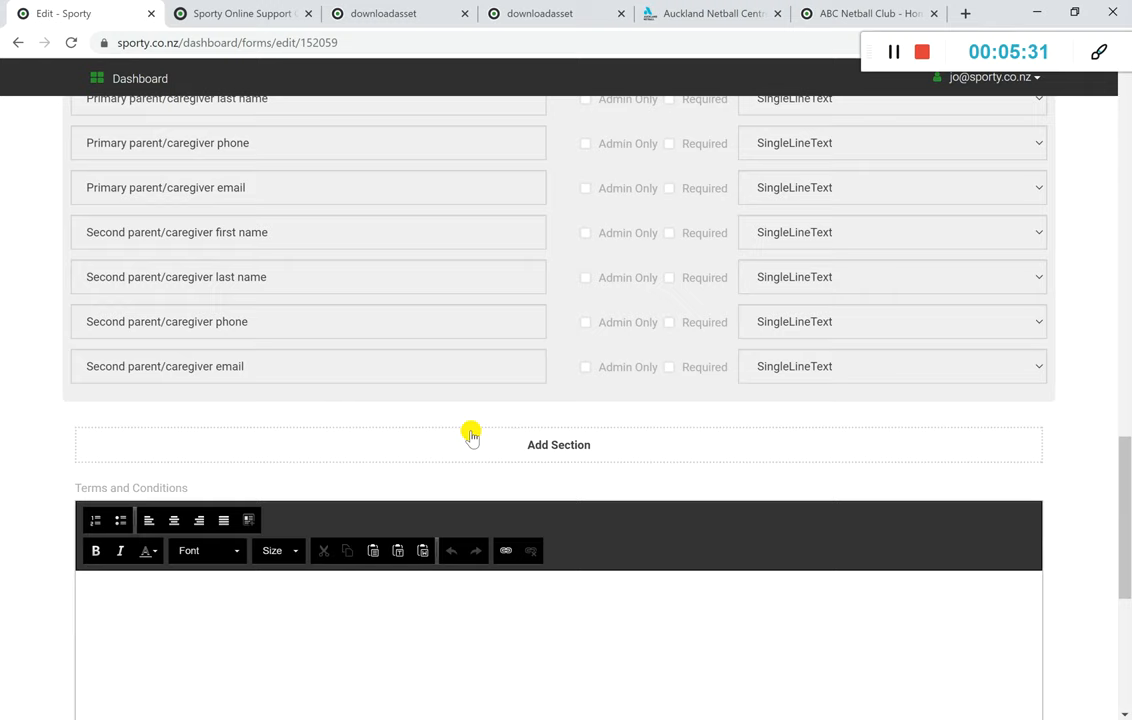
Add a new section with the question 'What day do you want to train?'.
{"action": "left_click", "coordinate": [558, 444]}
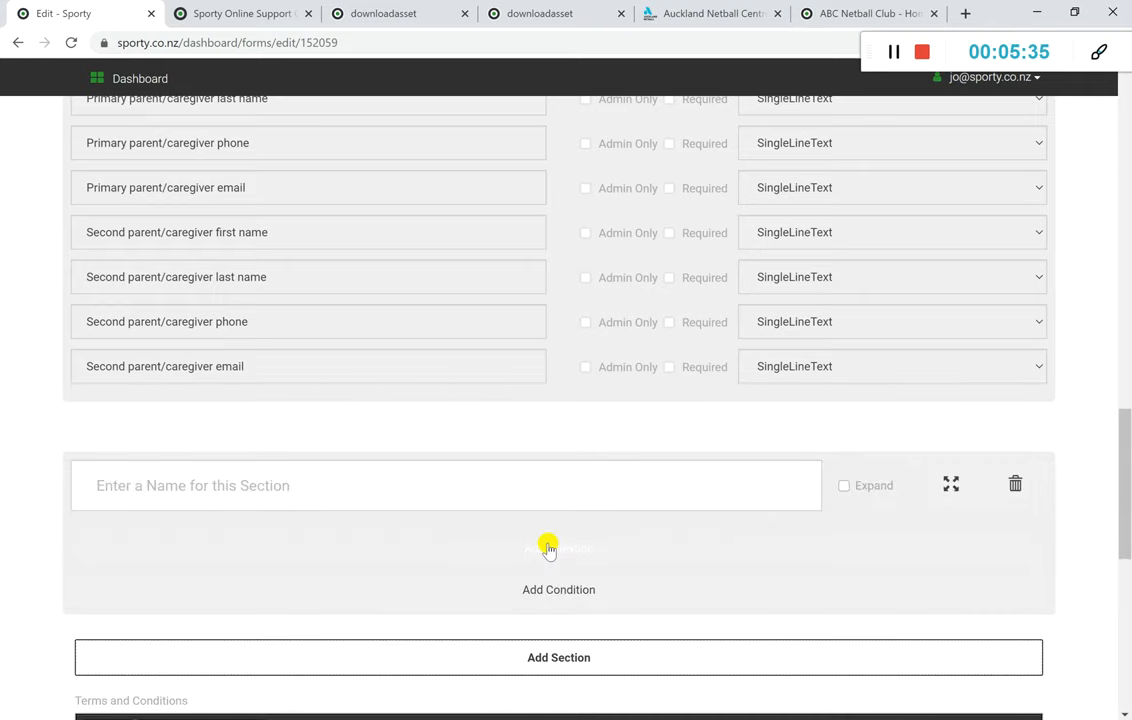
{"action": "left_click", "coordinate": [558, 548]}
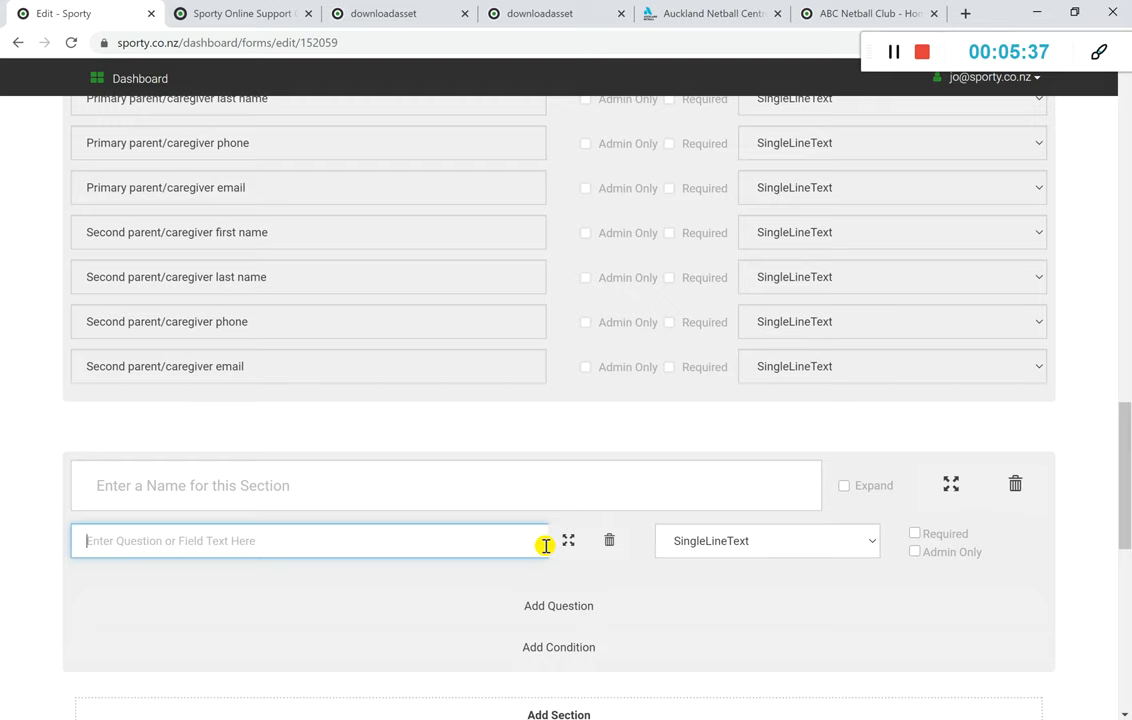
{"action": "type", "text": "What d"}
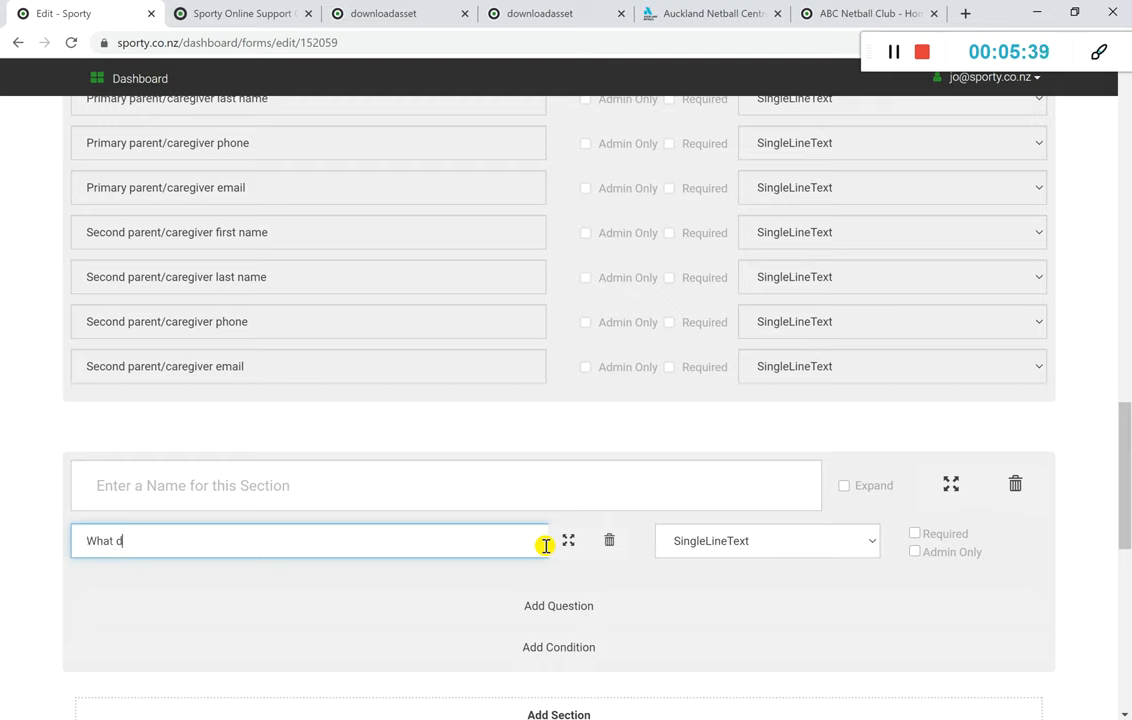
{"action": "type", "text": "ay do you w"}
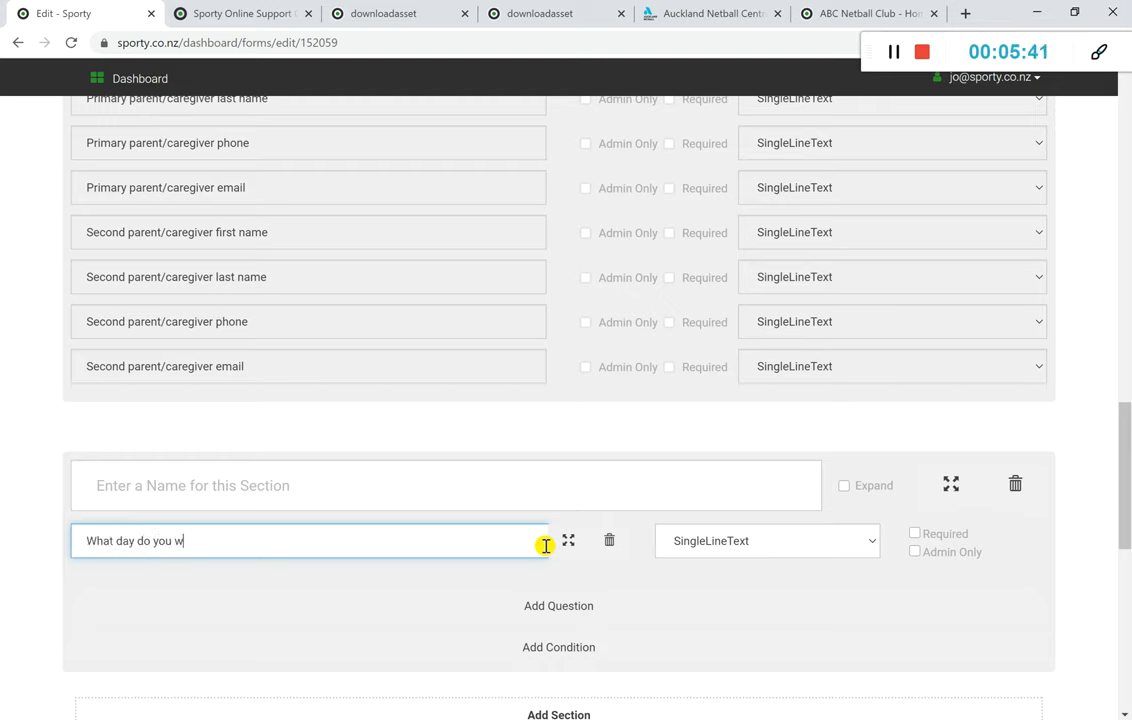
{"action": "type", "text": "ant to train"}
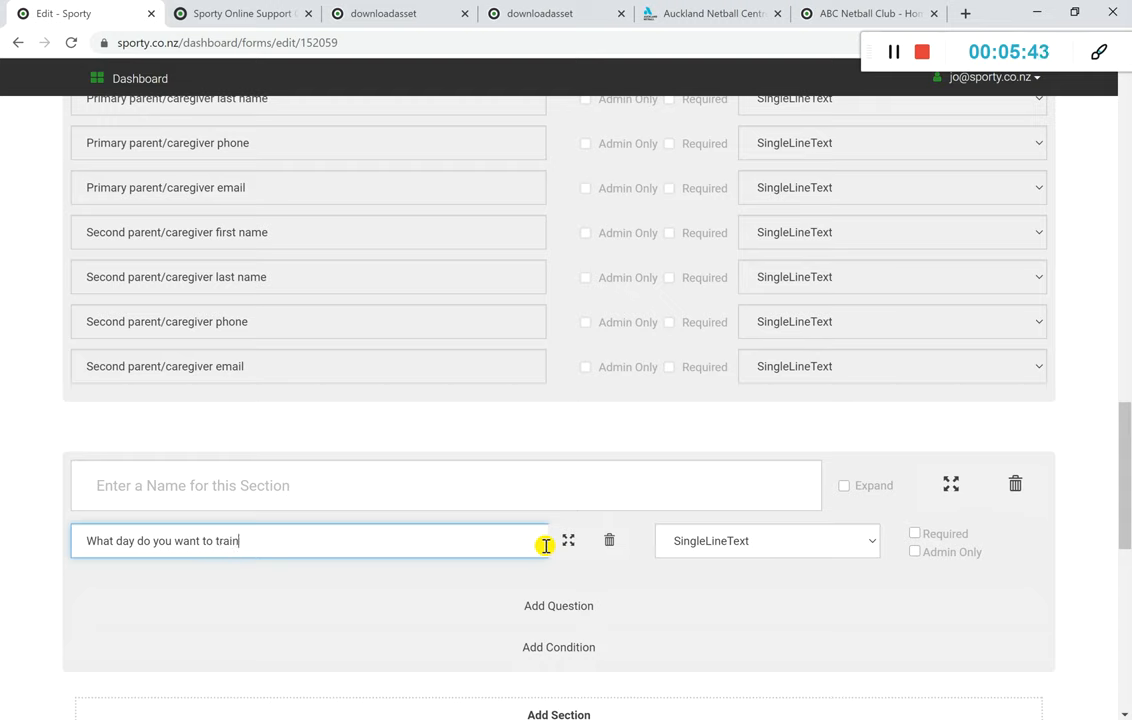
{"action": "type", "text": "?"}
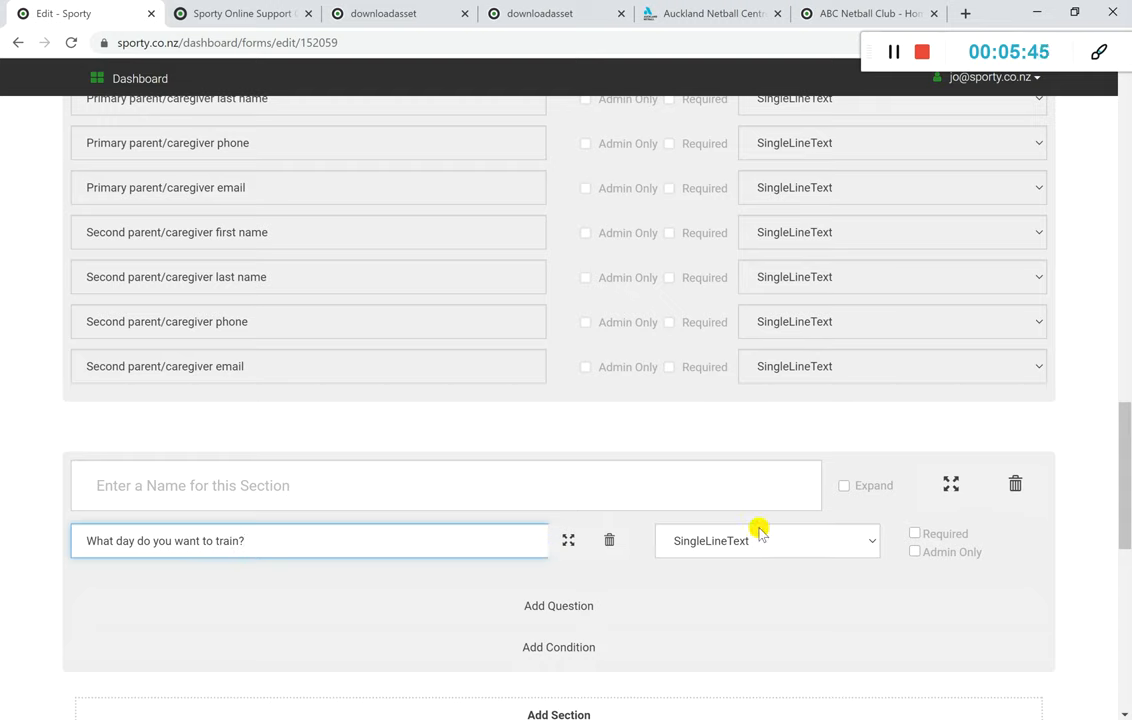
{"action": "mouse_move", "coordinate": [744, 548]}
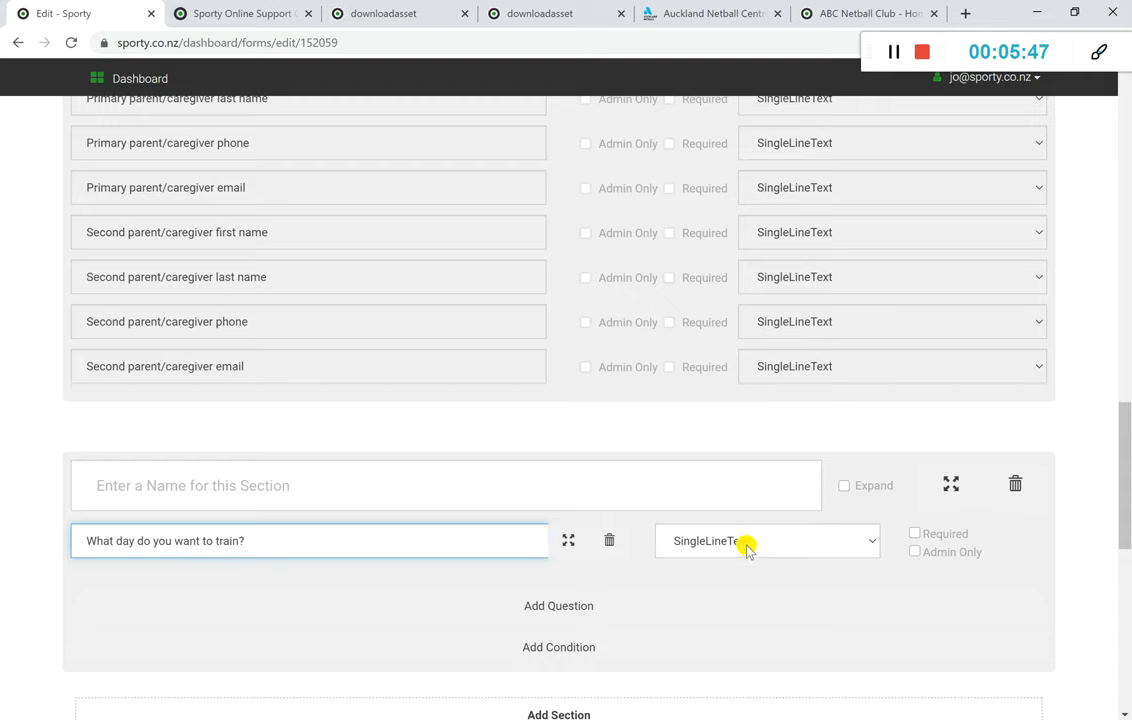
Make the question SingleChoice with options Monday and Tuesday, then save the form.
{"action": "left_click", "coordinate": [764, 540]}
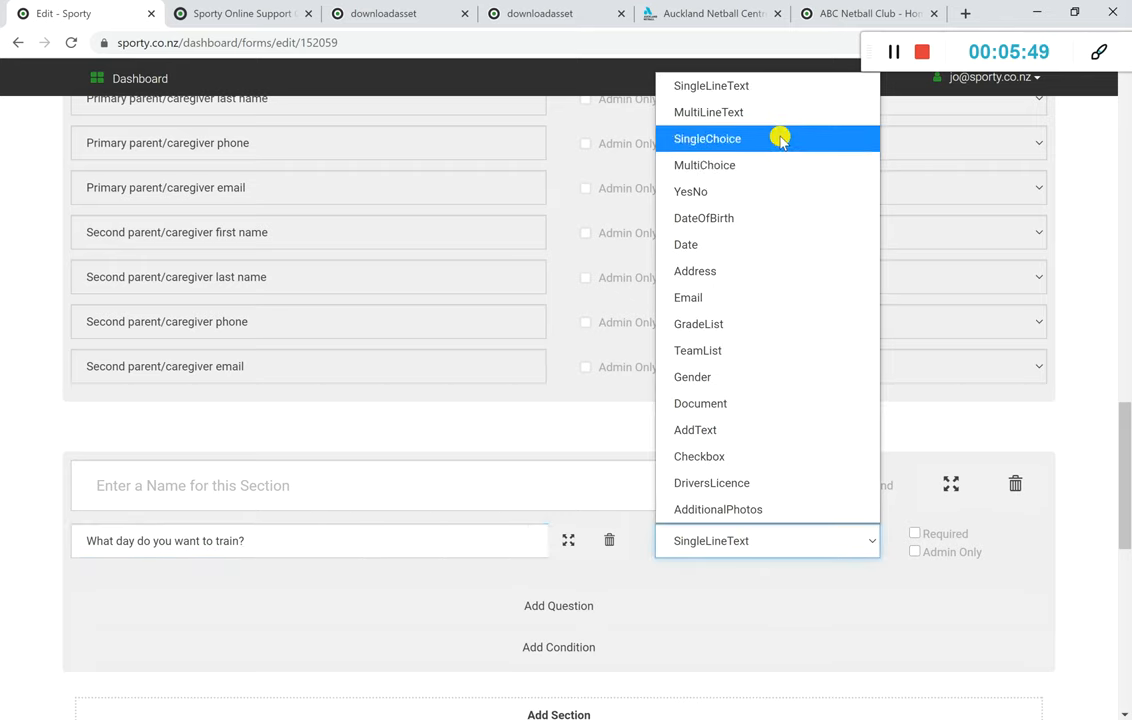
{"action": "left_click", "coordinate": [708, 138]}
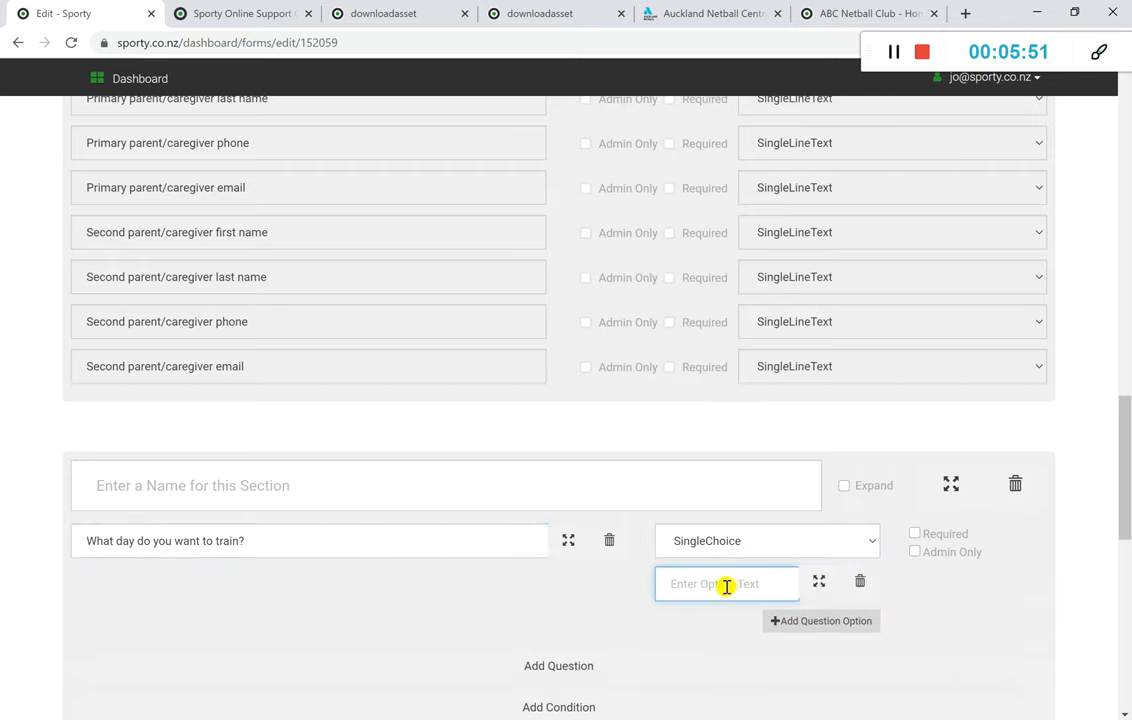
{"action": "type", "text": "Monday"}
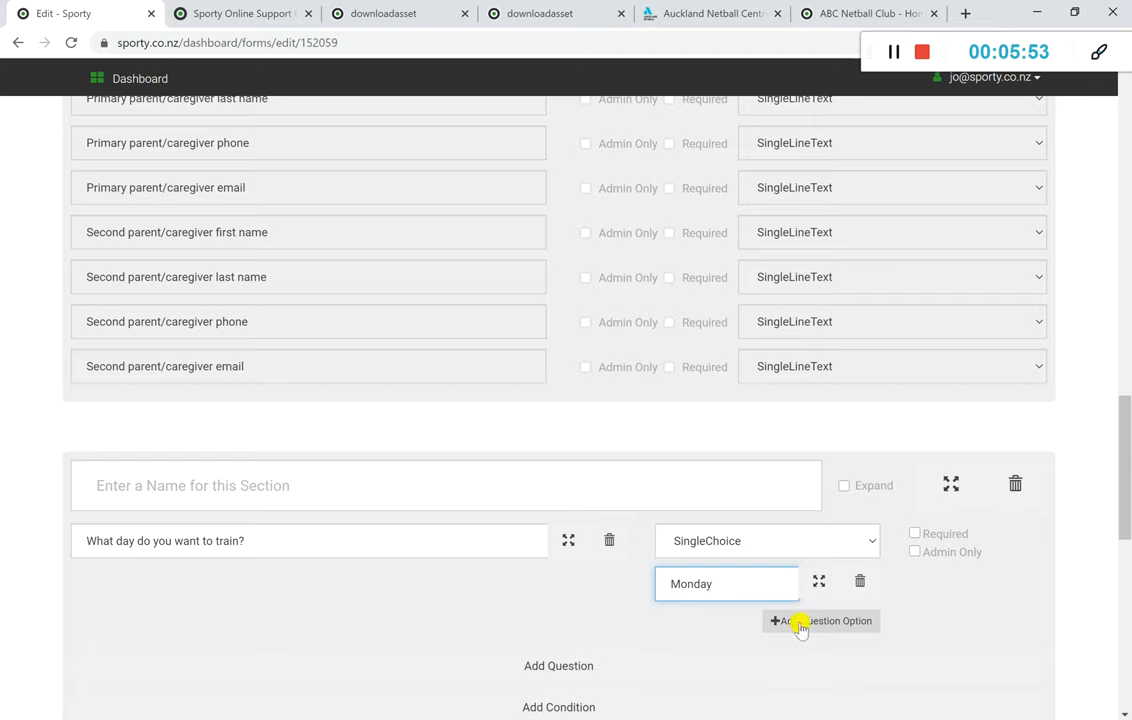
{"action": "left_click", "coordinate": [820, 620]}
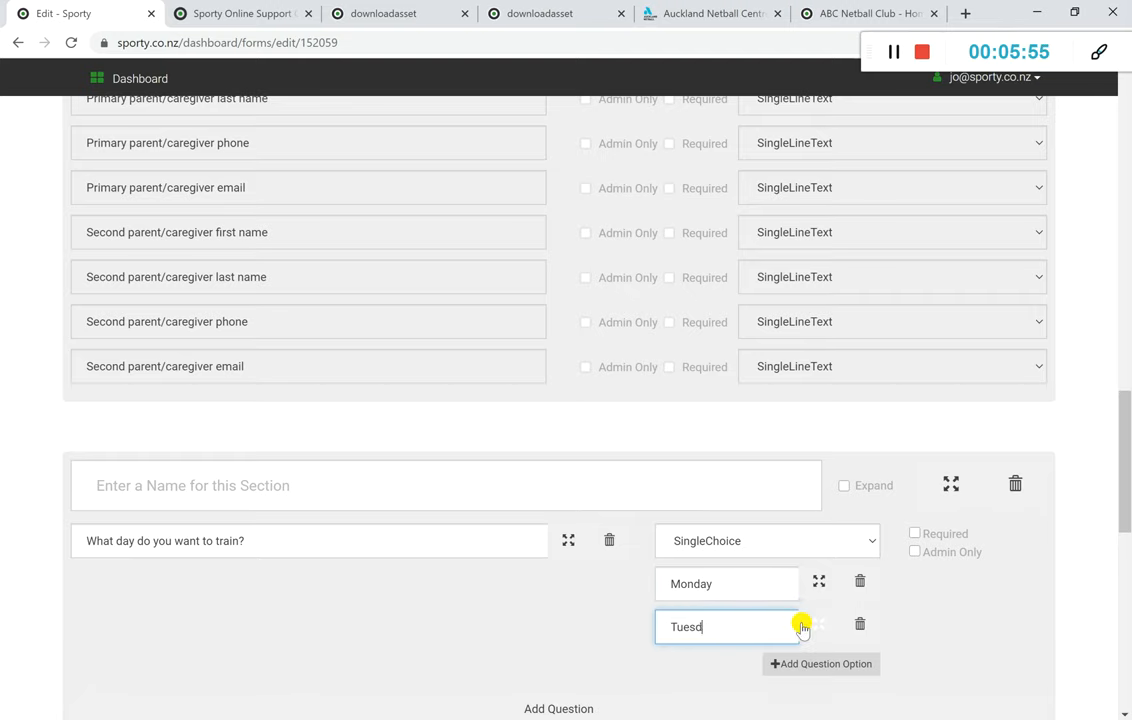
{"action": "type", "text": "ay"}
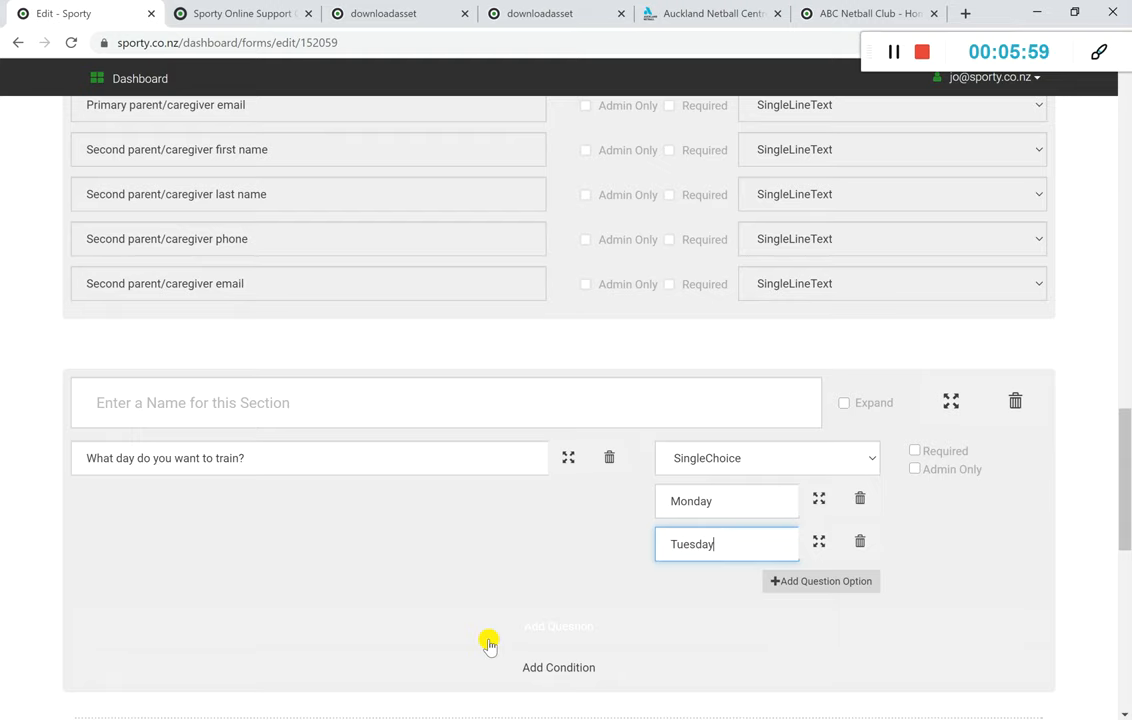
{"action": "scroll", "scroll_direction": "down", "scroll_amount": 3}
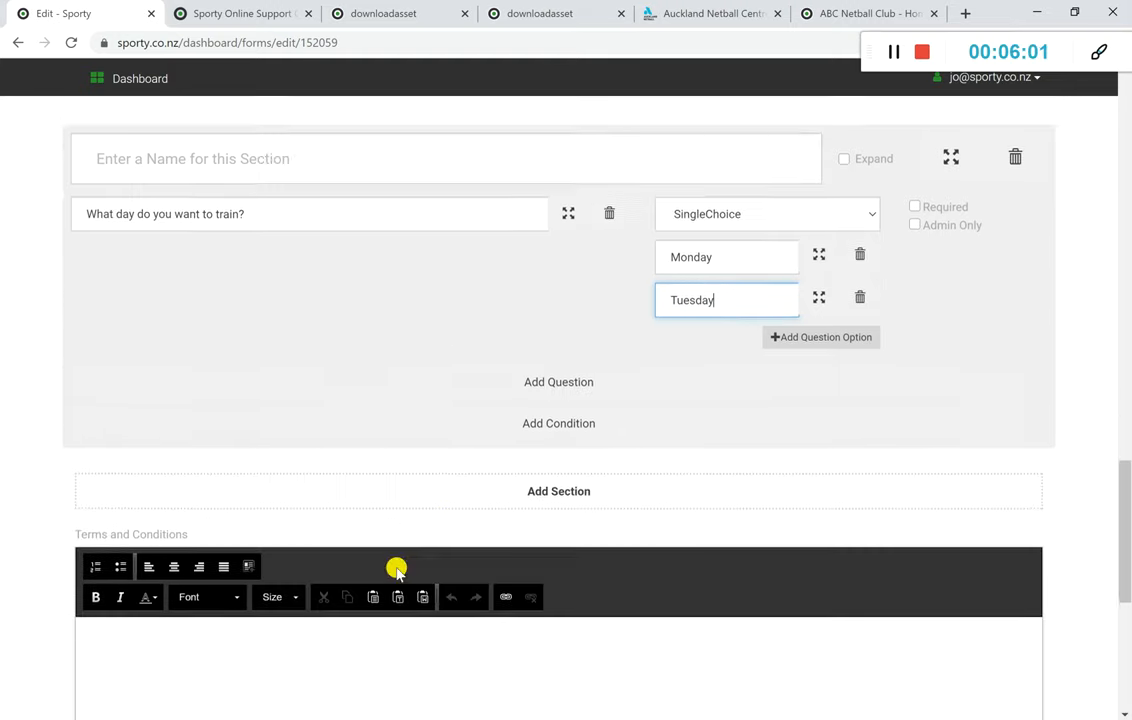
{"action": "scroll", "scroll_direction": "down", "scroll_amount": 3}
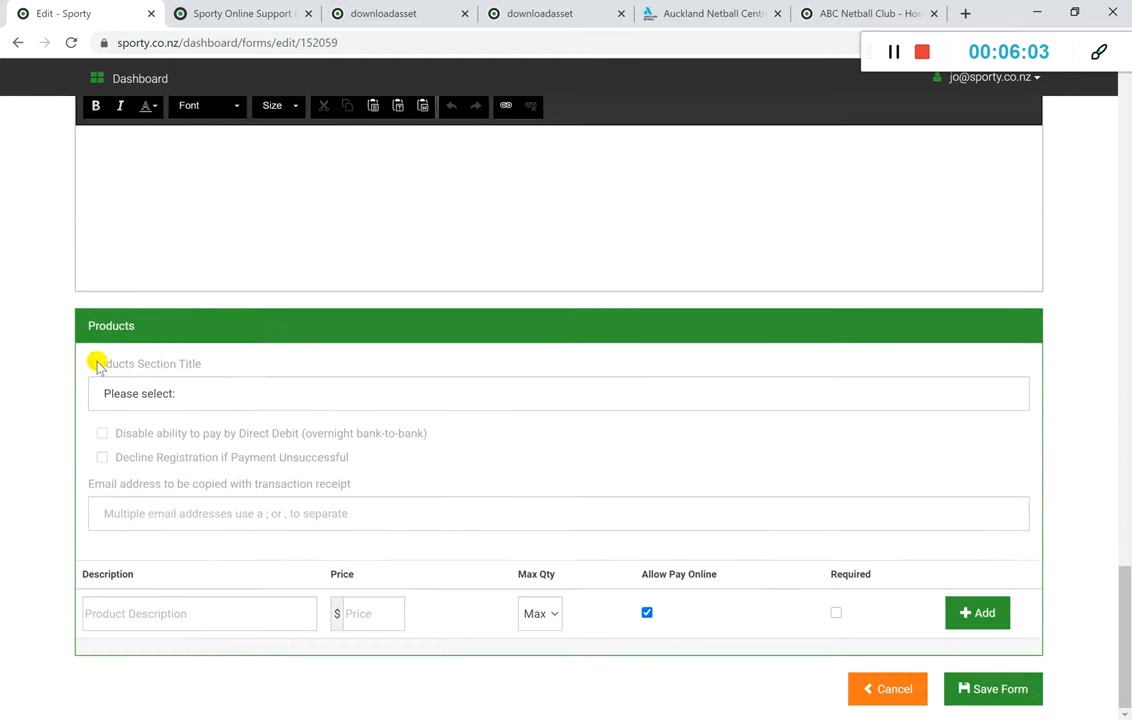
{"action": "mouse_move", "coordinate": [420, 456]}
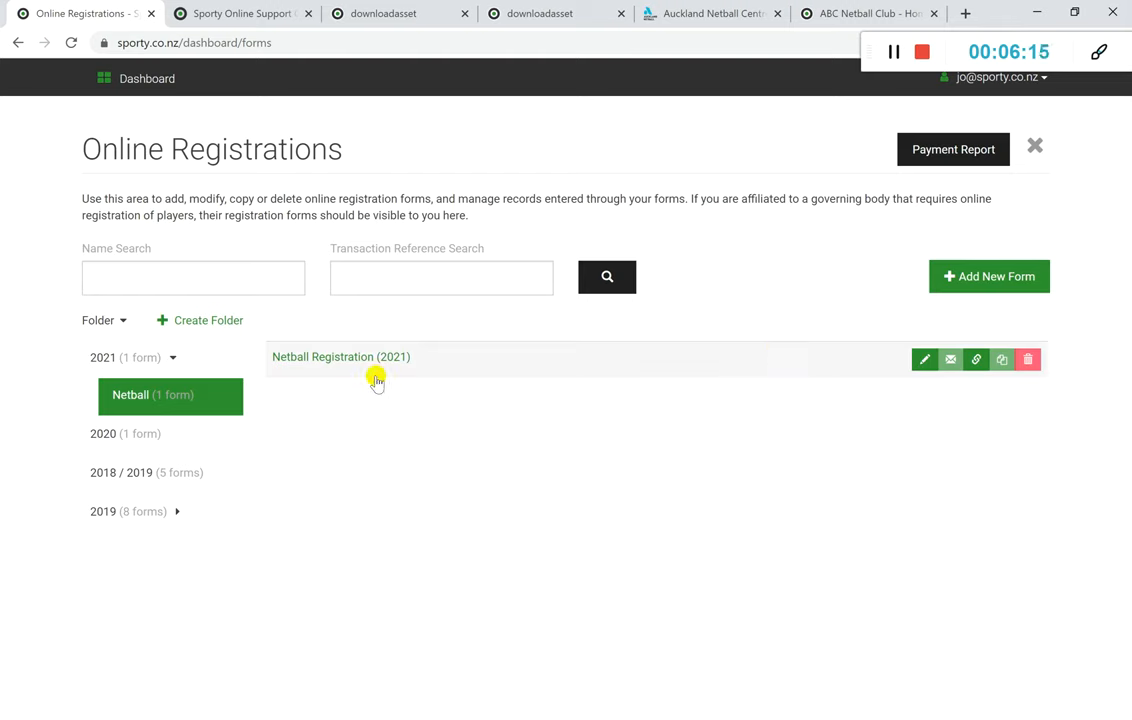
{"action": "mouse_move", "coordinate": [944, 352]}
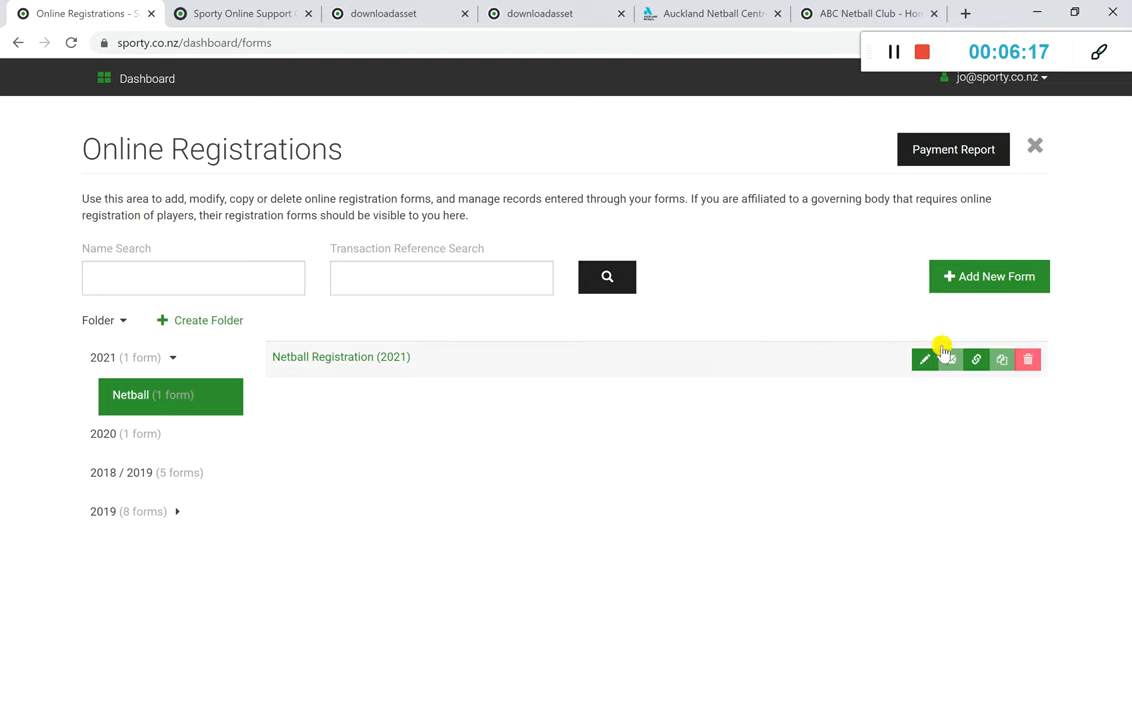
Show the Netball Registration (2021) form's shareable link and copy it.
{"action": "left_click", "coordinate": [976, 360]}
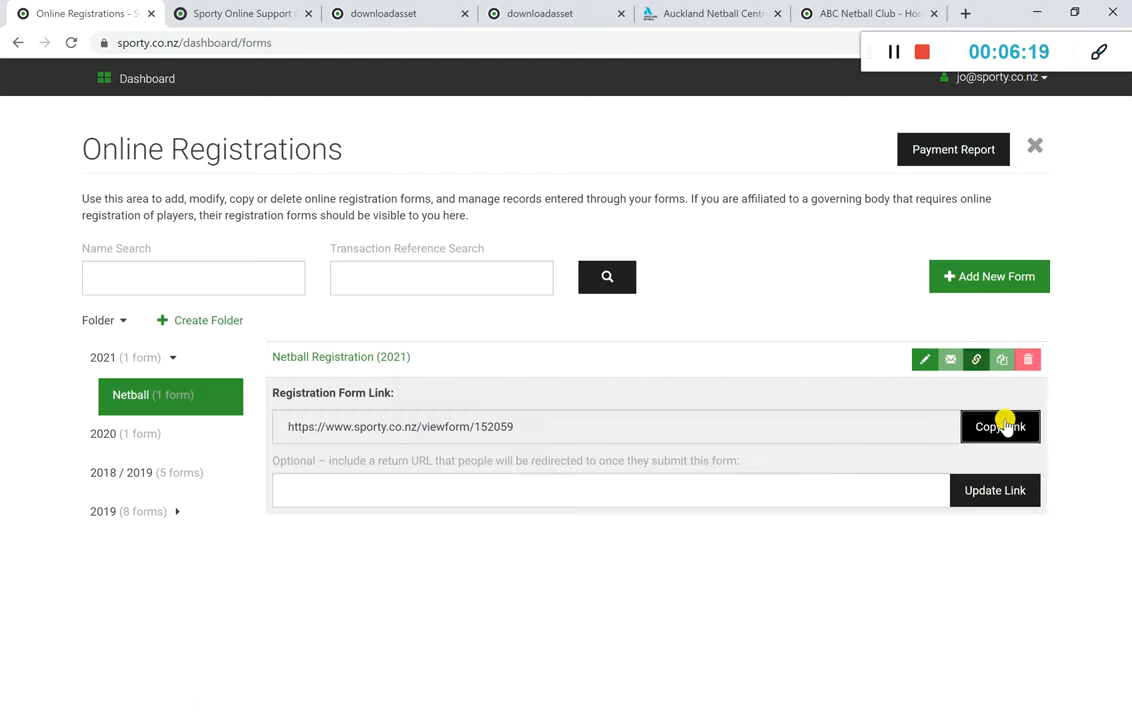
{"action": "left_click", "coordinate": [864, 12]}
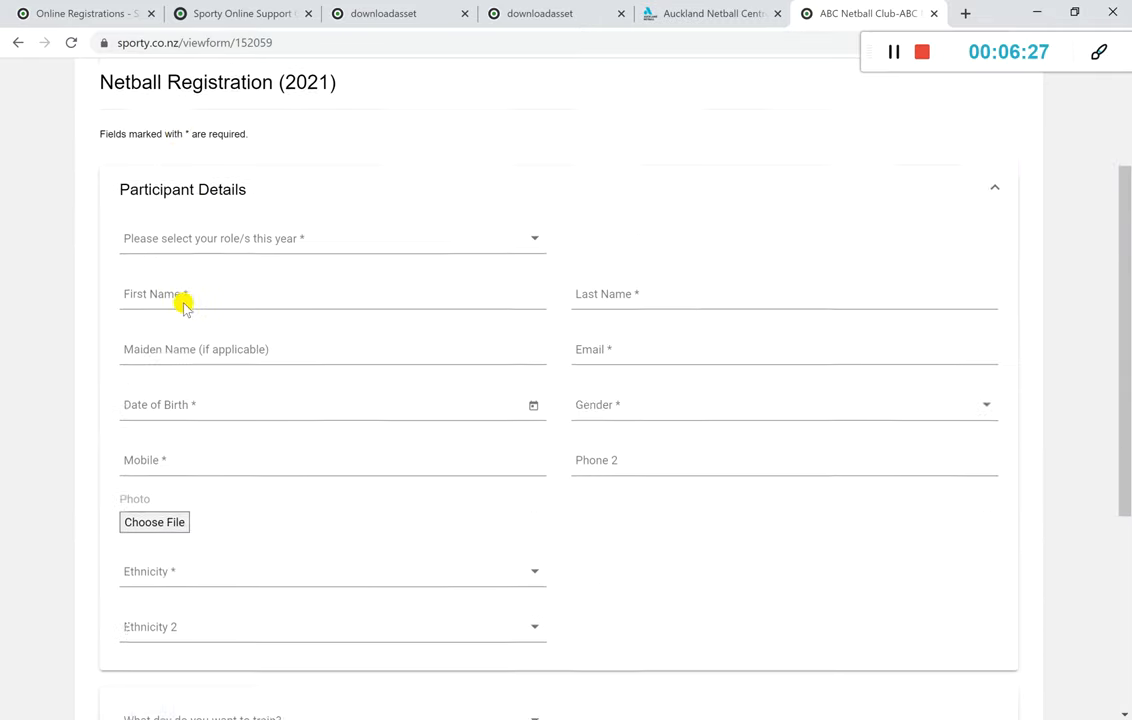
{"action": "scroll", "scroll_direction": "down", "scroll_amount": 3}
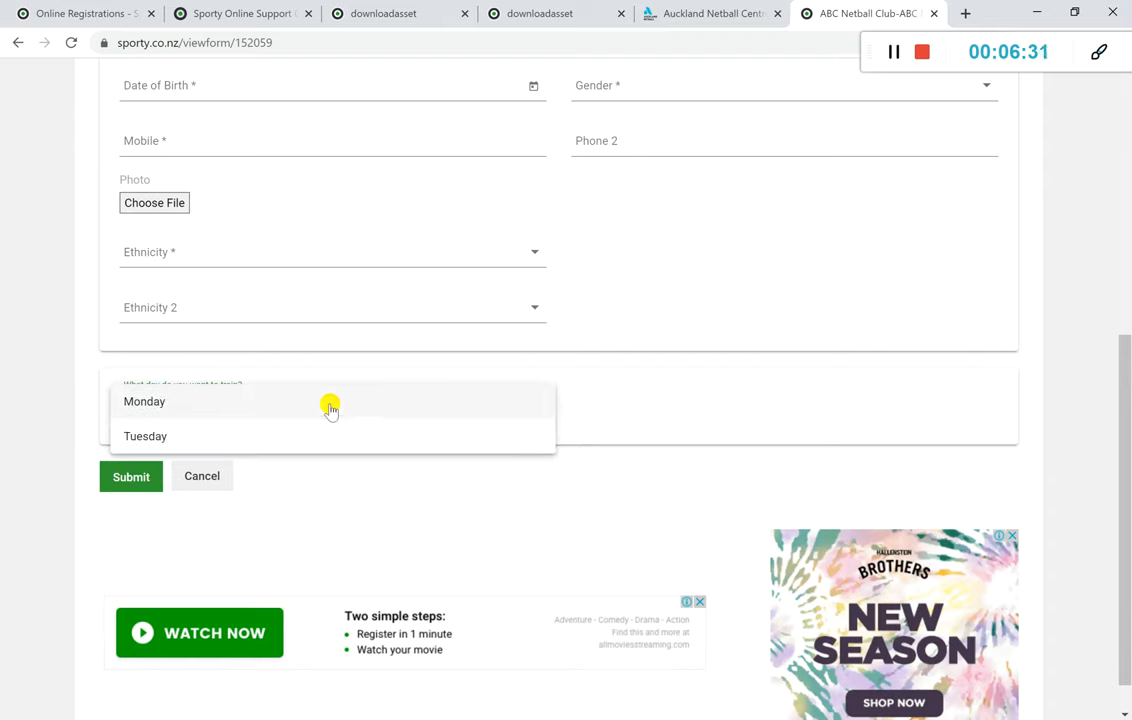
{"action": "left_click", "coordinate": [688, 408]}
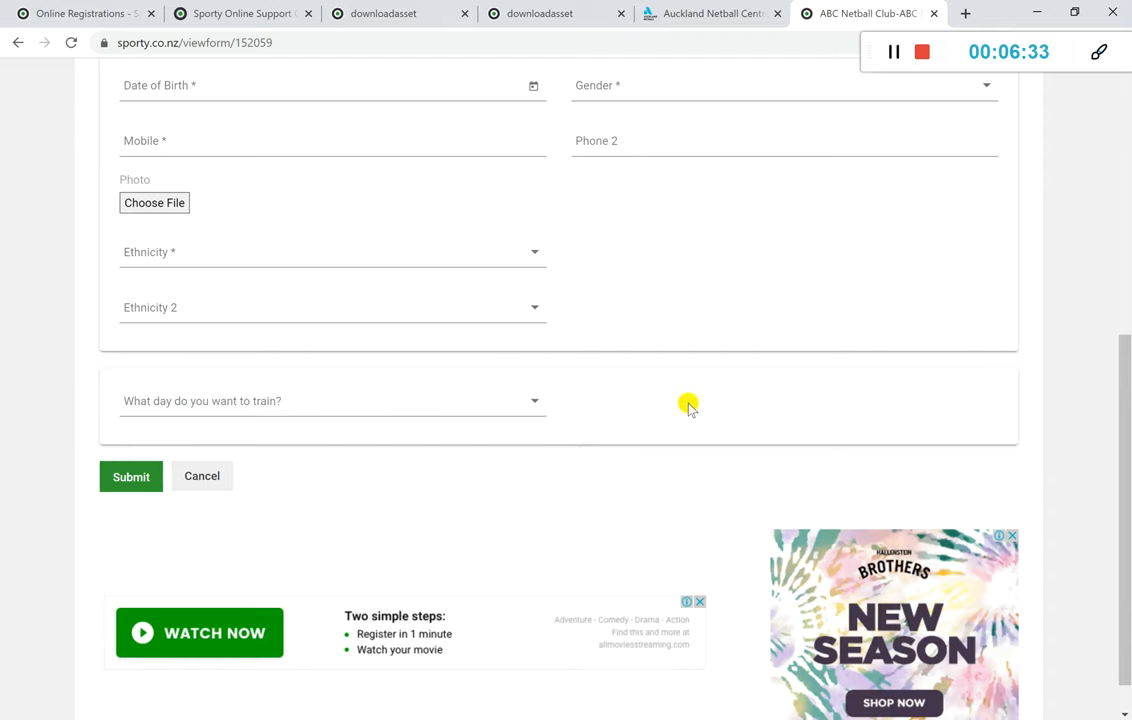
{"action": "mouse_move", "coordinate": [356, 418]}
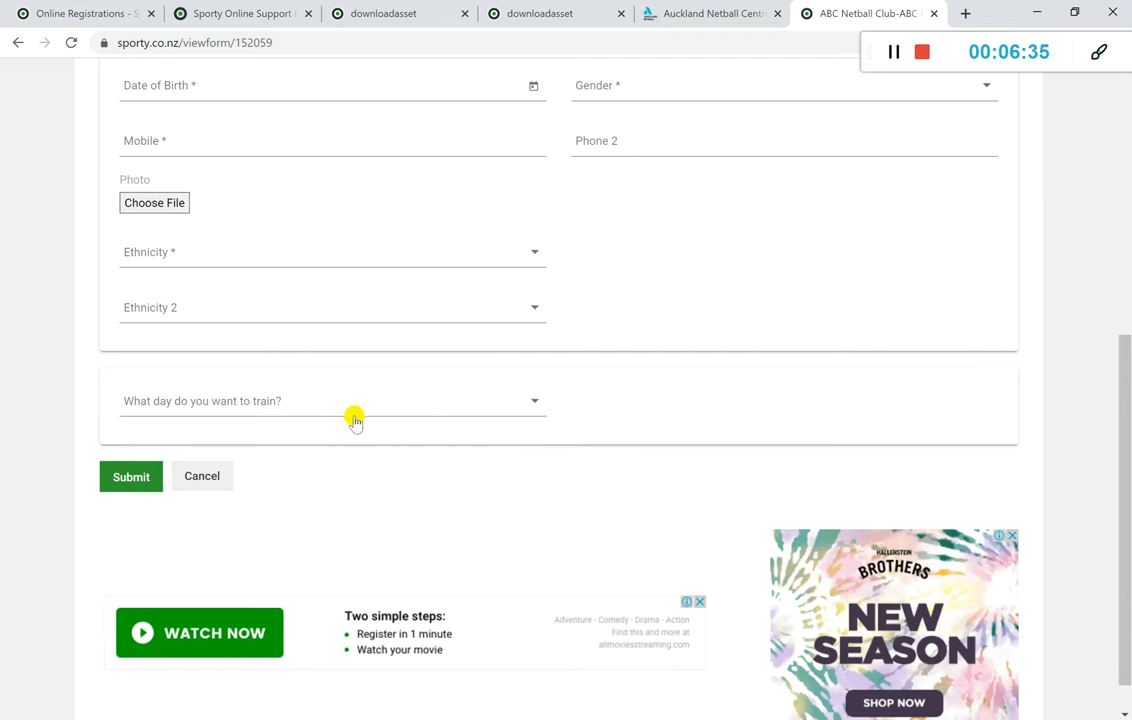
{"action": "mouse_move", "coordinate": [638, 420]}
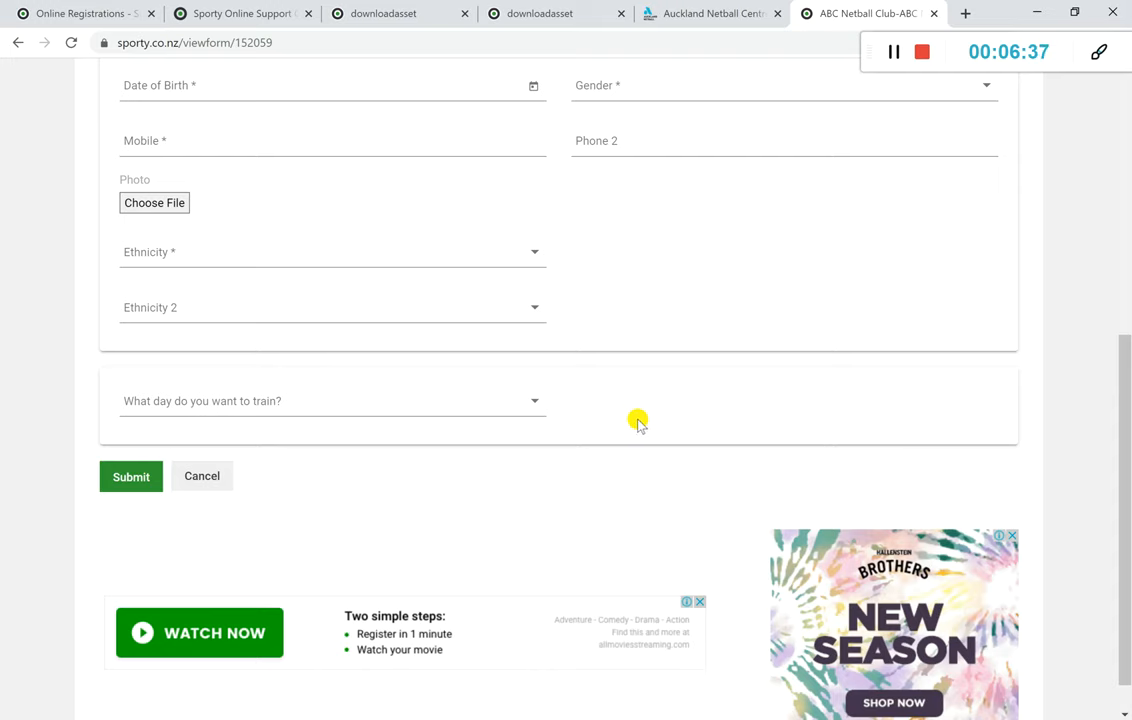
{"action": "mouse_move", "coordinate": [644, 448]}
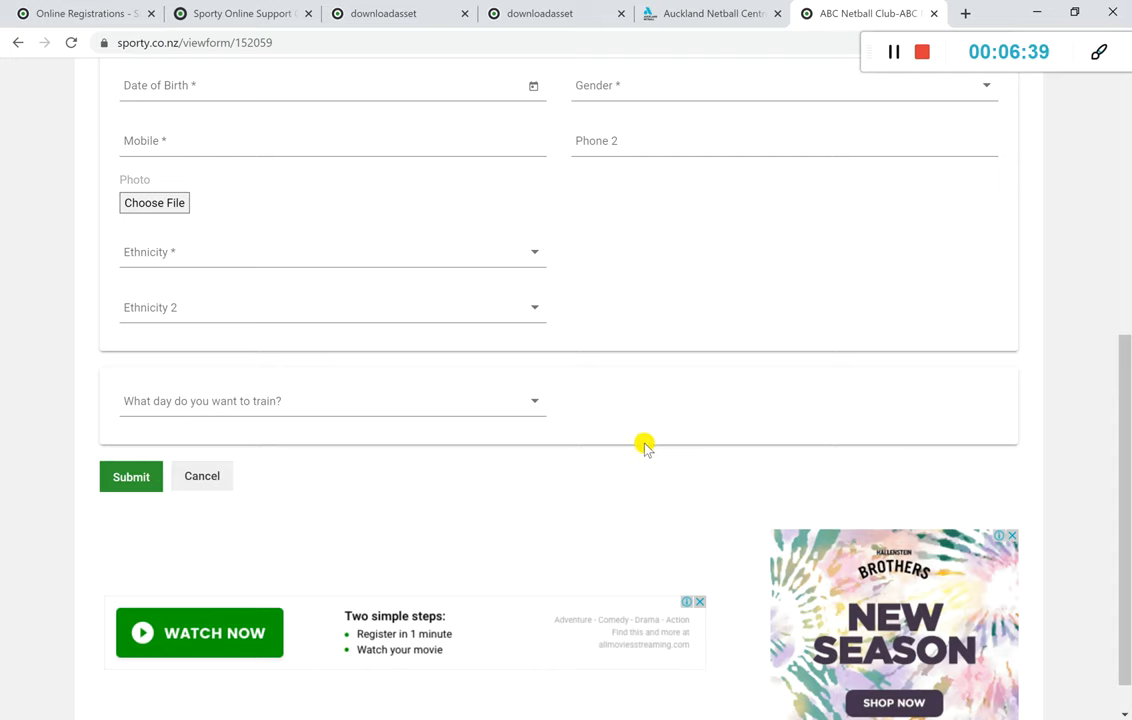
{"action": "scroll", "scroll_direction": "up", "scroll_amount": 3}
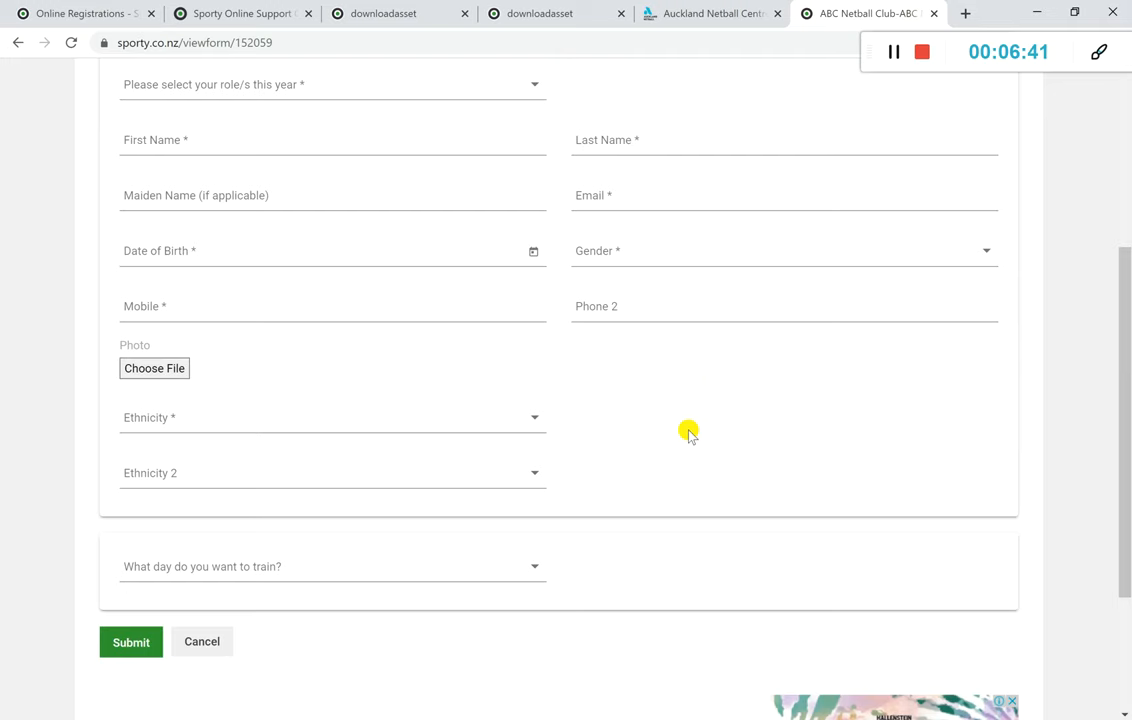
{"action": "scroll", "scroll_direction": "up", "scroll_amount": 3}
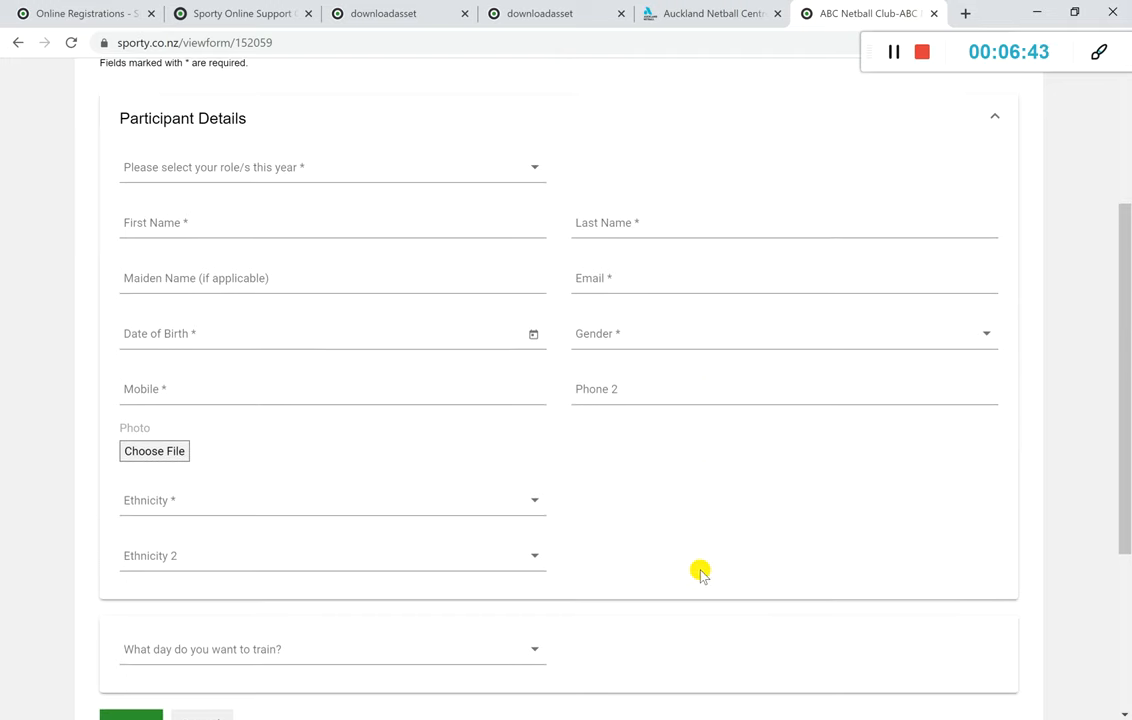
View the Quick Start User Guide from the Registration Process page, then return to it.
{"action": "left_click", "coordinate": [710, 12]}
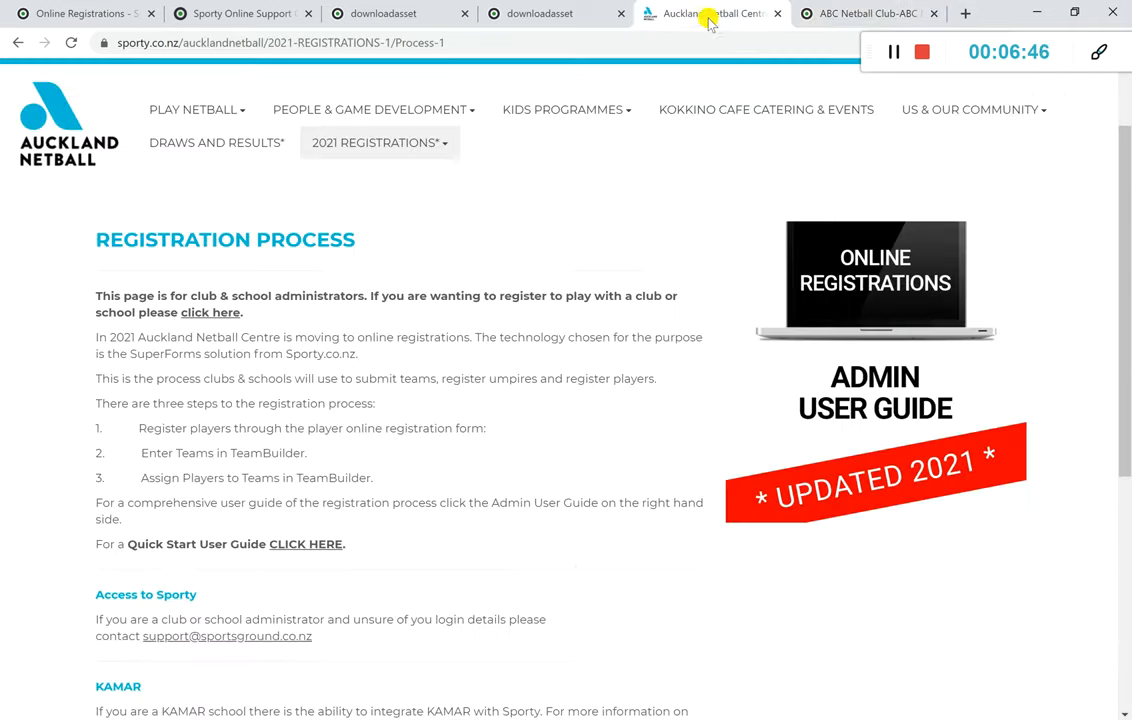
{"action": "mouse_move", "coordinate": [156, 204]}
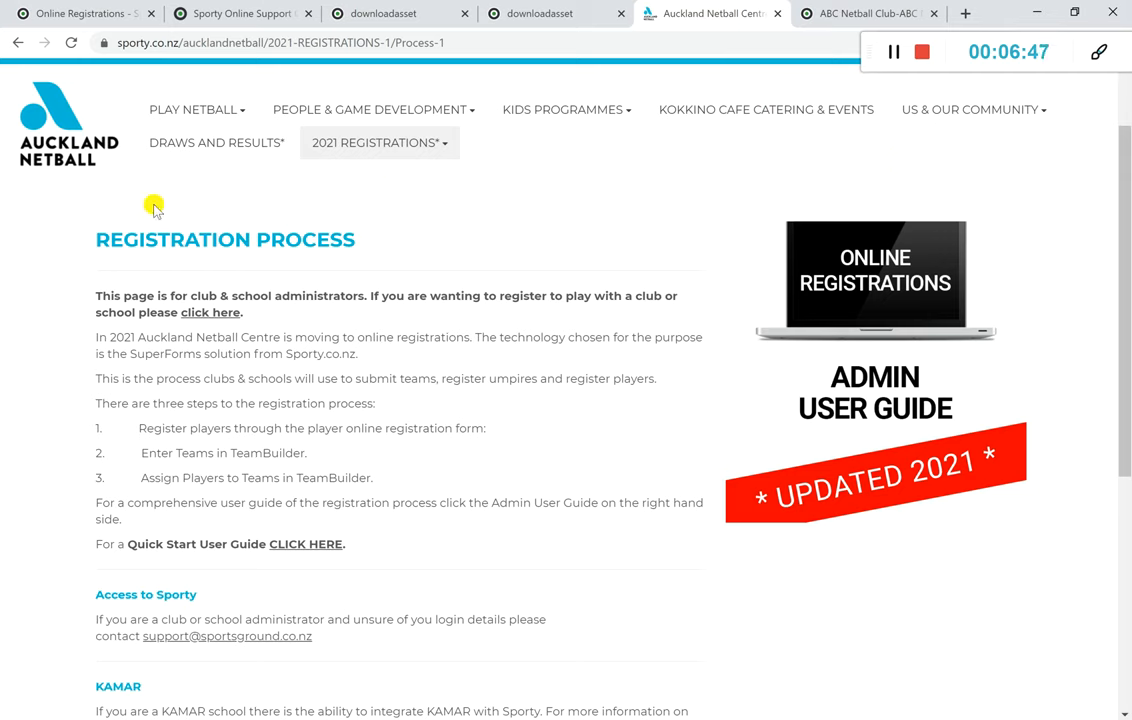
{"action": "mouse_move", "coordinate": [44, 224]}
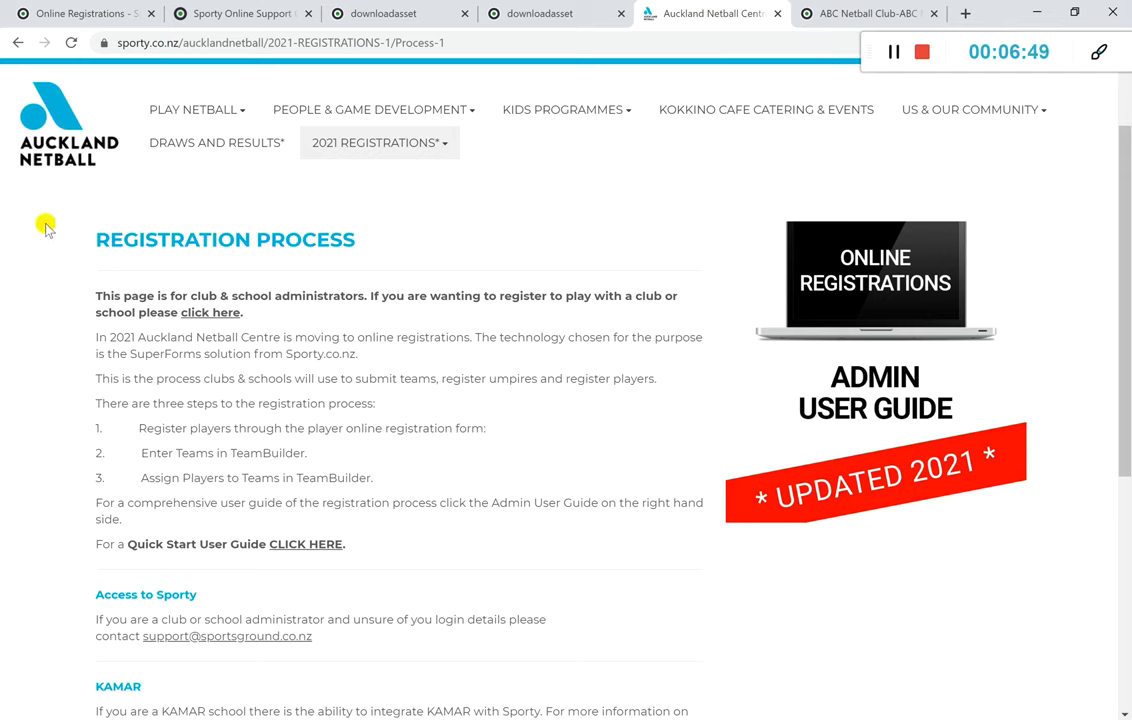
{"action": "mouse_move", "coordinate": [224, 556]}
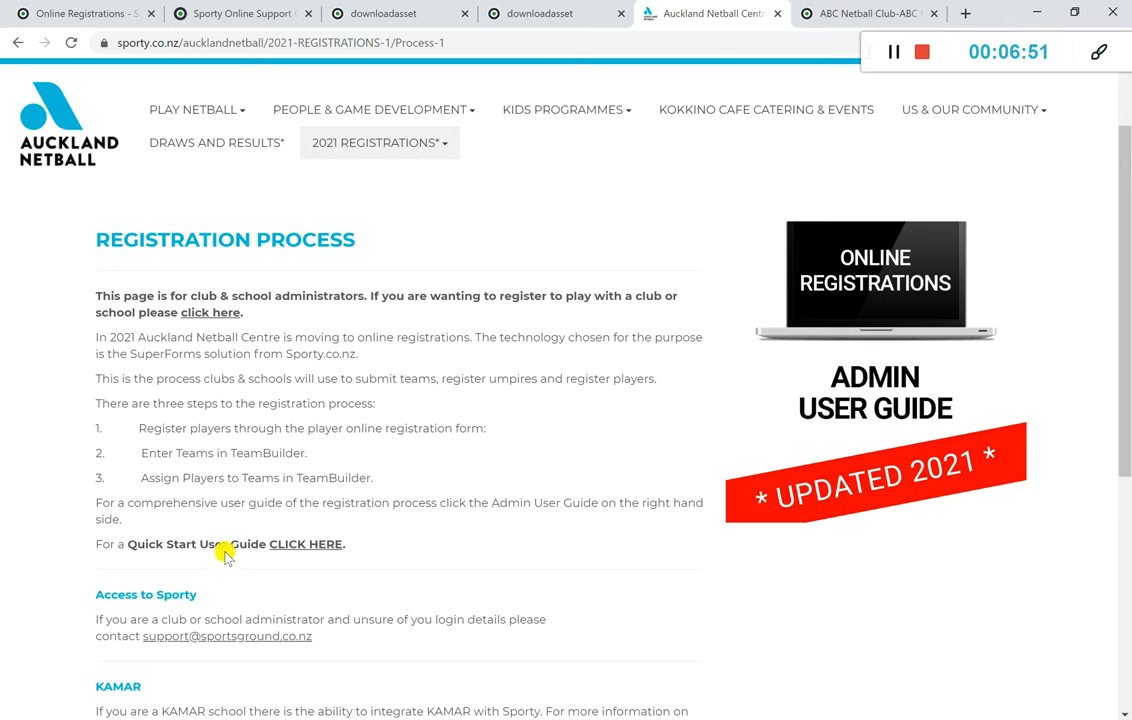
{"action": "left_click", "coordinate": [368, 108]}
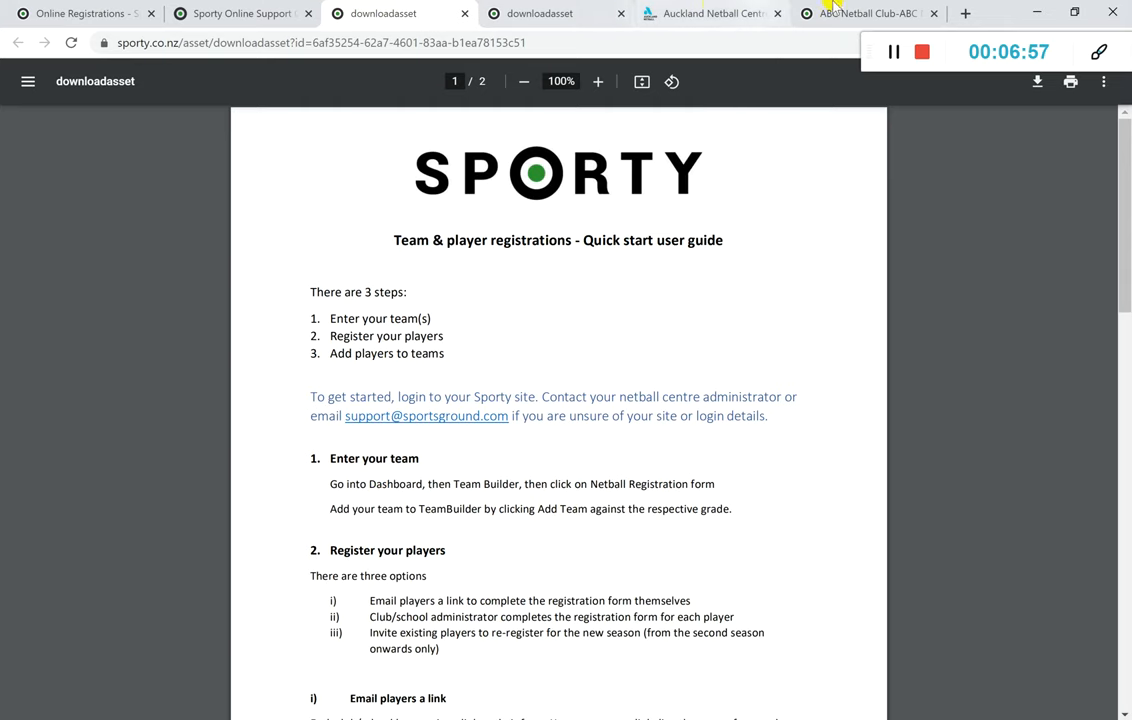
{"action": "left_click", "coordinate": [712, 12]}
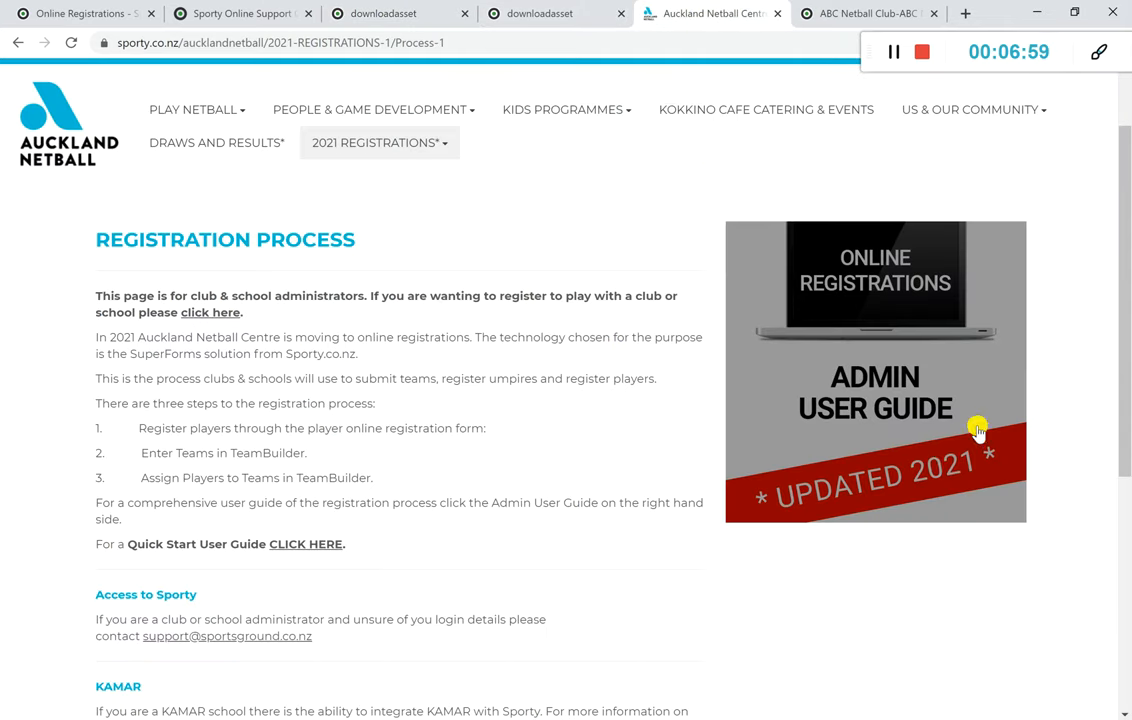
{"action": "mouse_move", "coordinate": [824, 404]}
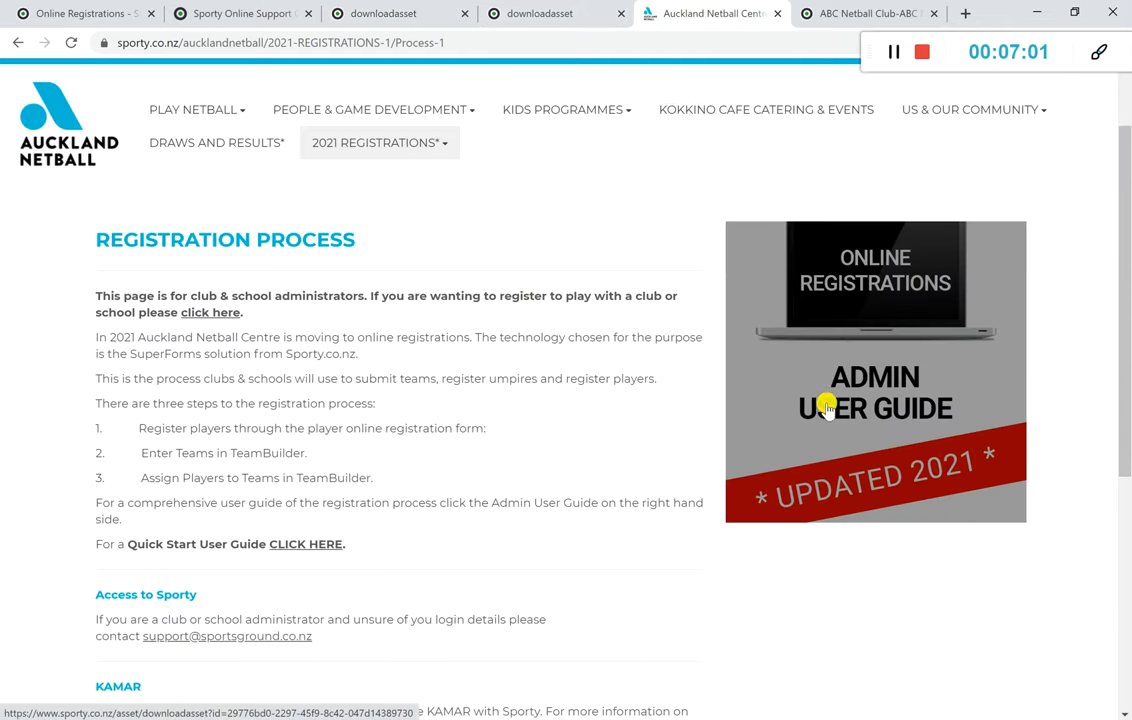
Page through the Admin User Guide PDF's contents and first sections, then return to Online Registrations.
{"action": "left_click", "coordinate": [874, 390]}
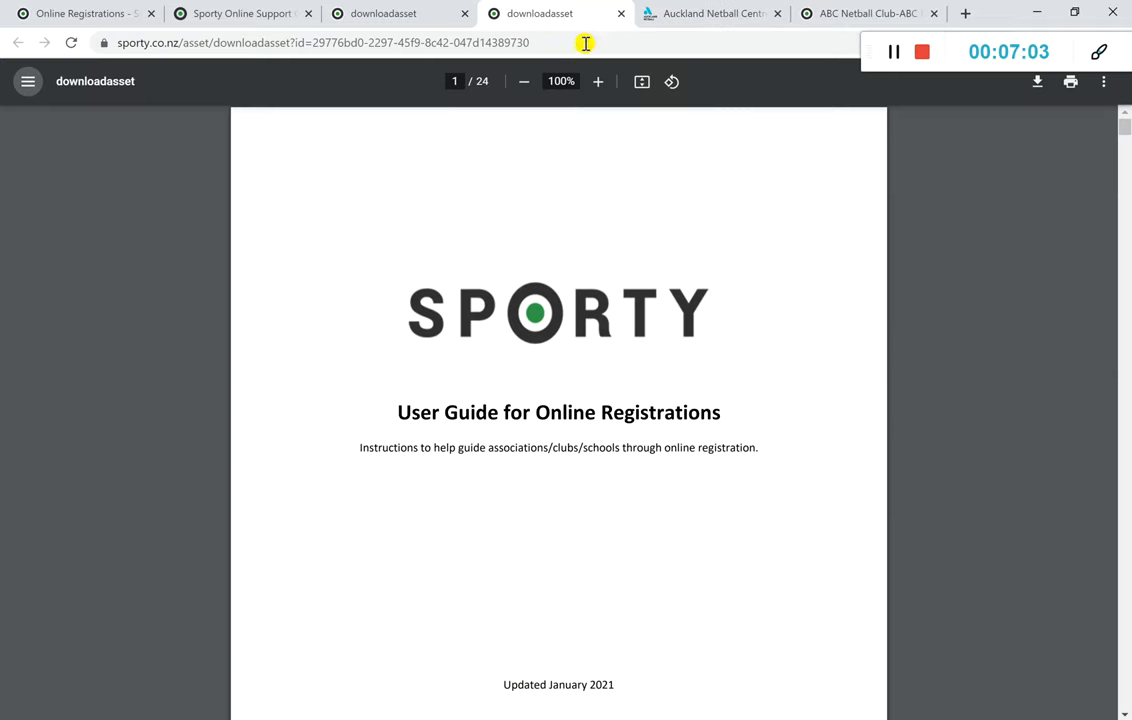
{"action": "scroll", "scroll_direction": "down", "scroll_amount": 3}
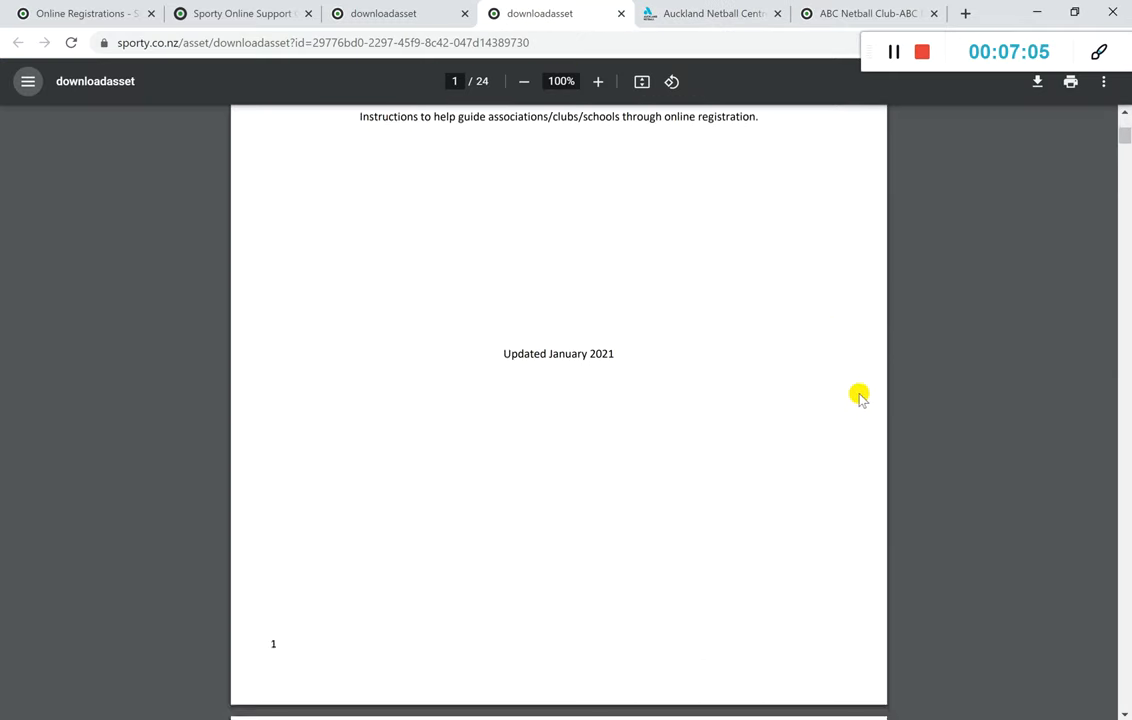
{"action": "scroll", "scroll_direction": "down", "scroll_amount": 3}
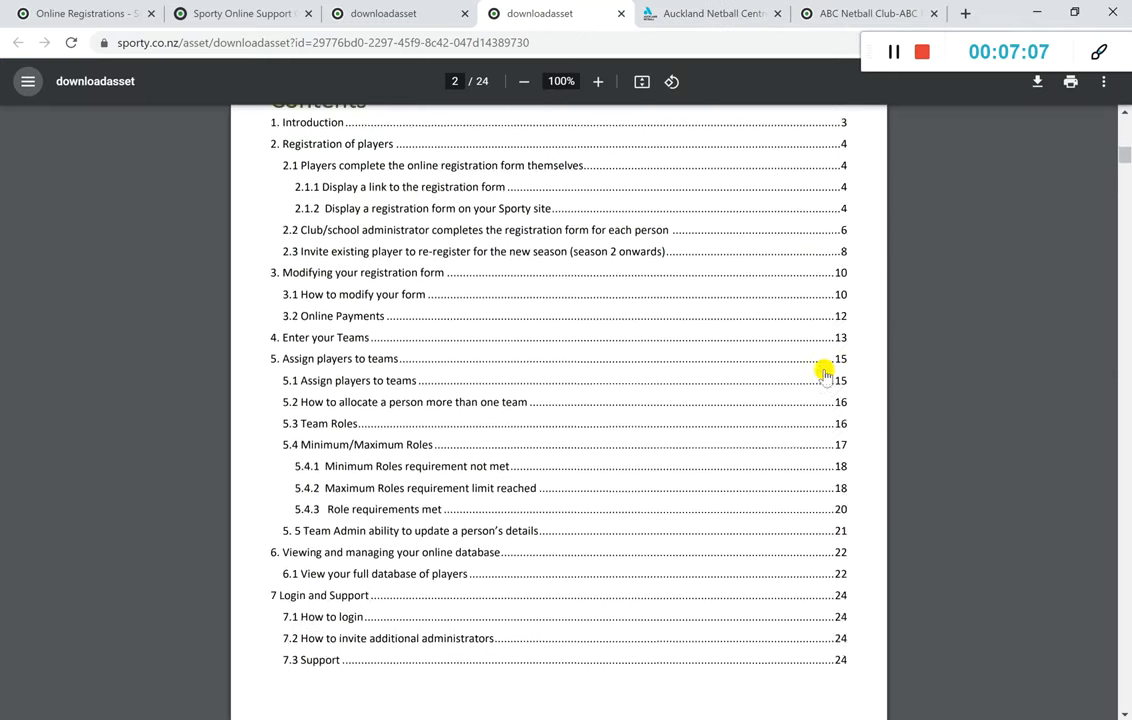
{"action": "scroll", "scroll_direction": "down", "scroll_amount": 3}
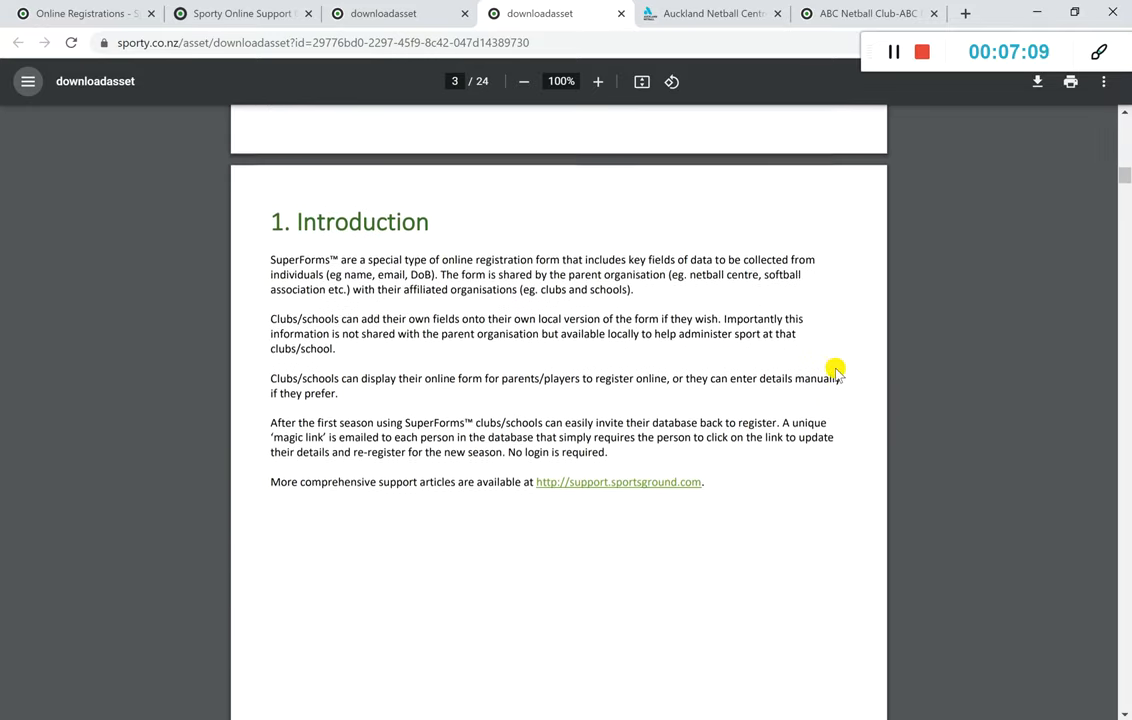
{"action": "scroll", "scroll_direction": "down", "scroll_amount": 3}
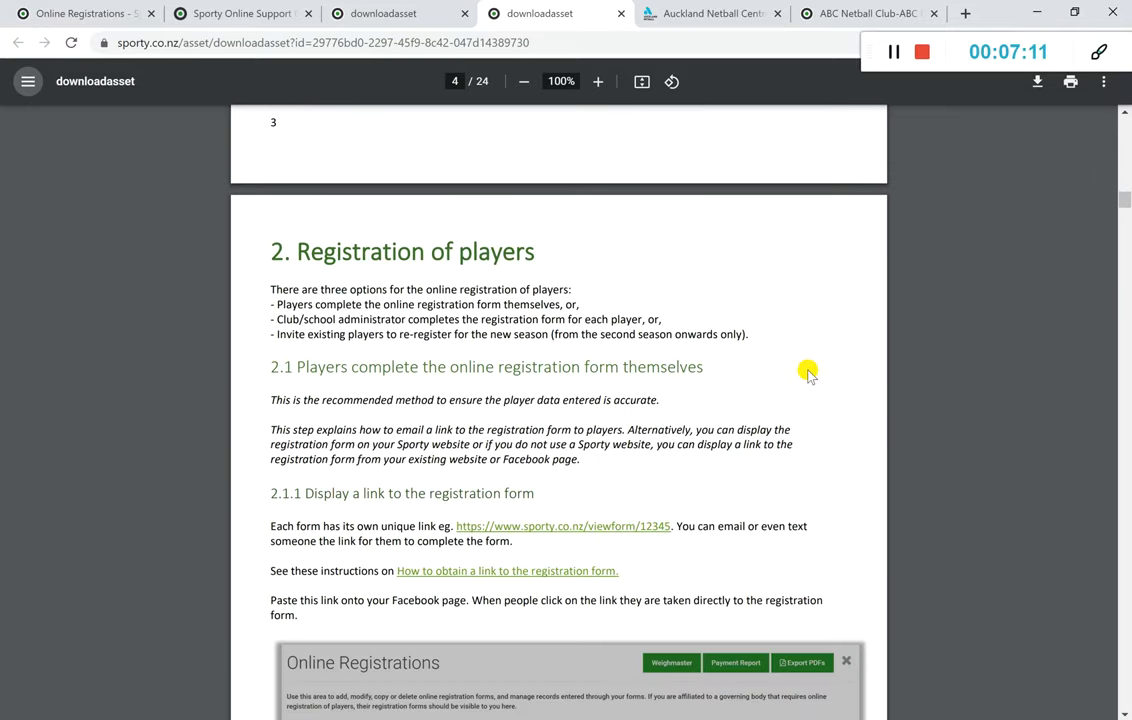
{"action": "scroll", "scroll_direction": "down", "scroll_amount": 3}
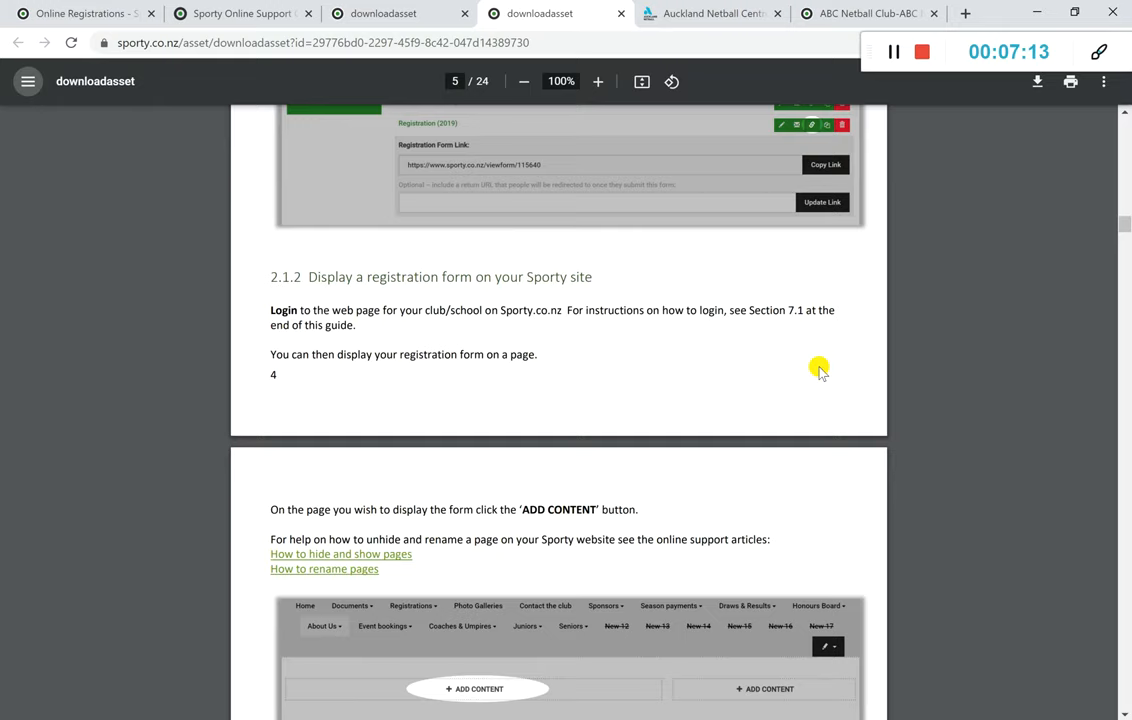
{"action": "scroll", "scroll_direction": "down", "scroll_amount": 3}
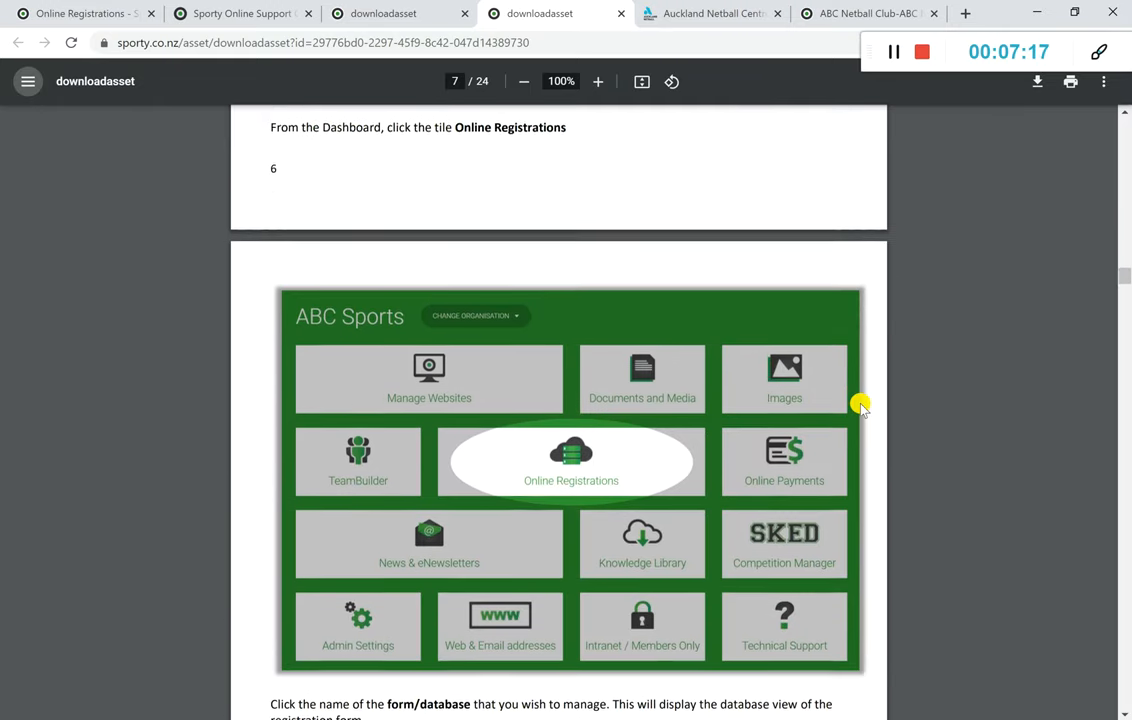
{"action": "scroll", "scroll_direction": "down", "scroll_amount": 3}
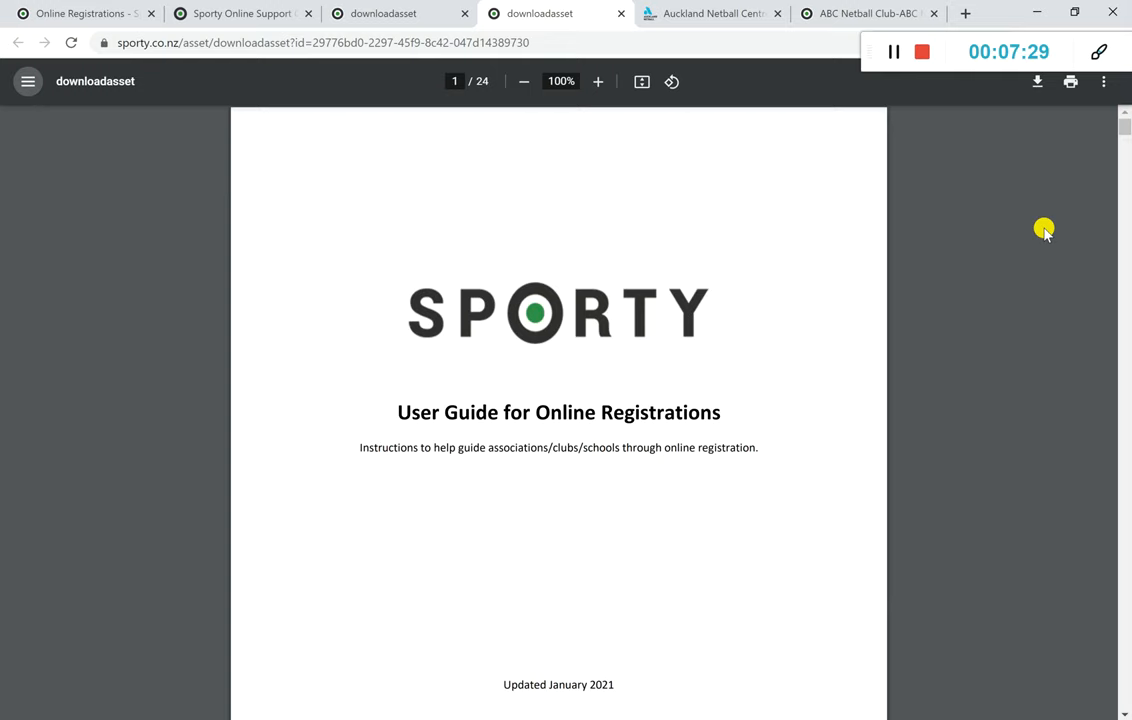
{"action": "mouse_move", "coordinate": [750, 130]}
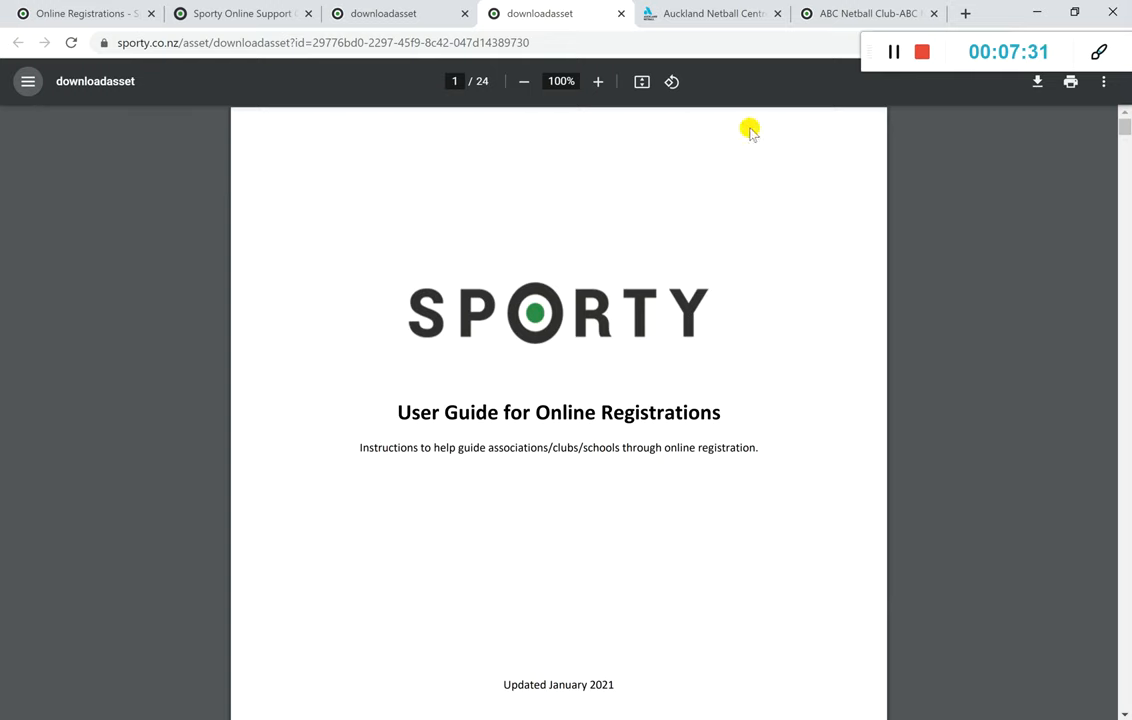
{"action": "left_click", "coordinate": [80, 12]}
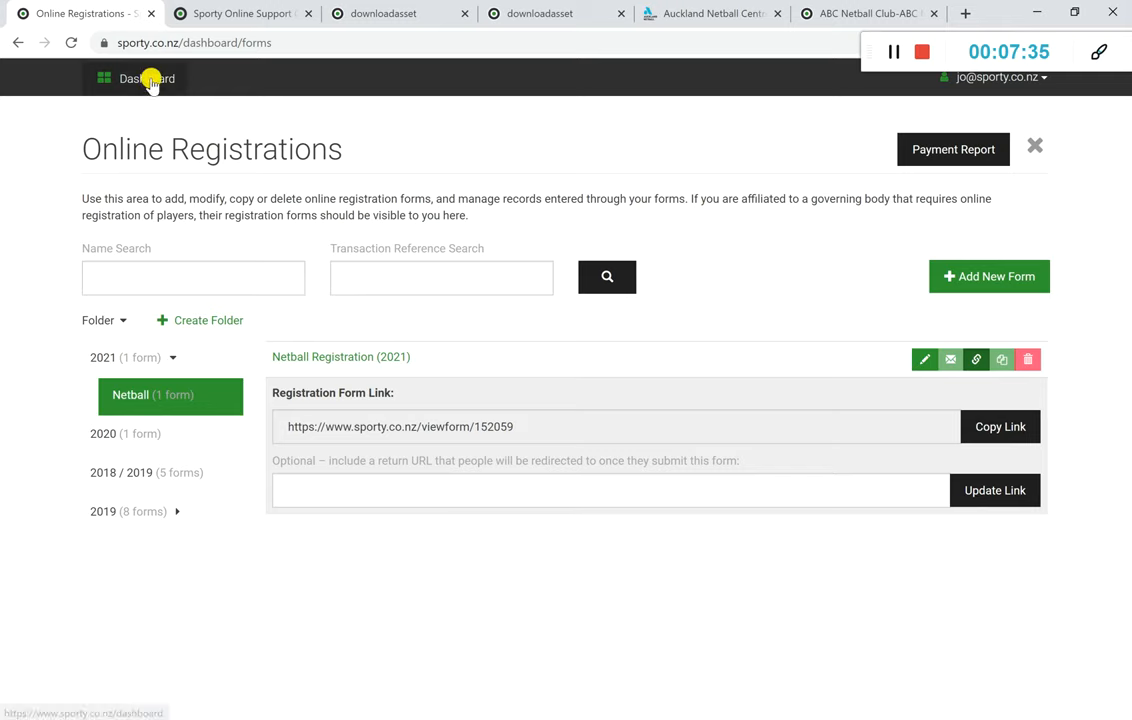
Go to the ABC Netball Club dashboard and enter the Technical Support centre.
{"action": "left_click", "coordinate": [144, 78]}
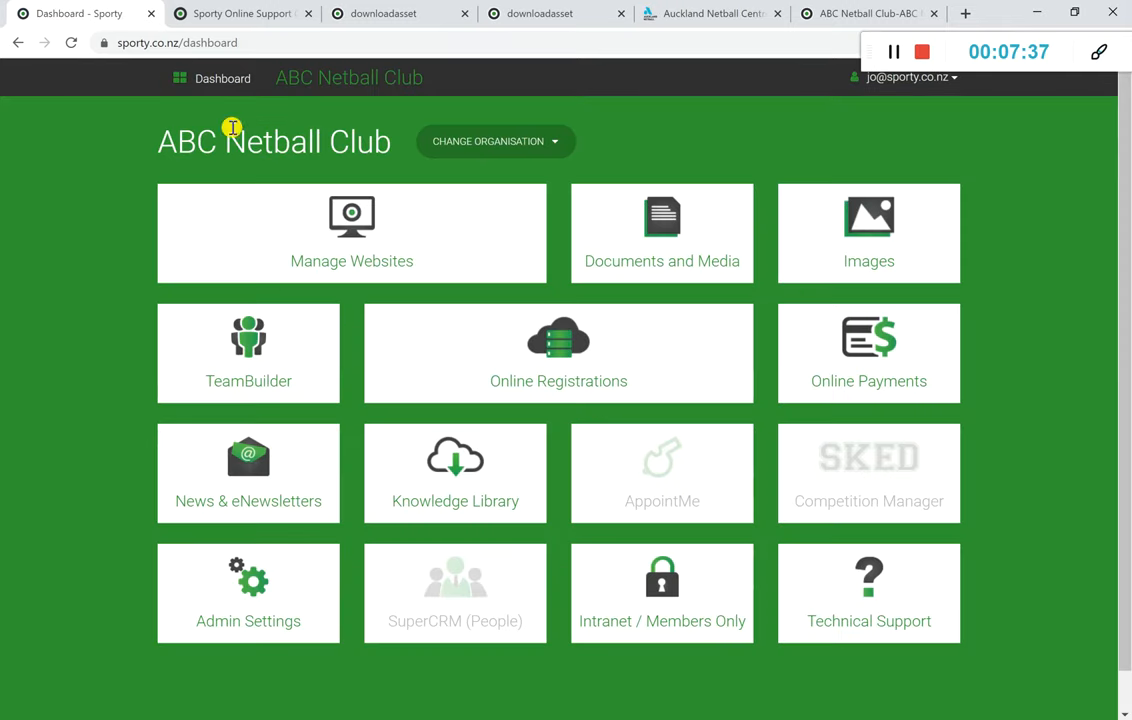
{"action": "mouse_move", "coordinate": [824, 592]}
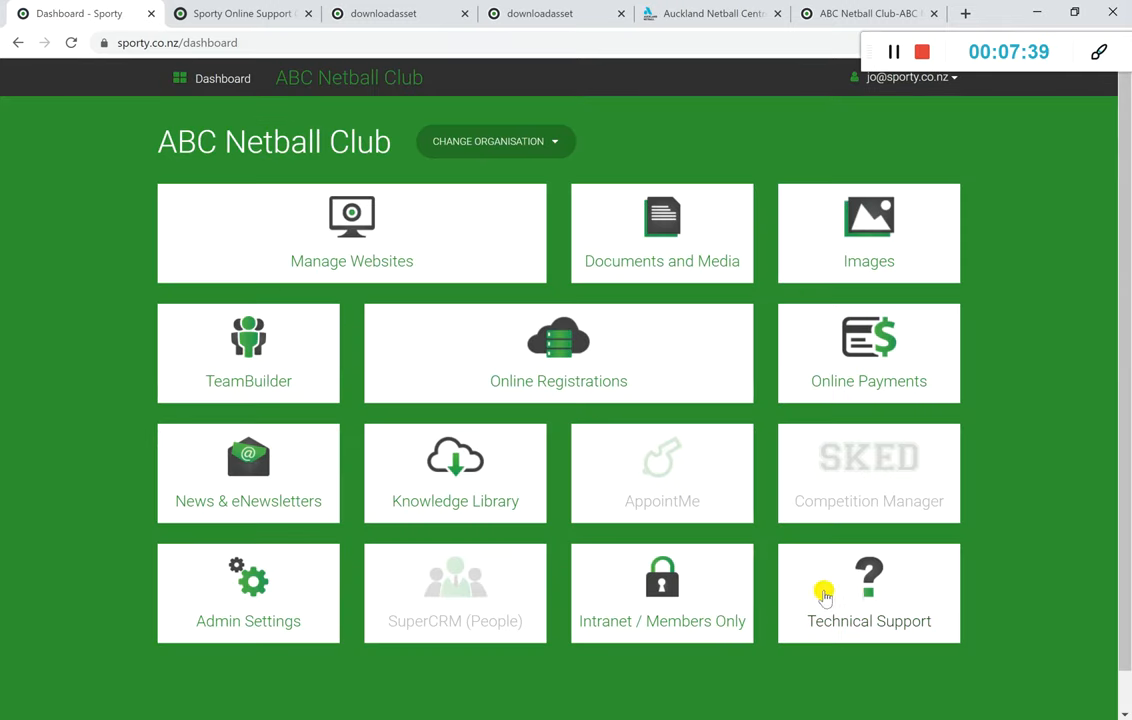
{"action": "left_click", "coordinate": [868, 592]}
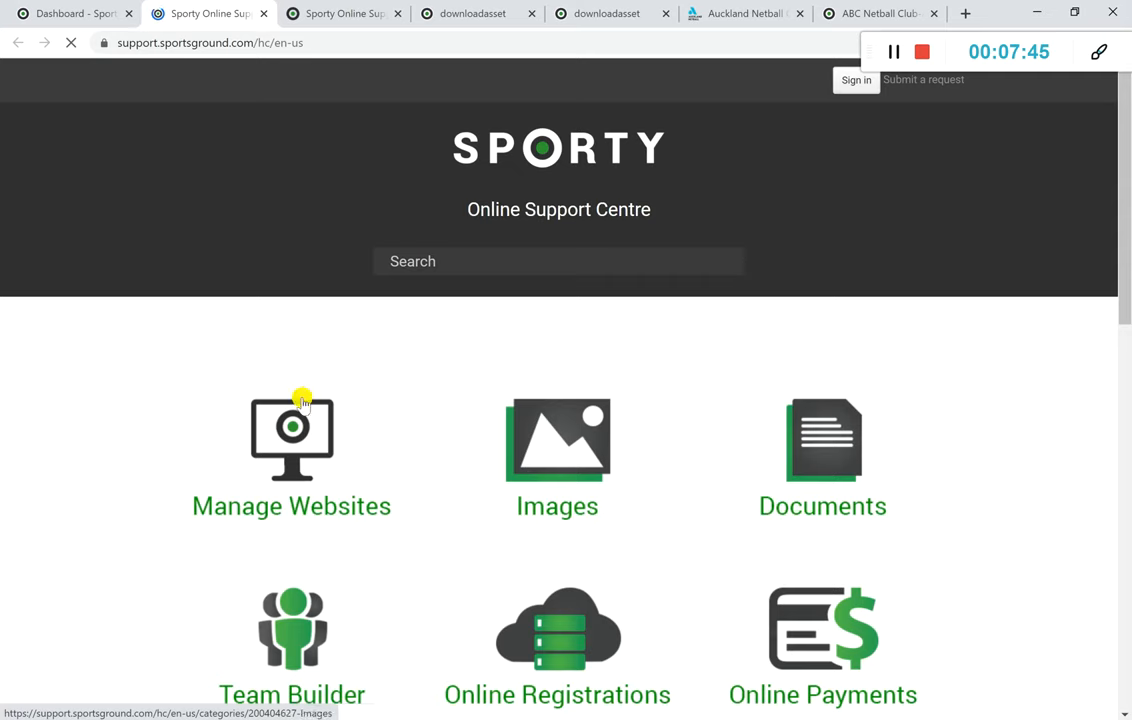
{"action": "mouse_move", "coordinate": [176, 192]}
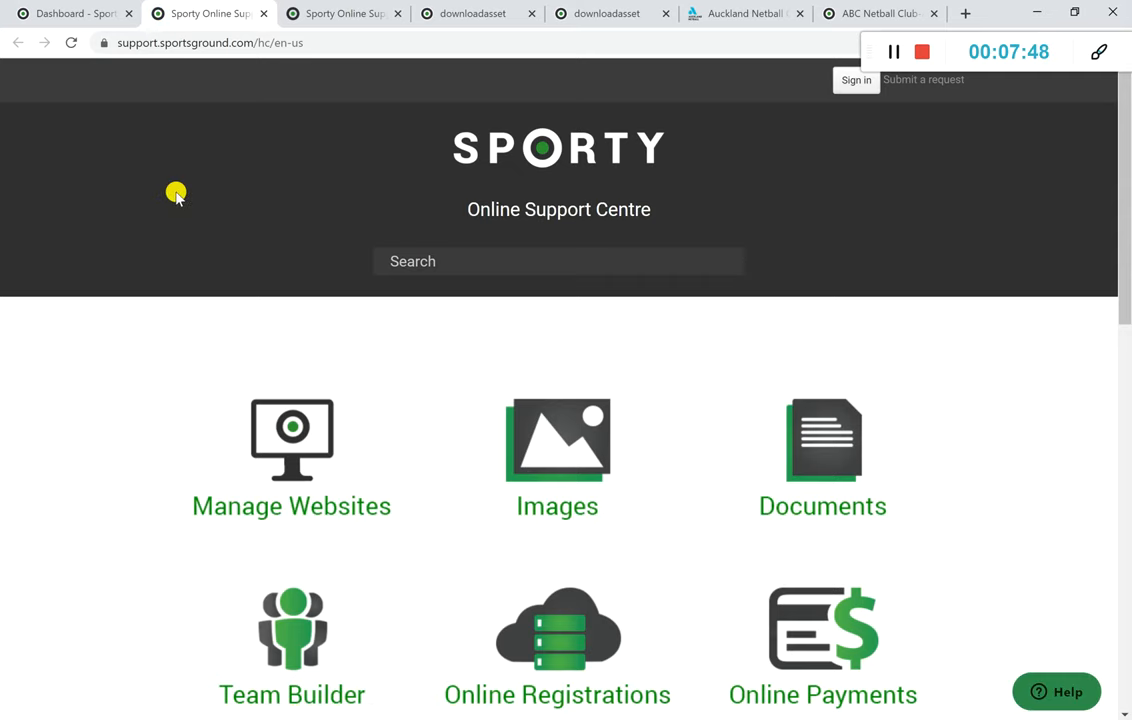
{"action": "mouse_move", "coordinate": [120, 424]}
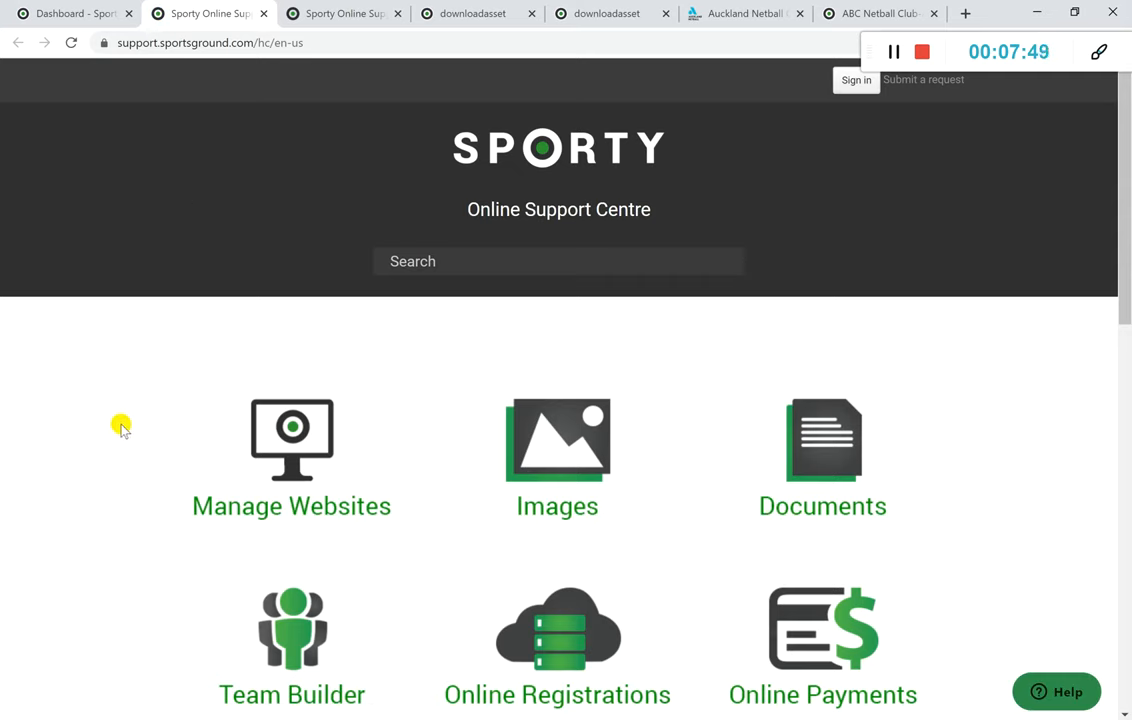
{"action": "mouse_move", "coordinate": [168, 388]}
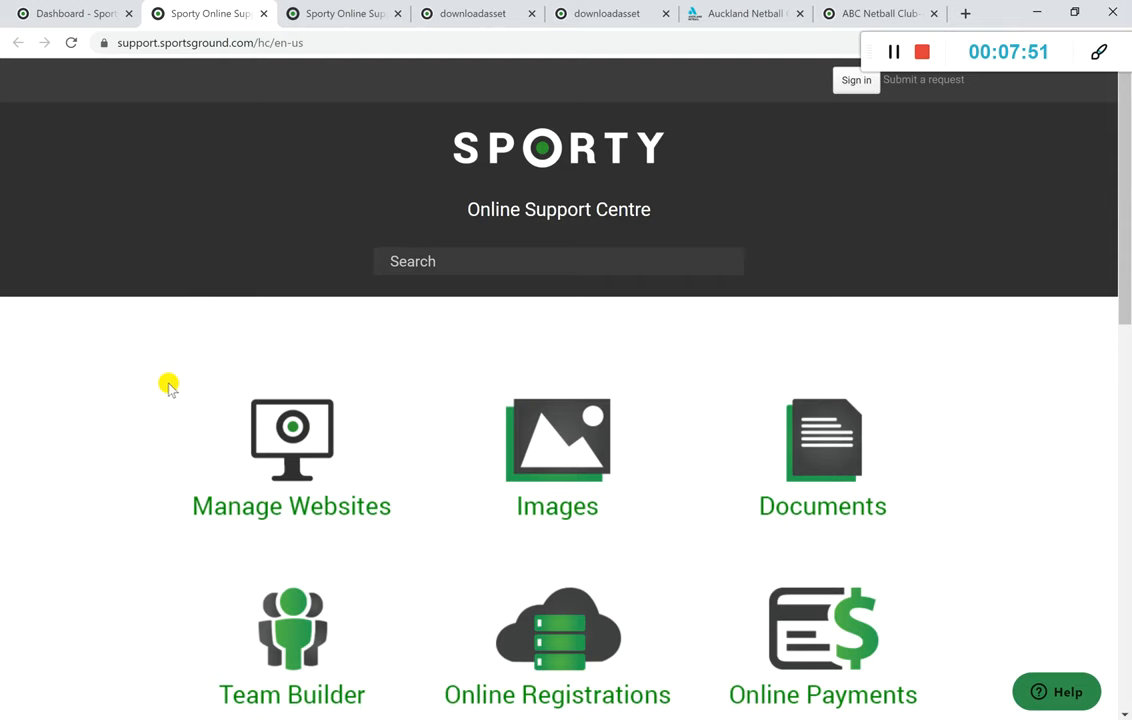
{"action": "mouse_move", "coordinate": [922, 80]}
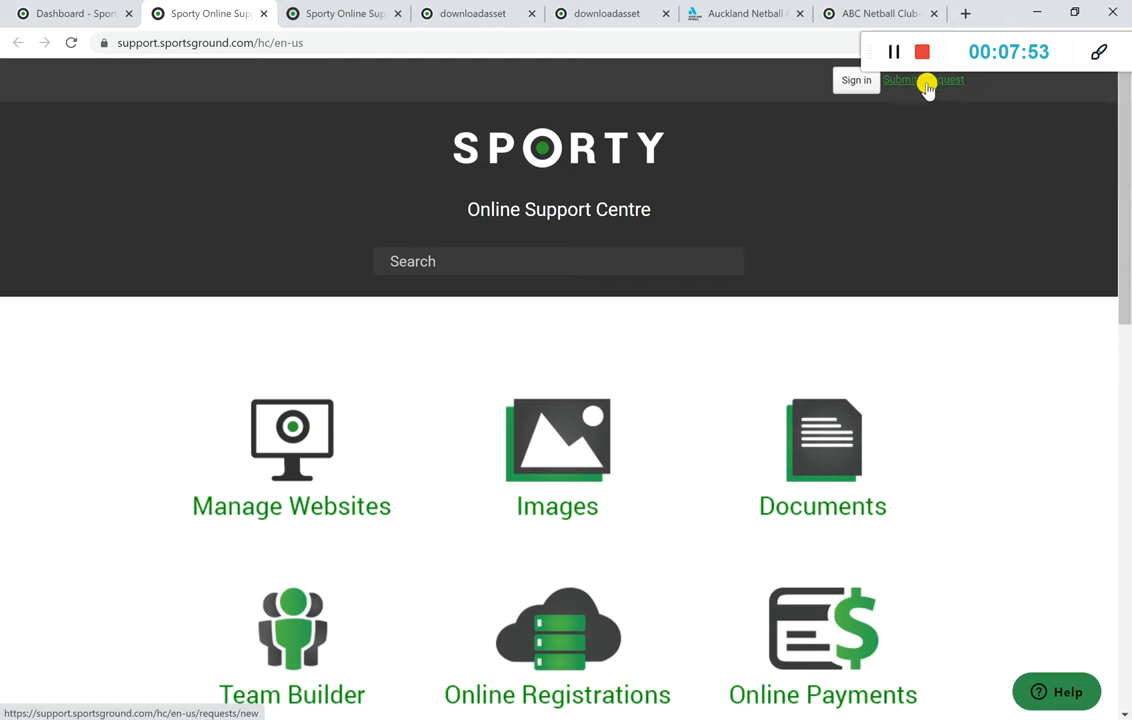